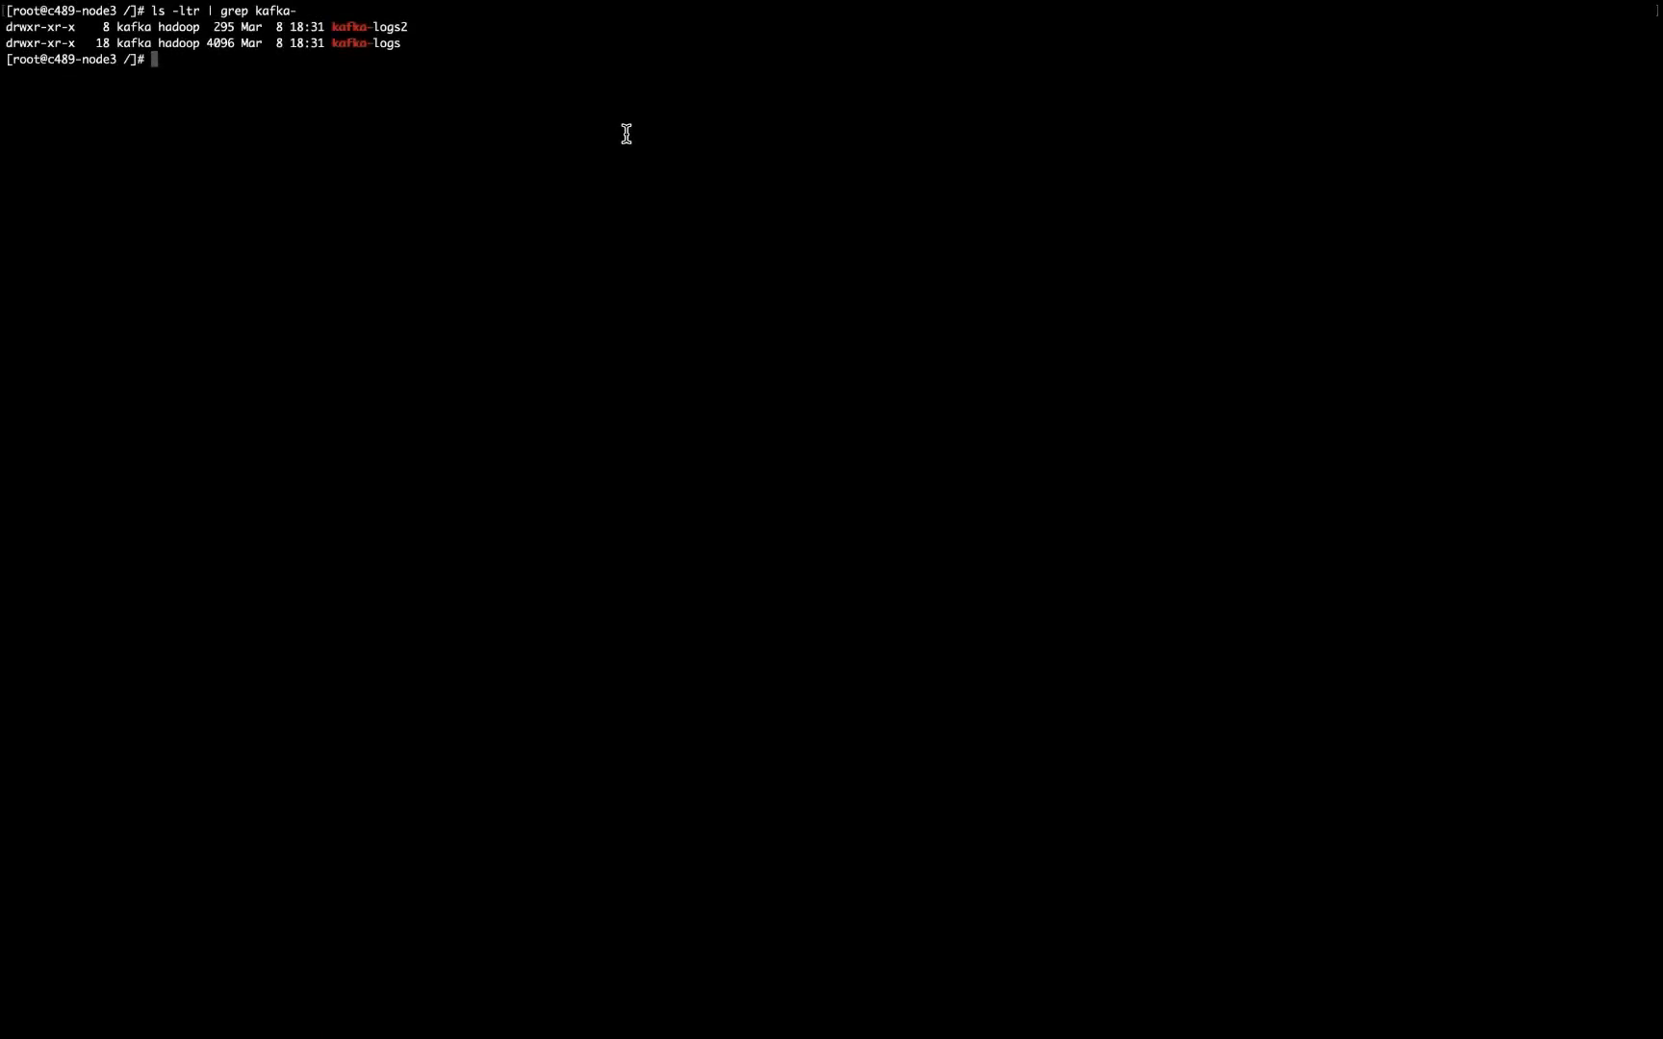
- Begin the cd command to enter the kafka-logs directory
{"action": "type", "text": "cd kafka-logs"}
{"action": "type", "text": "ls -ltr"}
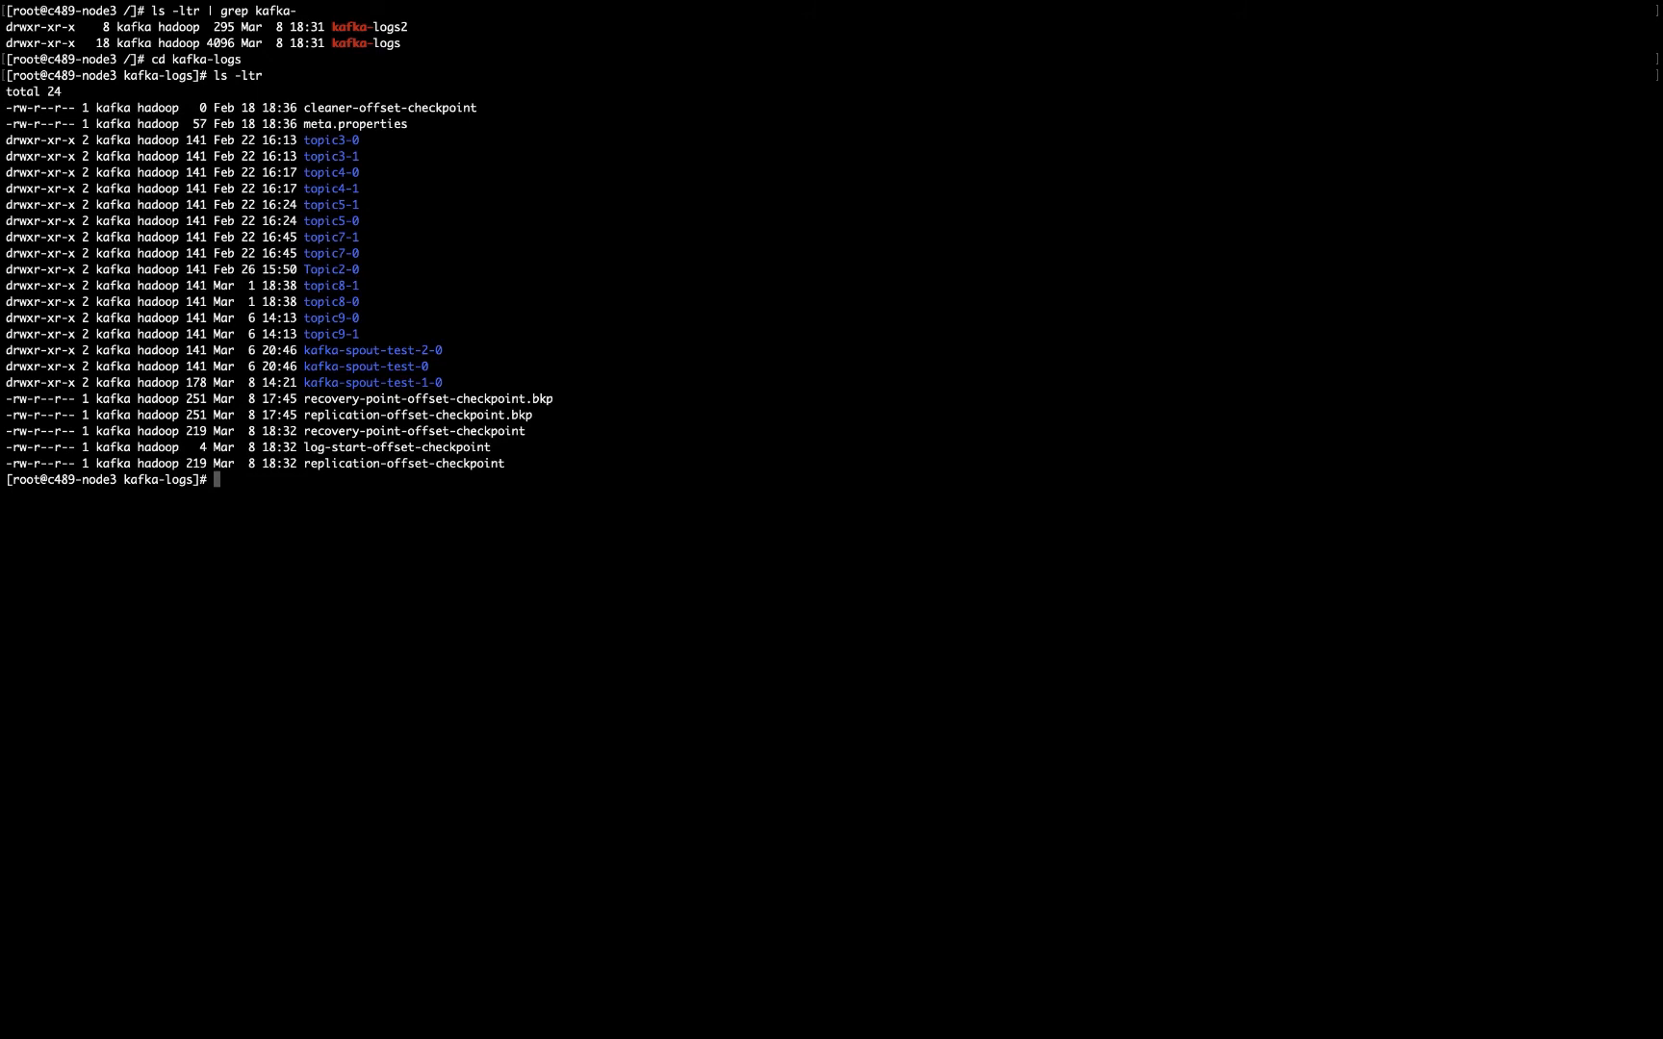
{"action": "mouse_move", "coordinate": [626, 133]}
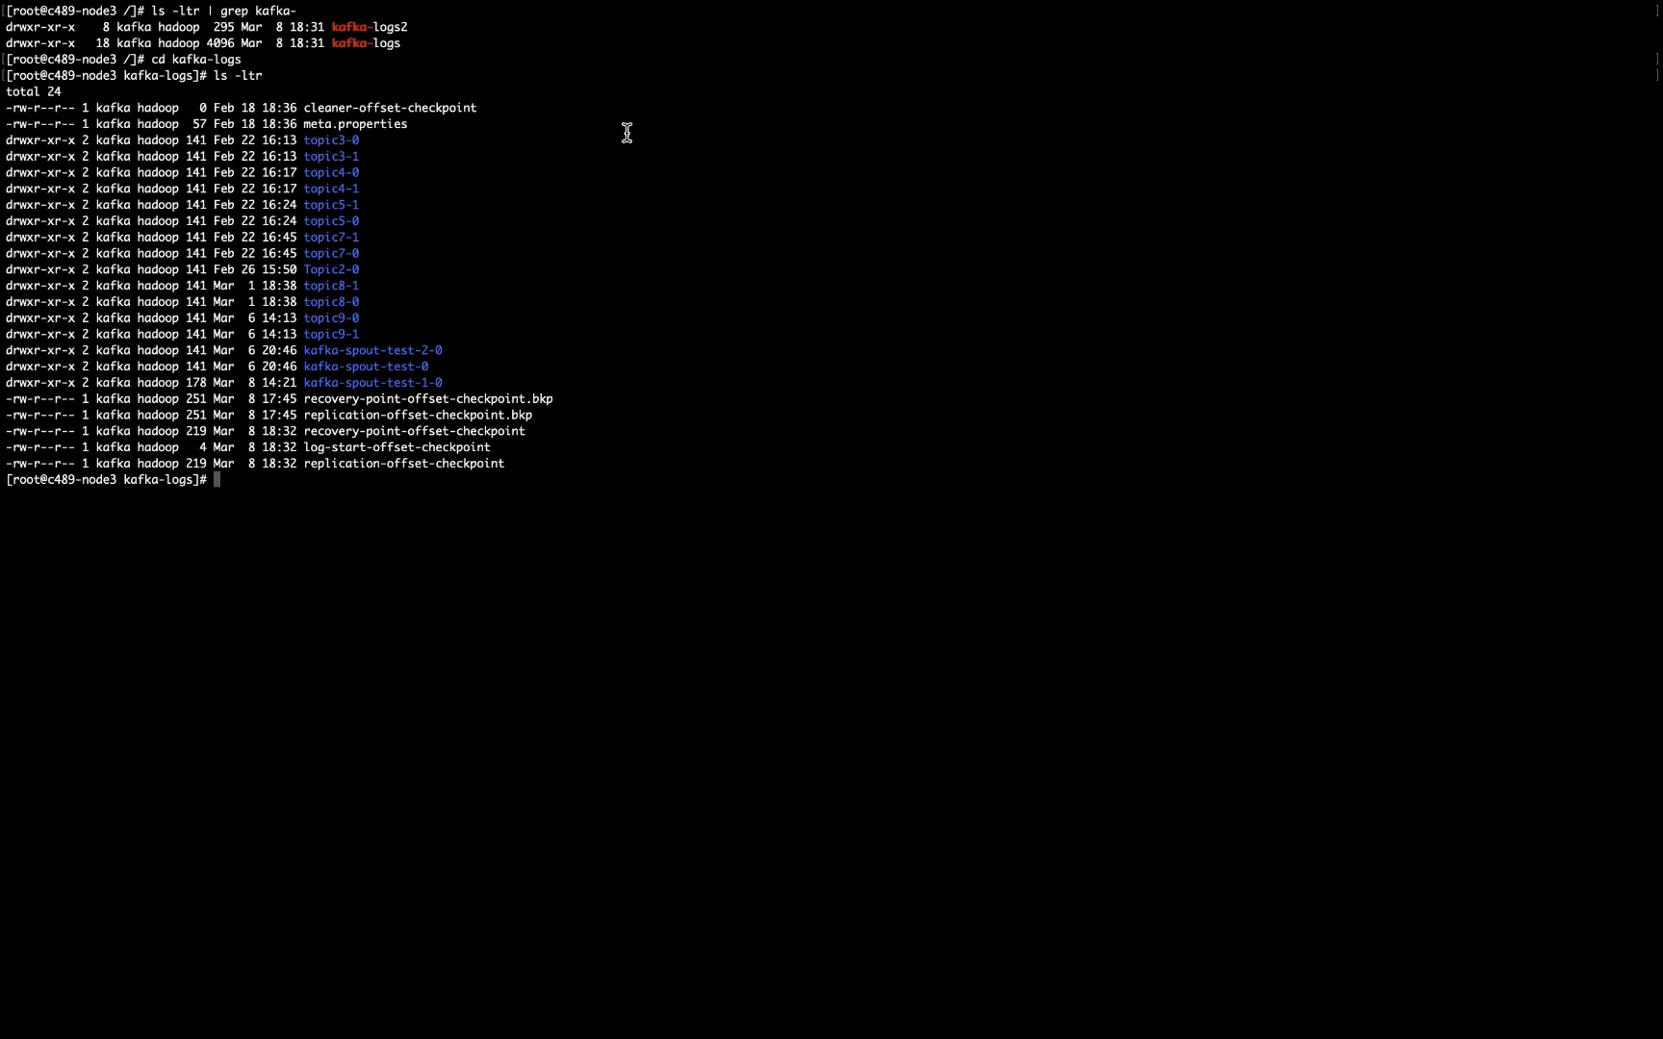
{"action": "mouse_move", "coordinate": [552, 398]}
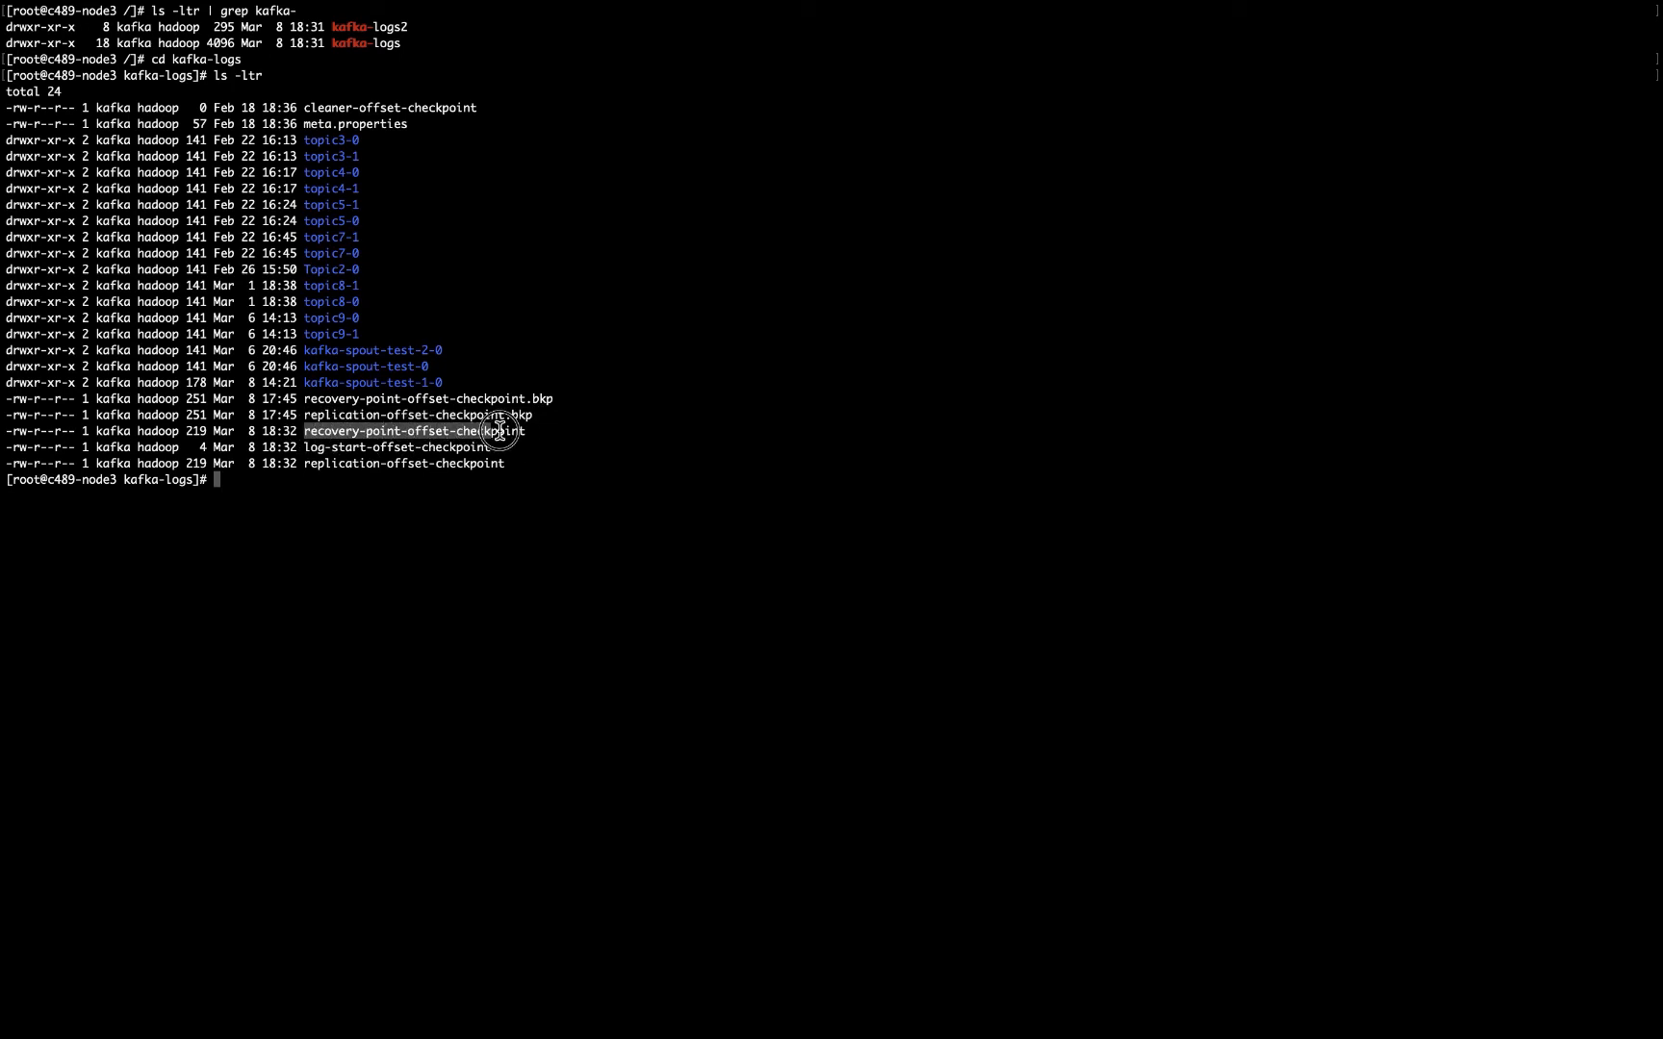
- Start a vi command for the recovery-point-offset-checkpoint file
{"action": "type", "text": "vi"}
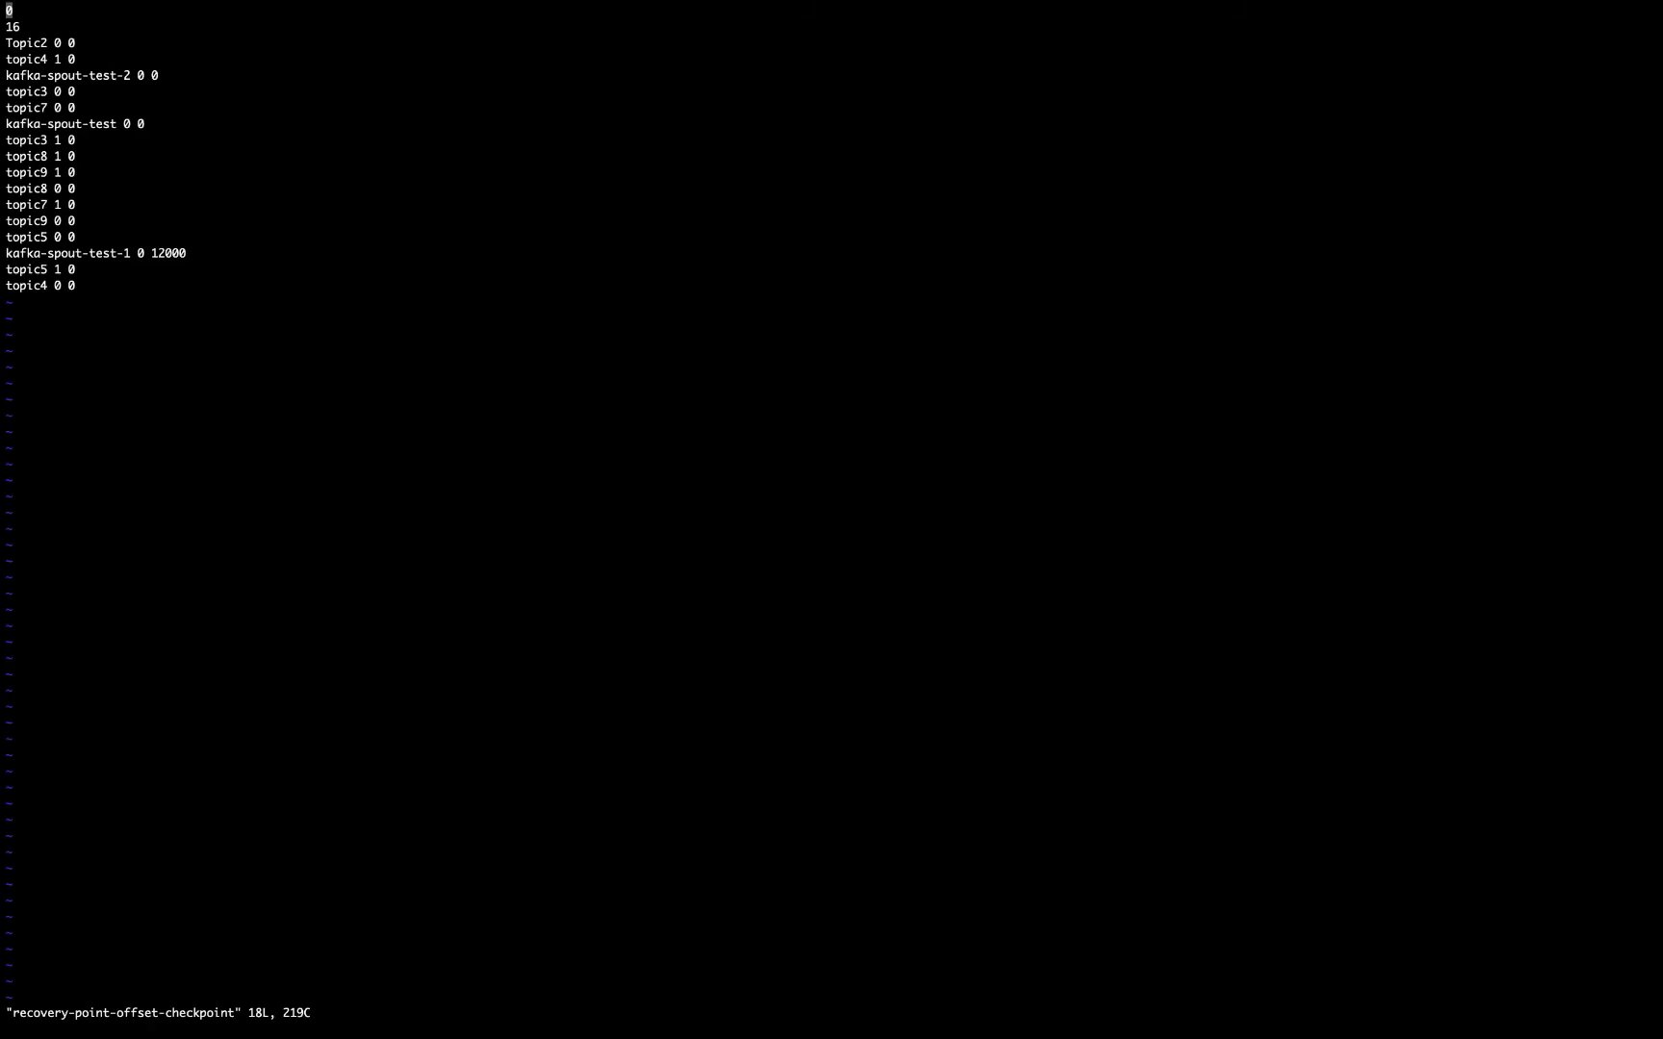
{"action": "mouse_move", "coordinate": [162, 296]}
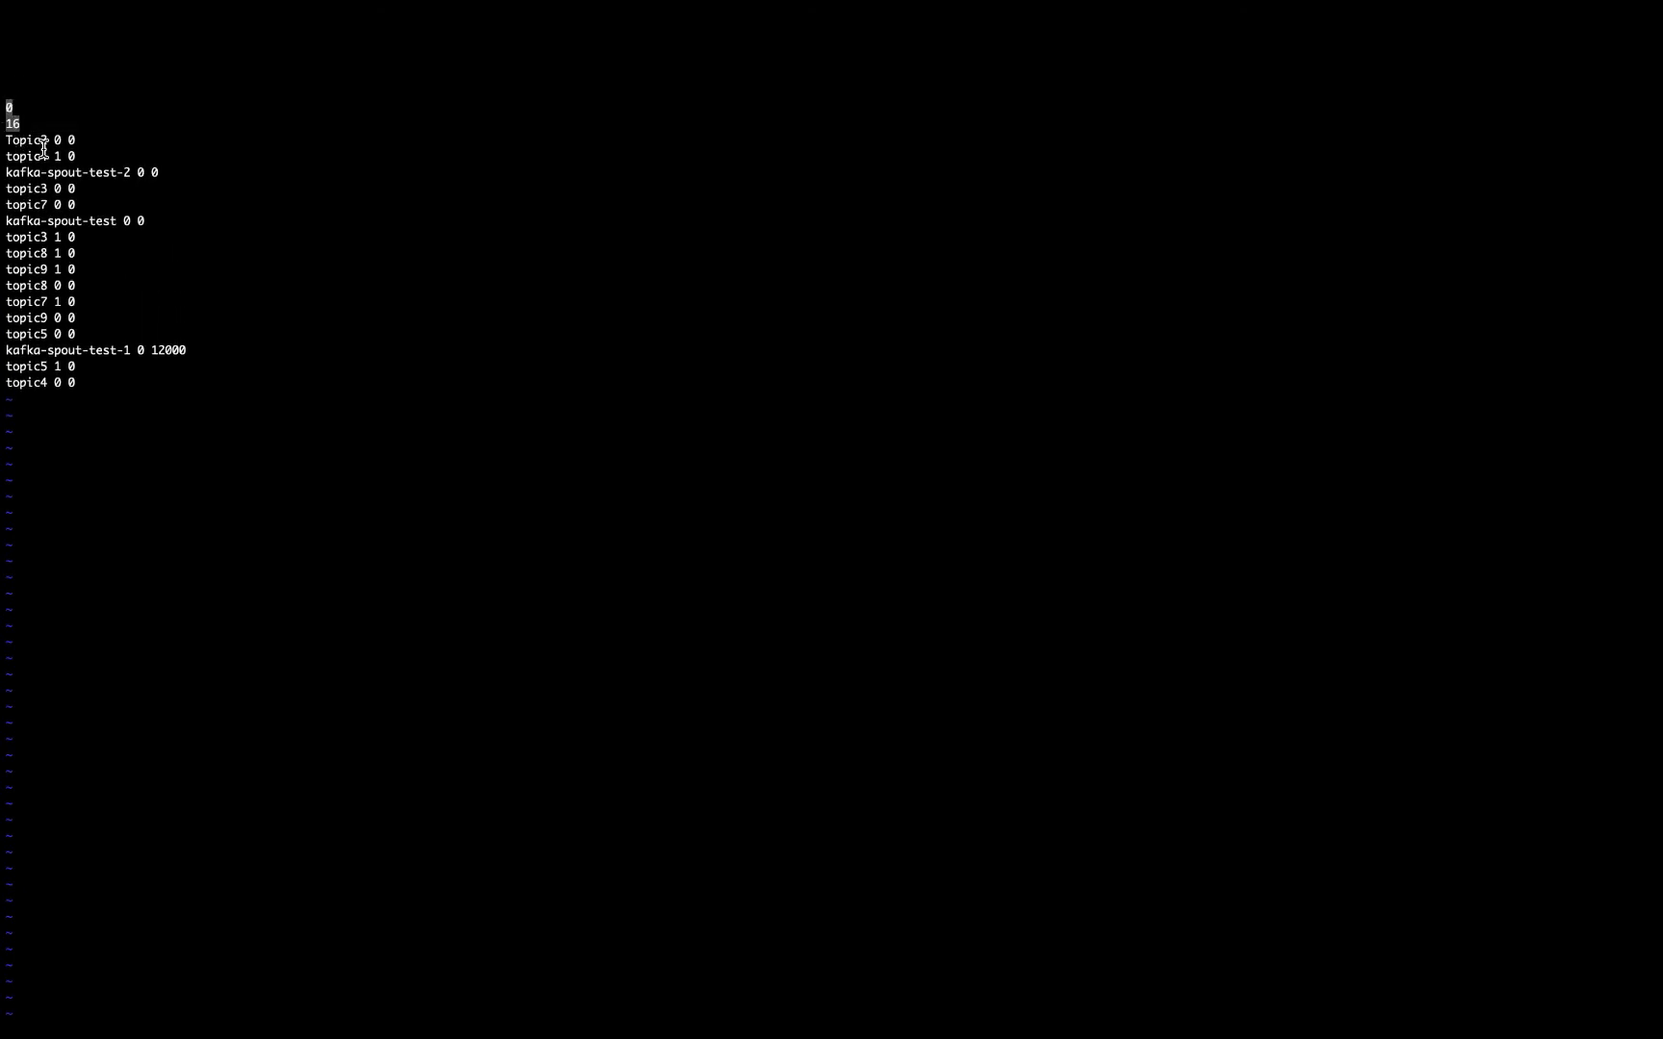
{"action": "mouse_move", "coordinate": [40, 204]}
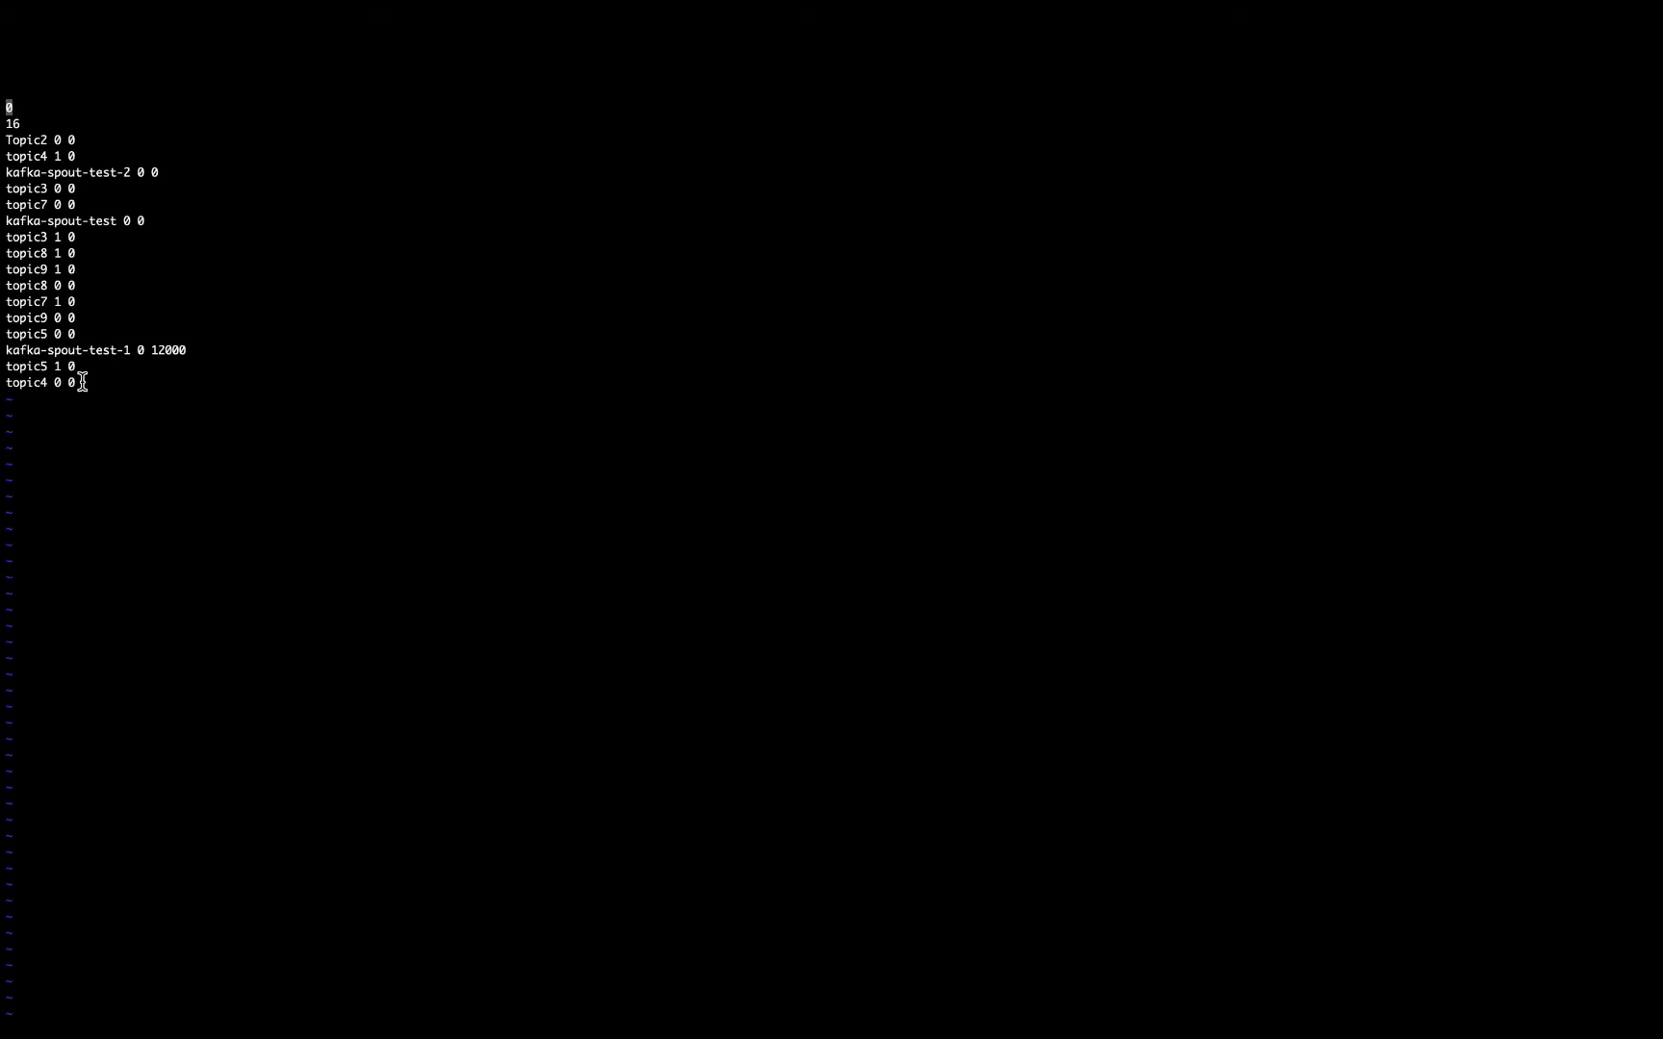
{"action": "mouse_move", "coordinate": [42, 173]}
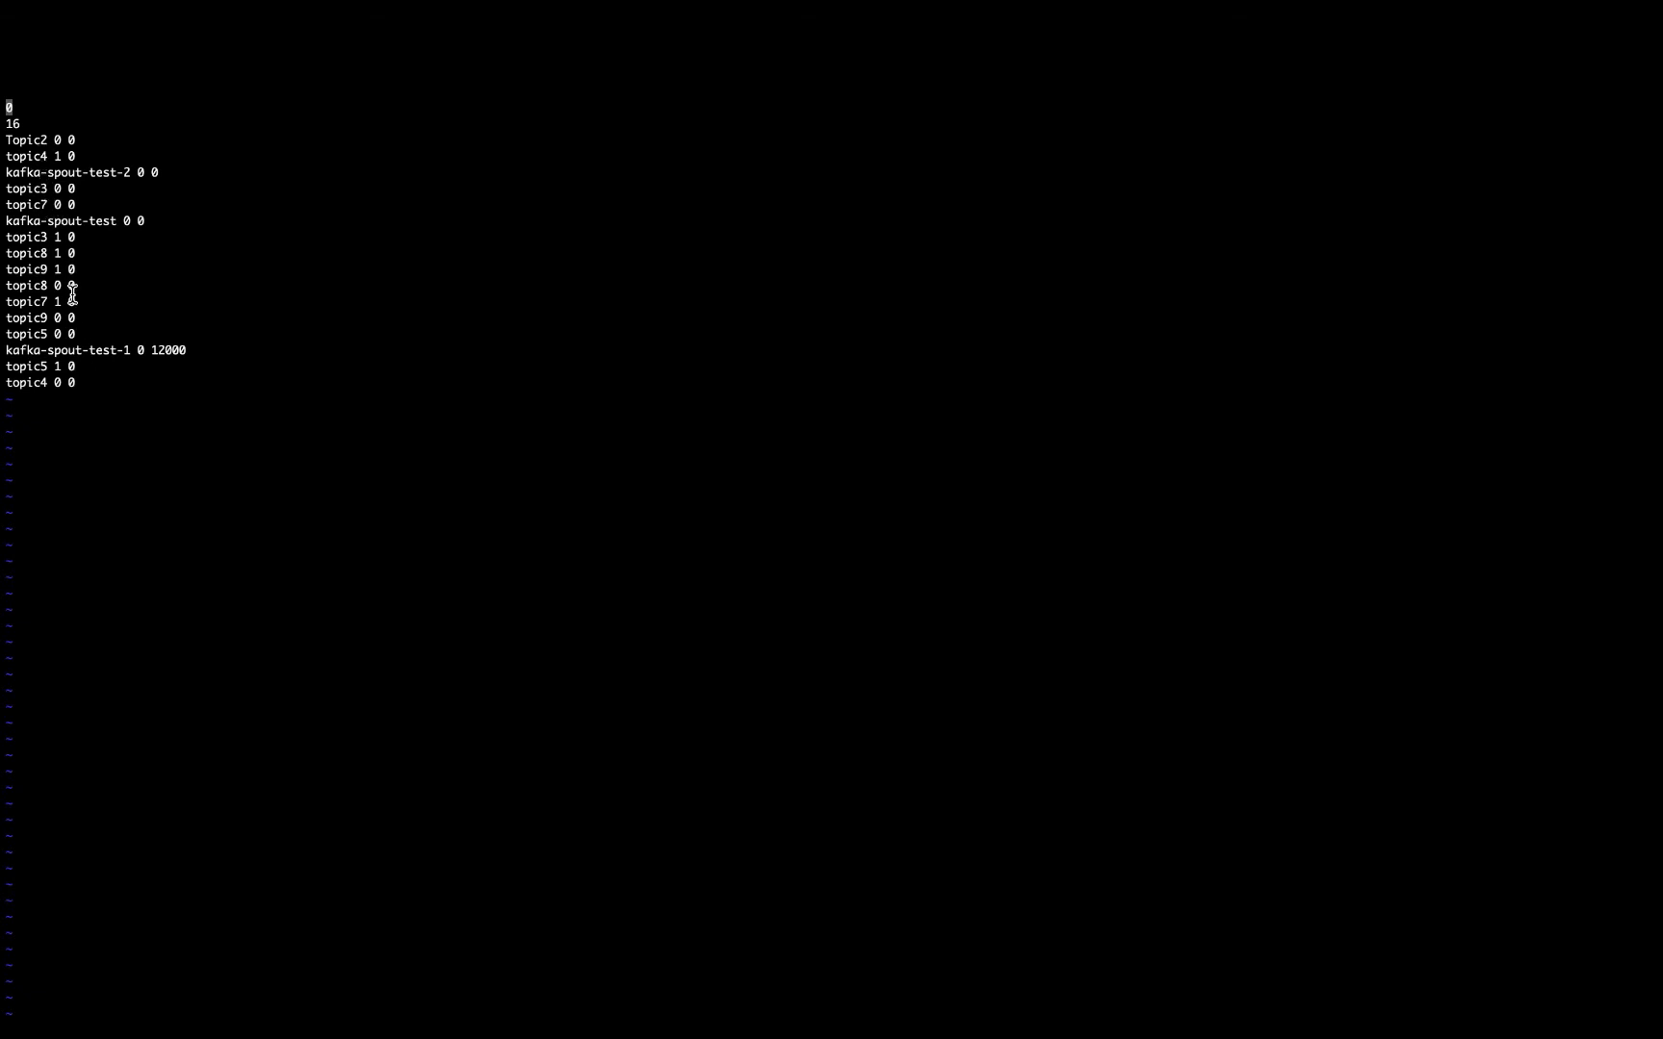
{"action": "mouse_move", "coordinate": [110, 352]}
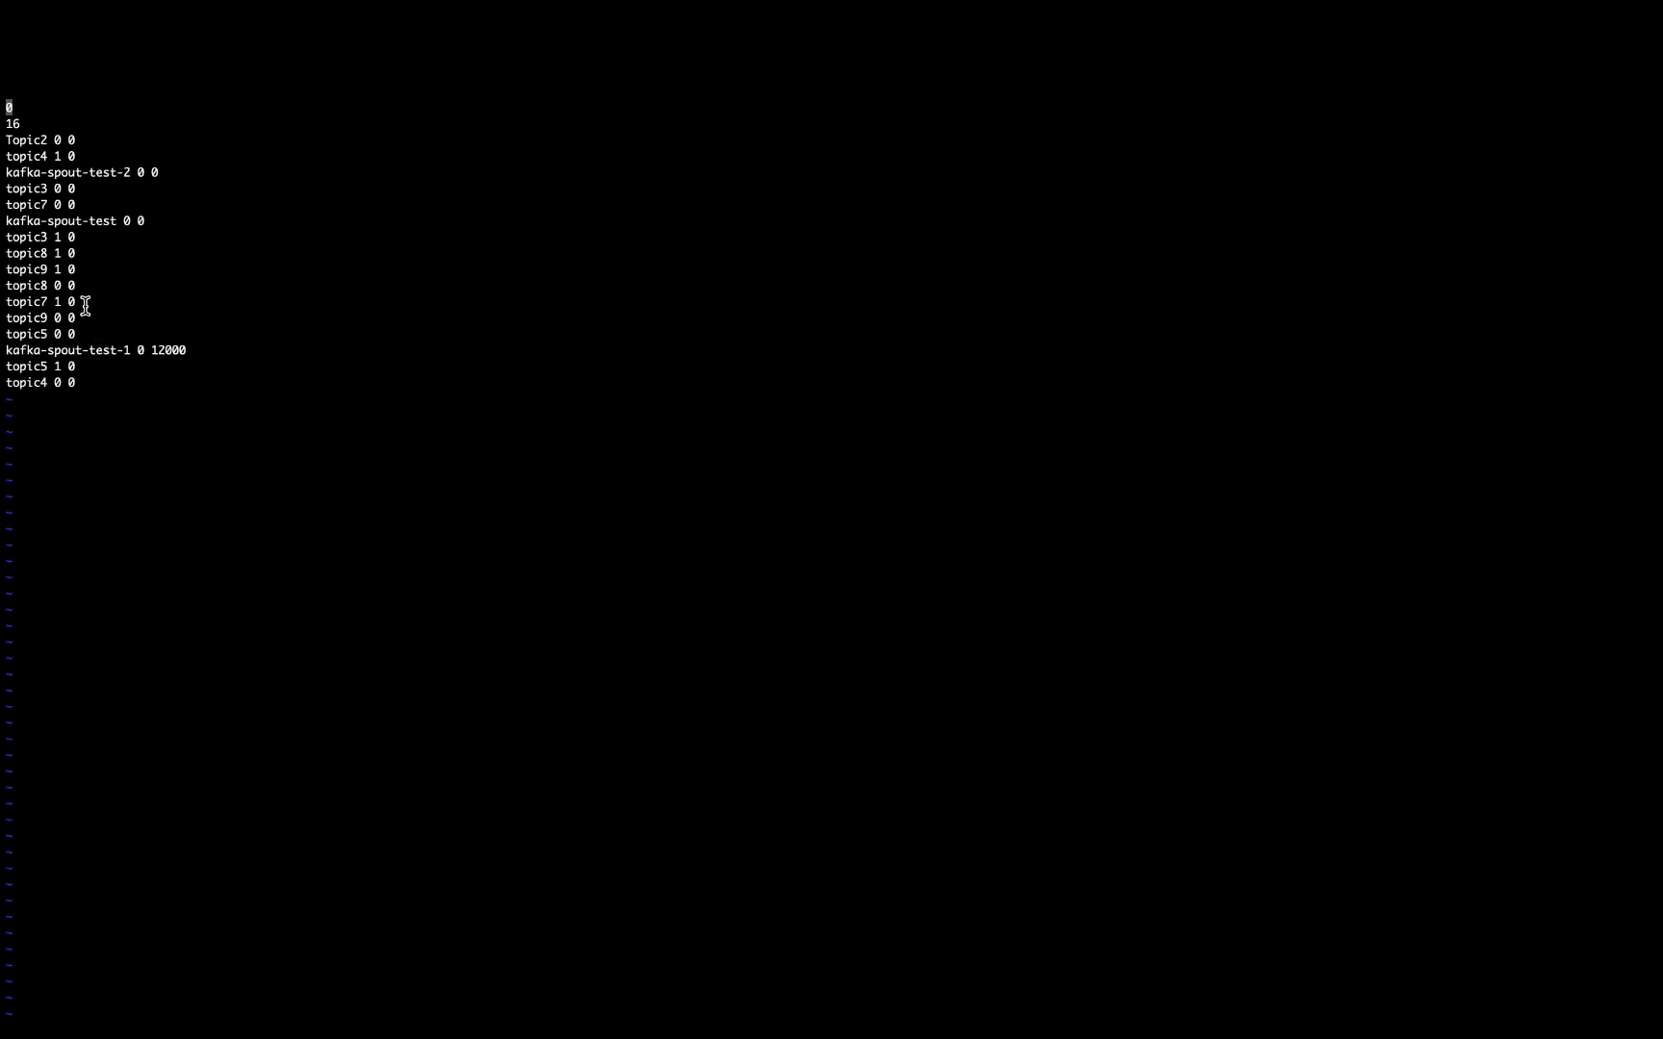
{"action": "mouse_move", "coordinate": [75, 270]}
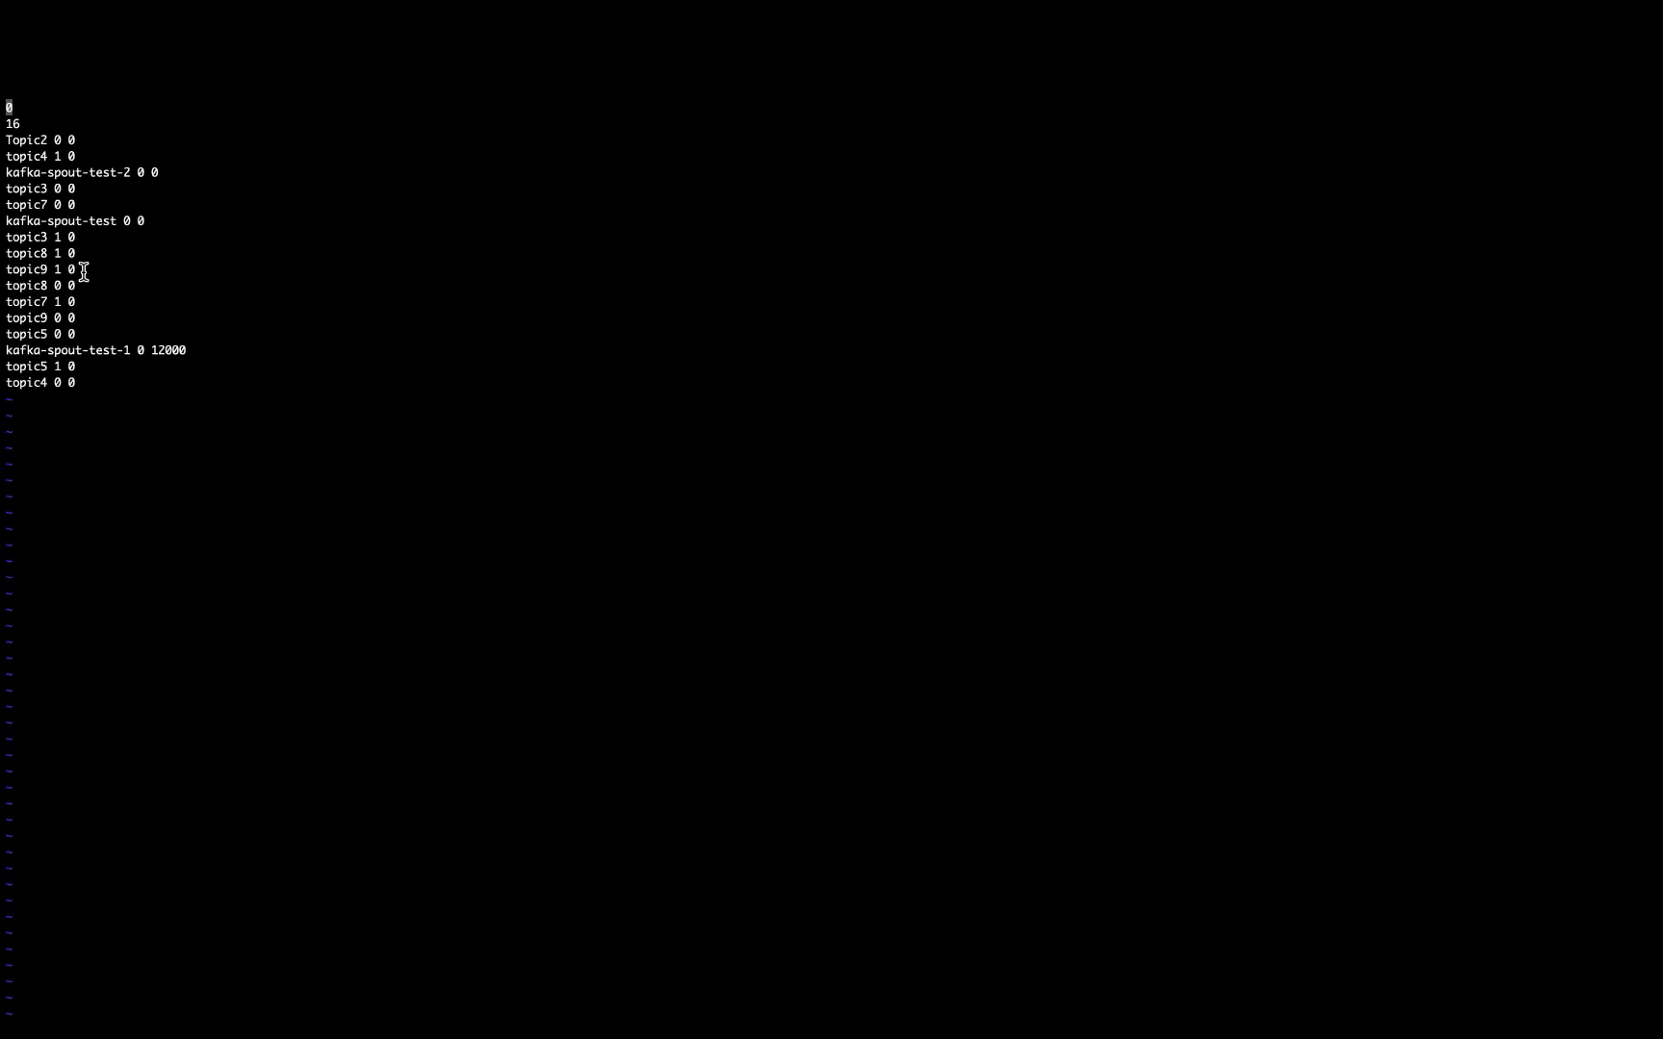
{"action": "mouse_move", "coordinate": [86, 285]}
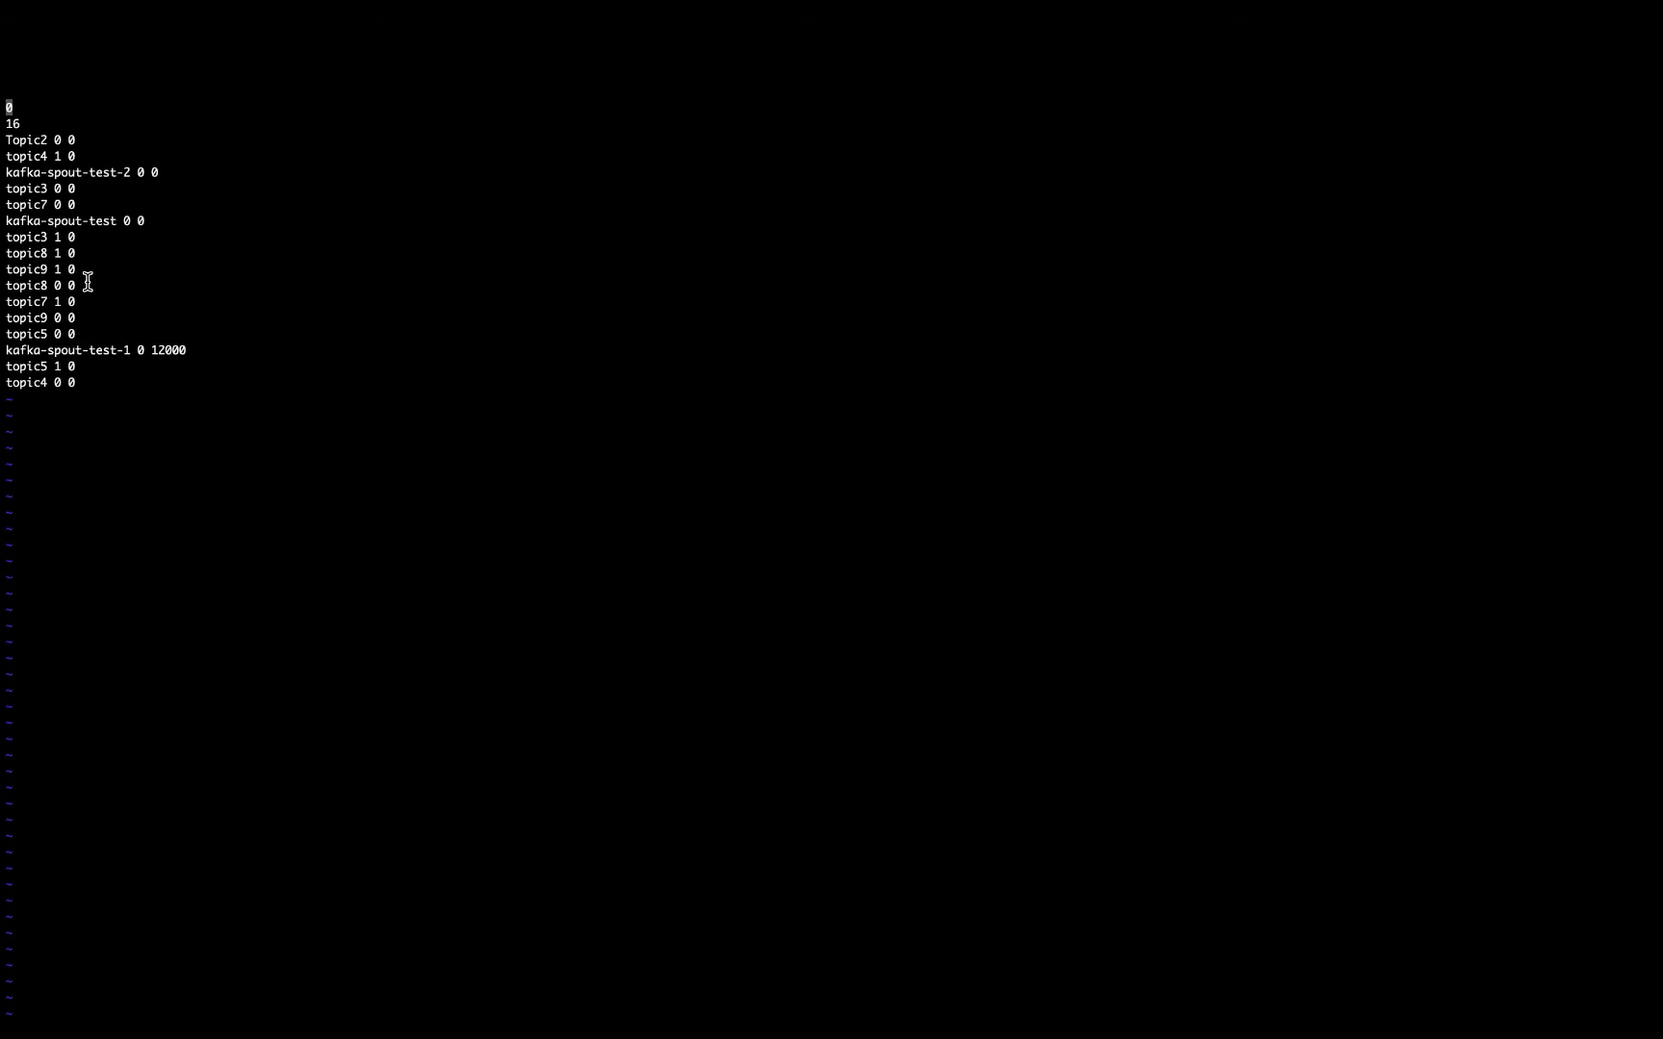
{"action": "mouse_move", "coordinate": [92, 300]}
{"action": "type", "text": ":q!"}
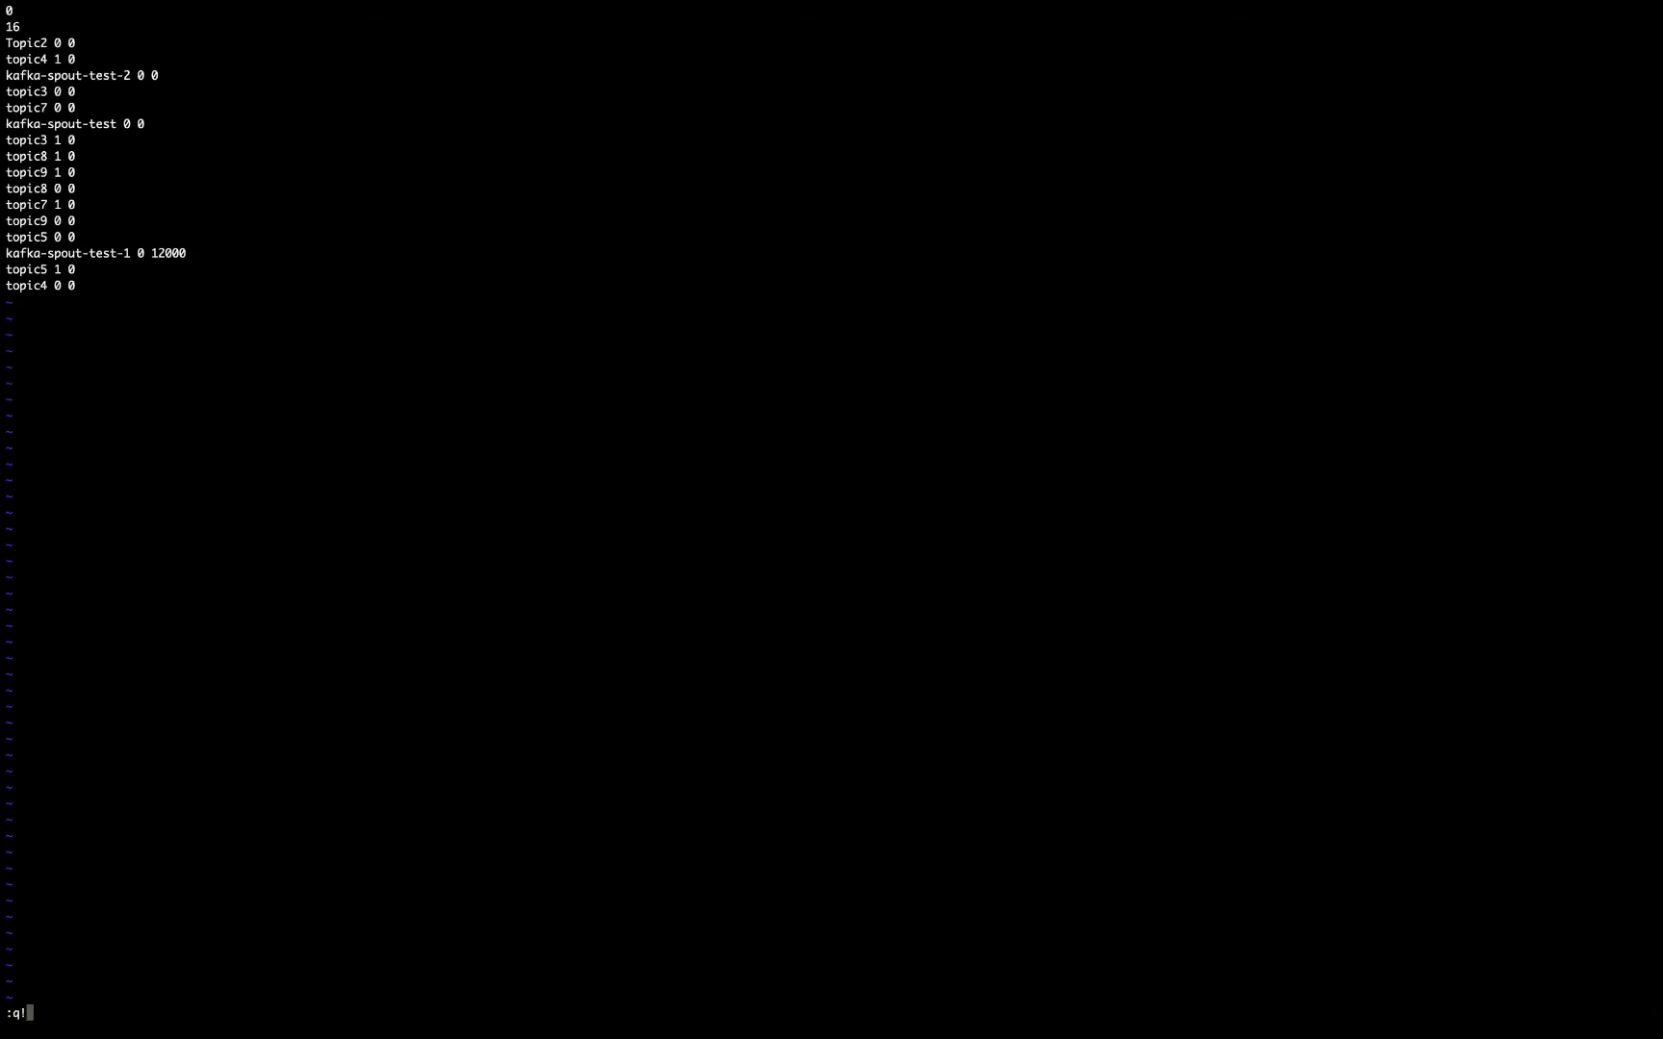
- Quit recovery-point-offset-checkpoint with :q!, leaving it unchanged
{"action": "key", "text": "Return"}
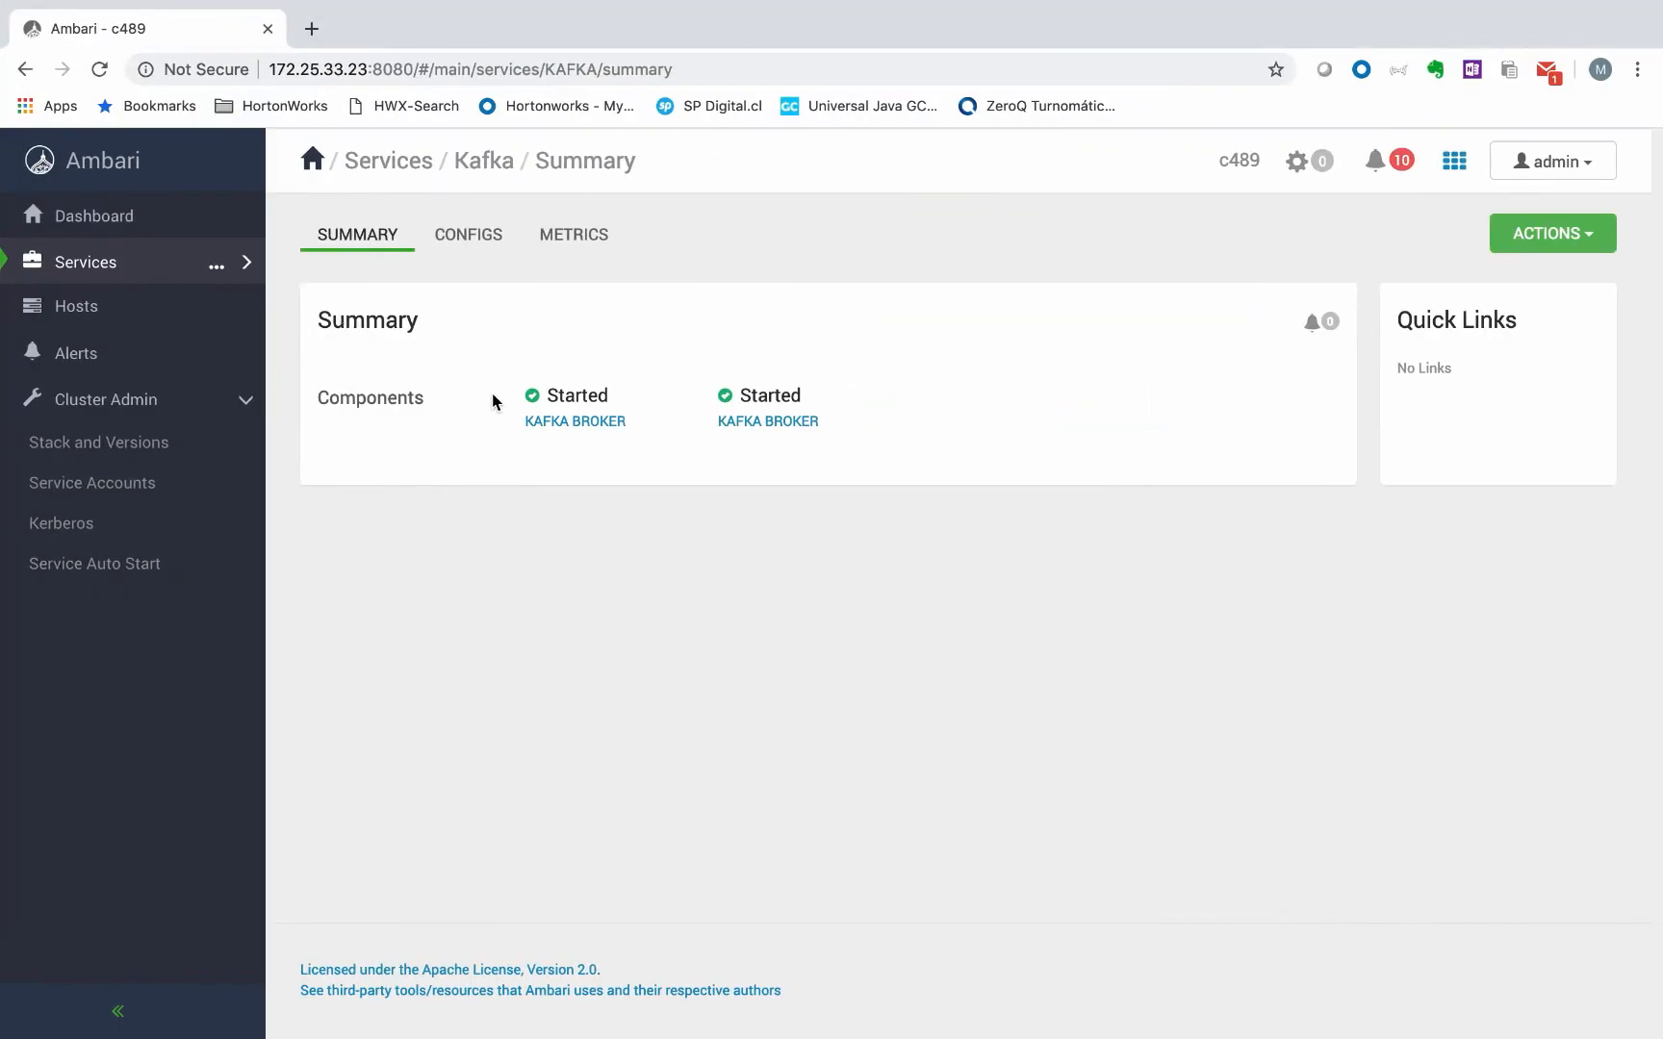
- Stop the Kafka service via Actions > Stop, then begin the mv command back in Terminal
{"action": "left_click", "coordinate": [1551, 232]}
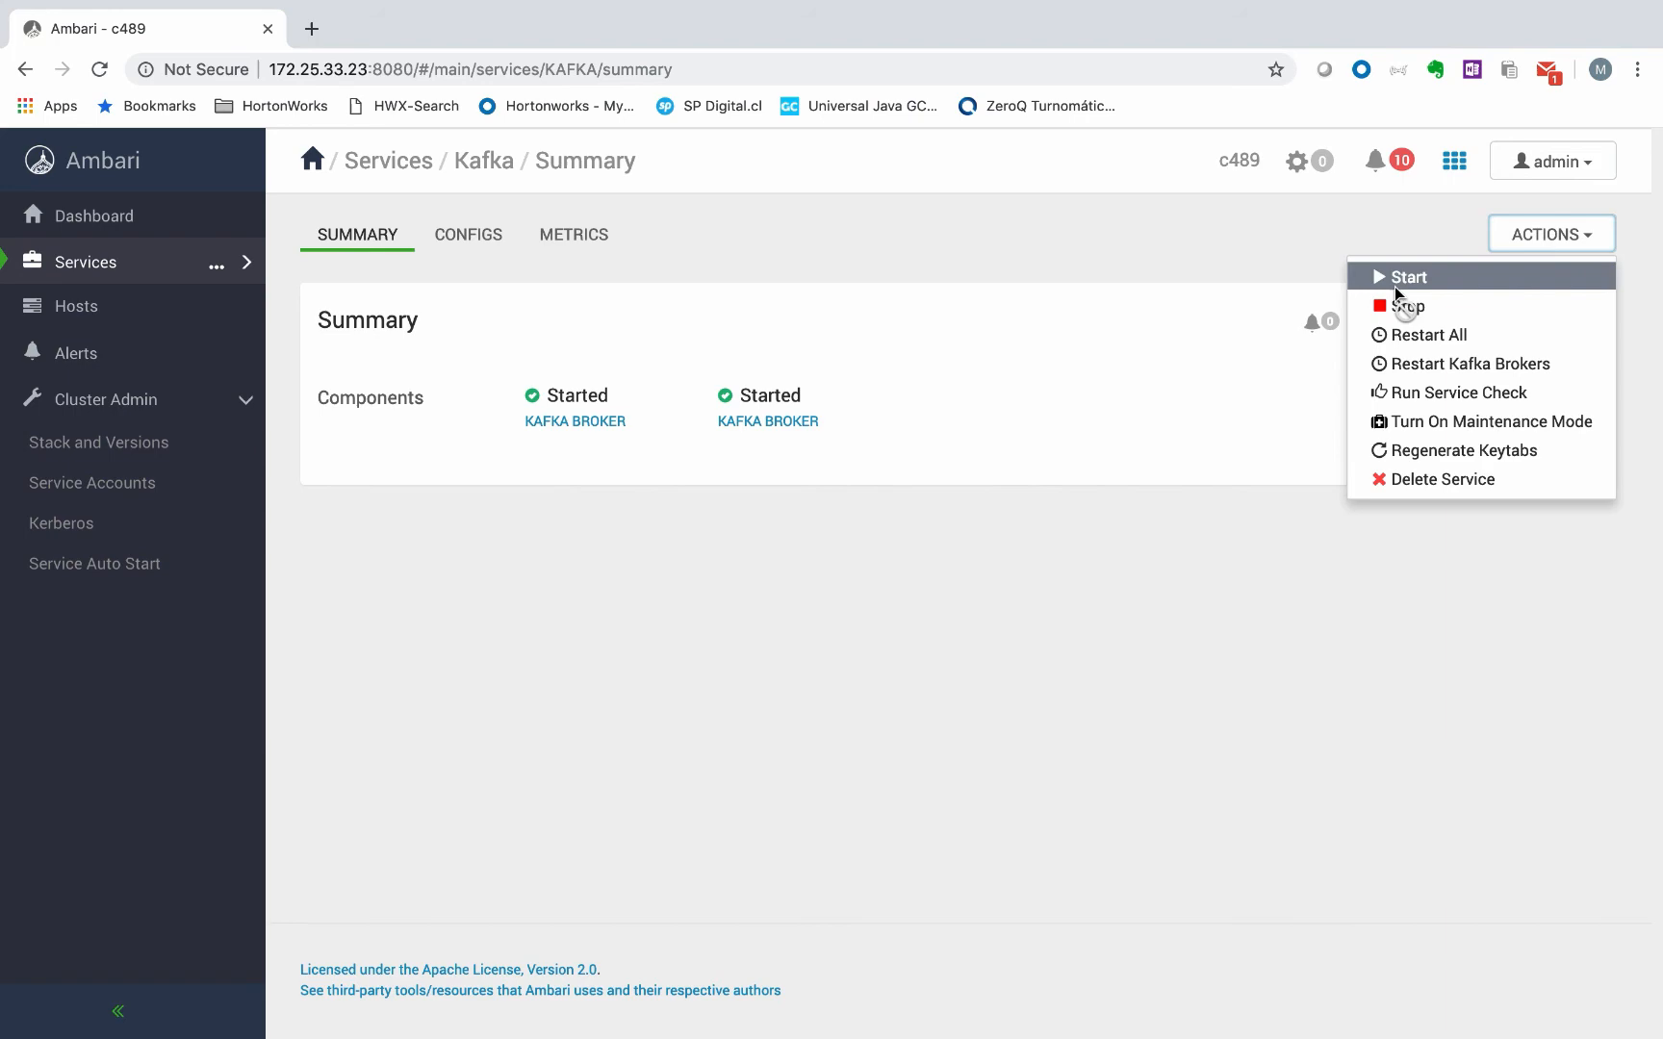
{"action": "left_click", "coordinate": [1411, 306]}
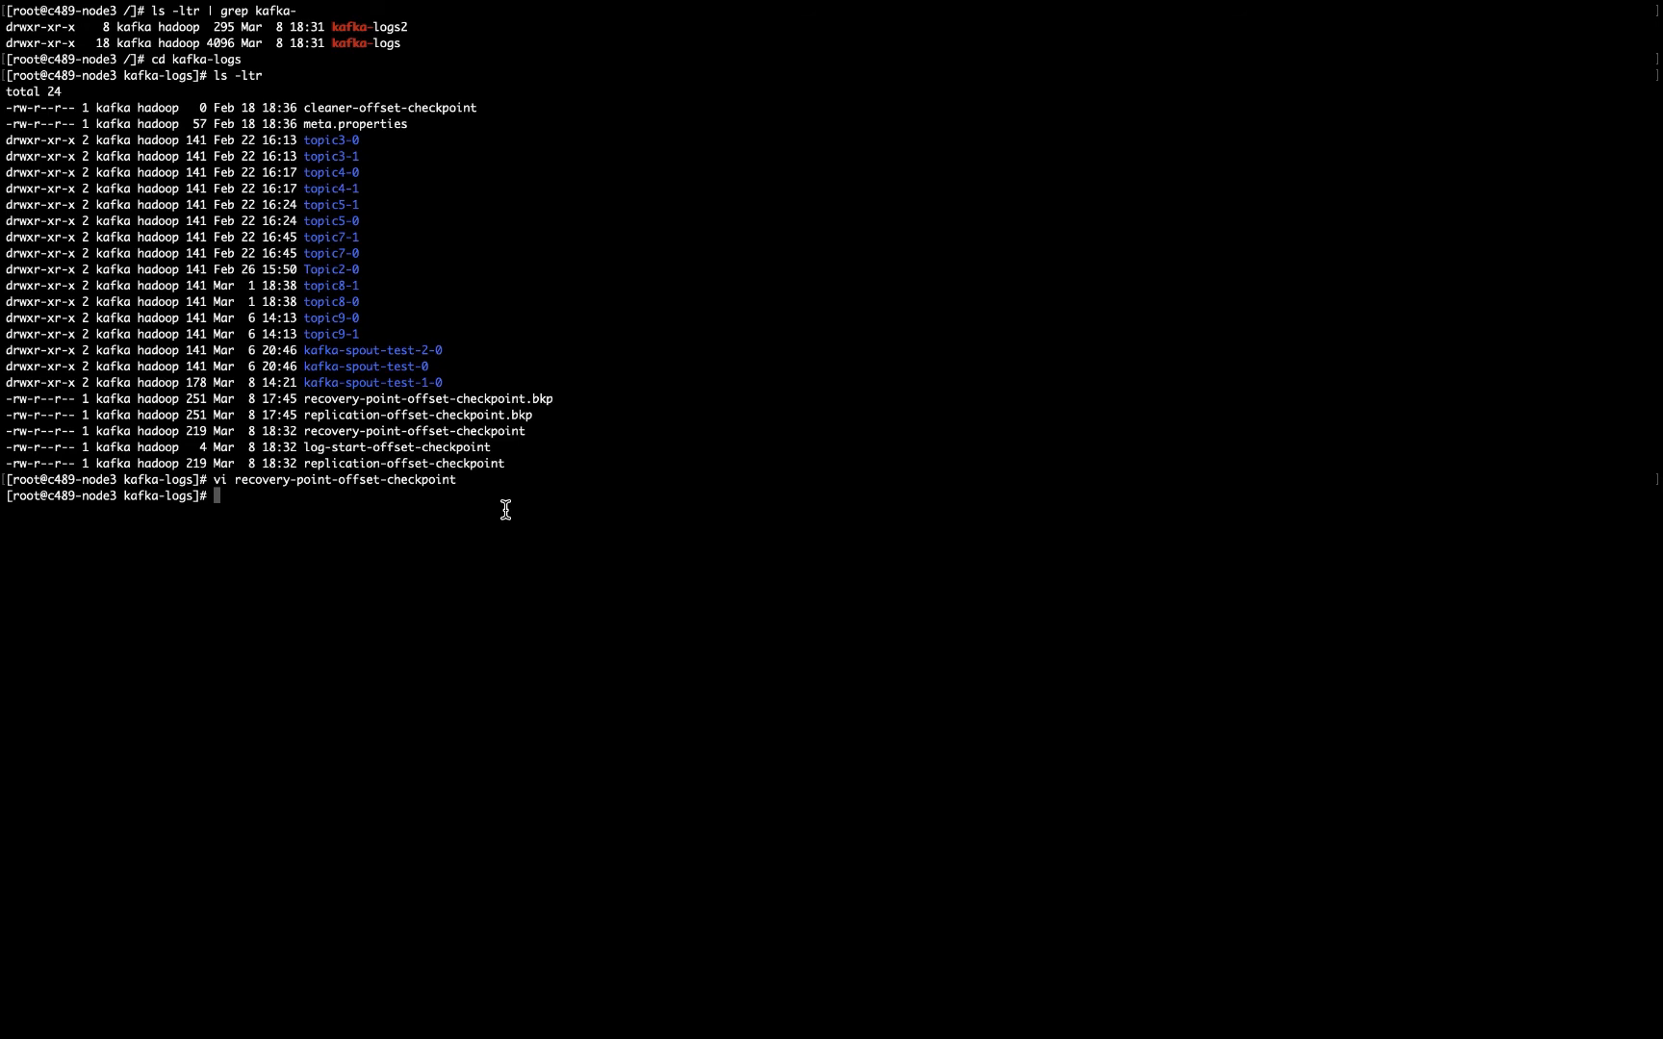
{"action": "type", "text": "mv top"}
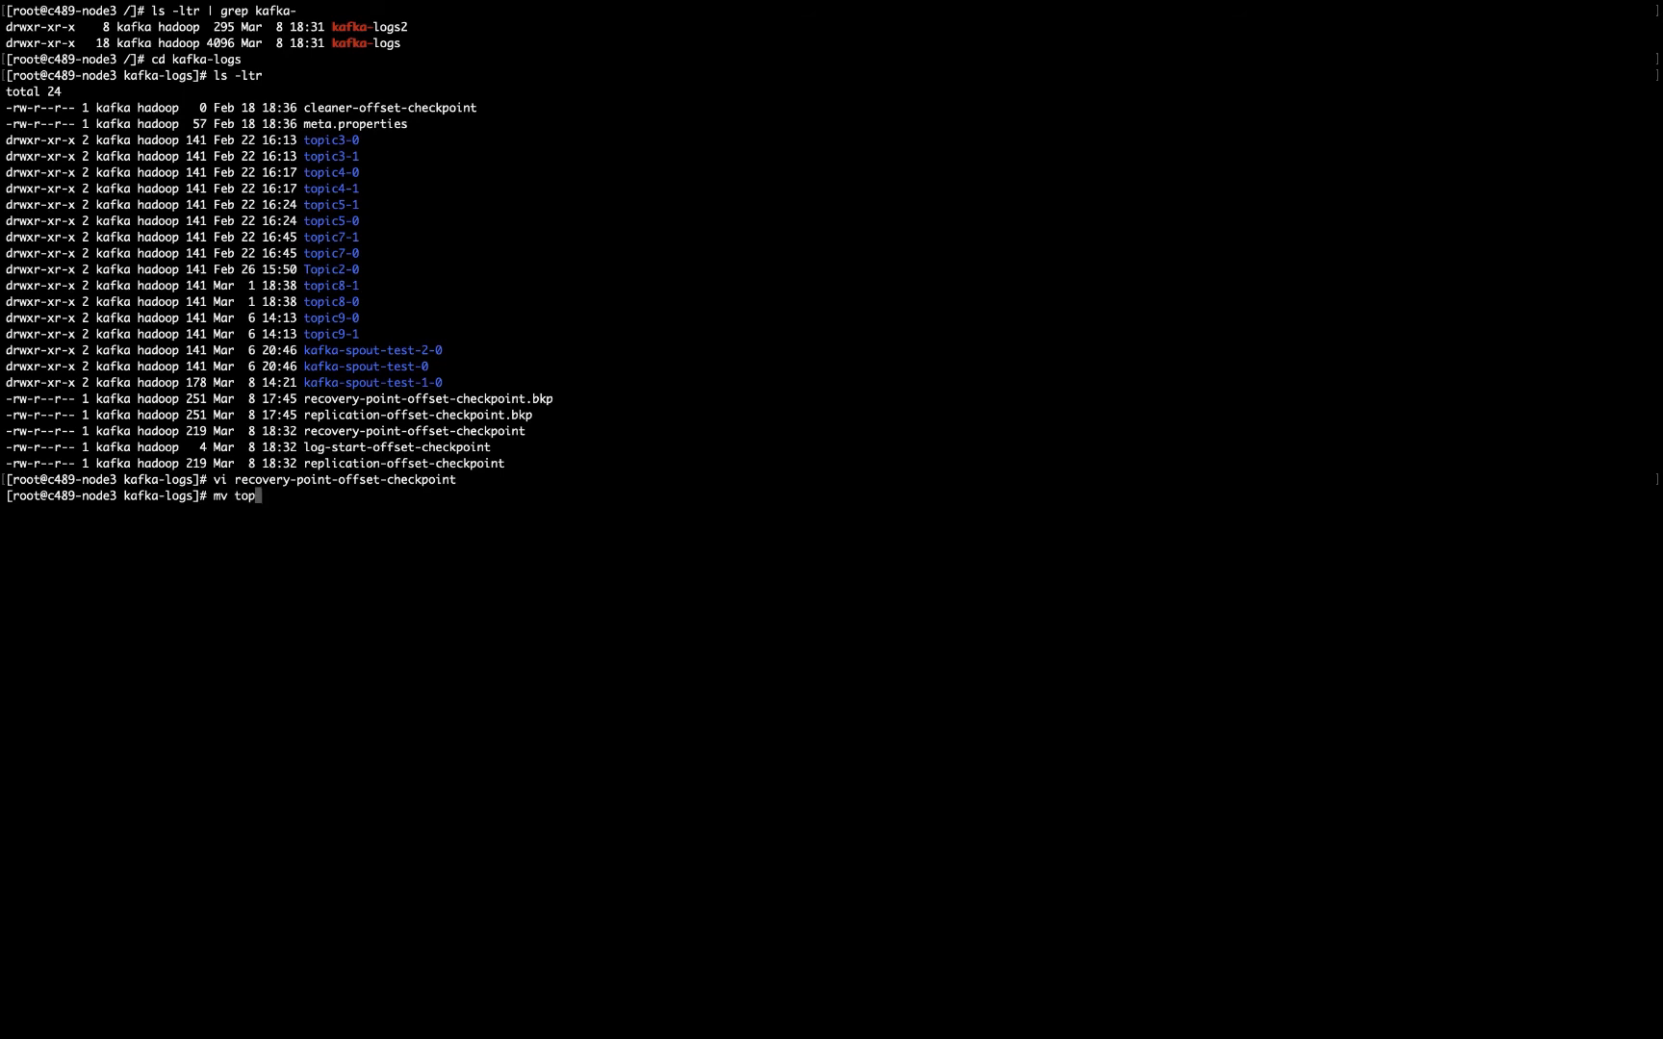
- Run mv topic9-* /kafka-logs2/ to move both topic9 partition folders out of kafka-logs
{"action": "type", "text": "ic9-"}
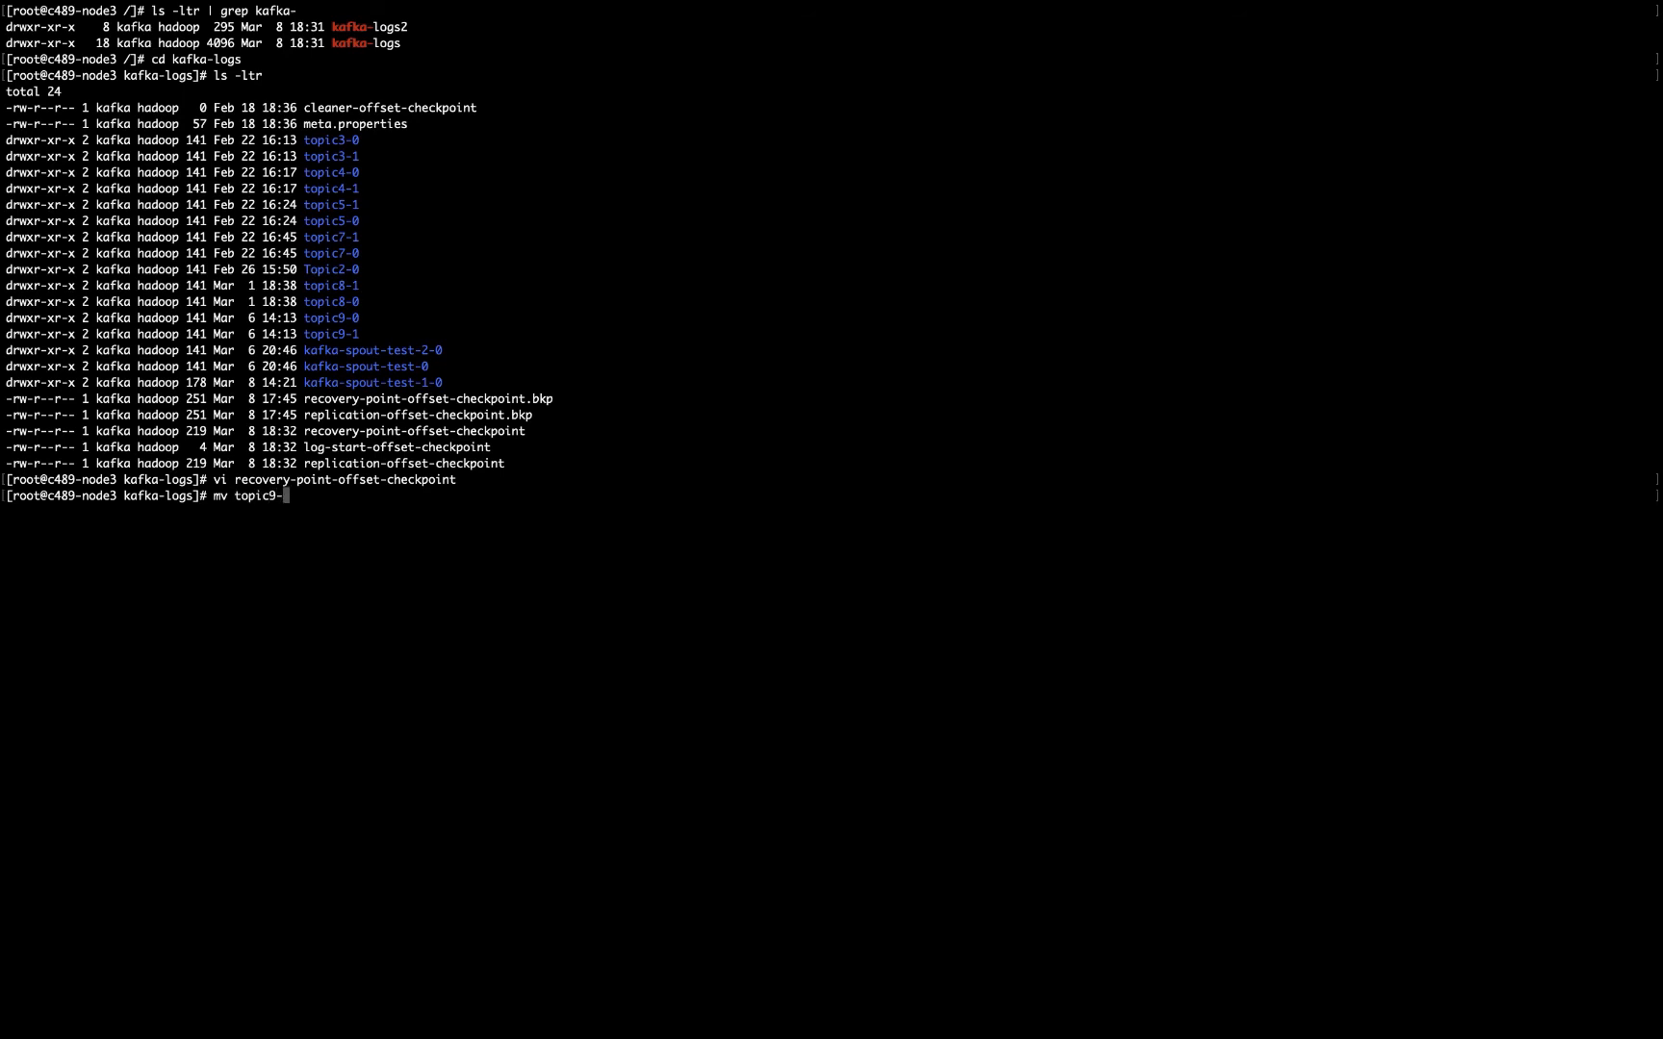
{"action": "type", "text": "*"}
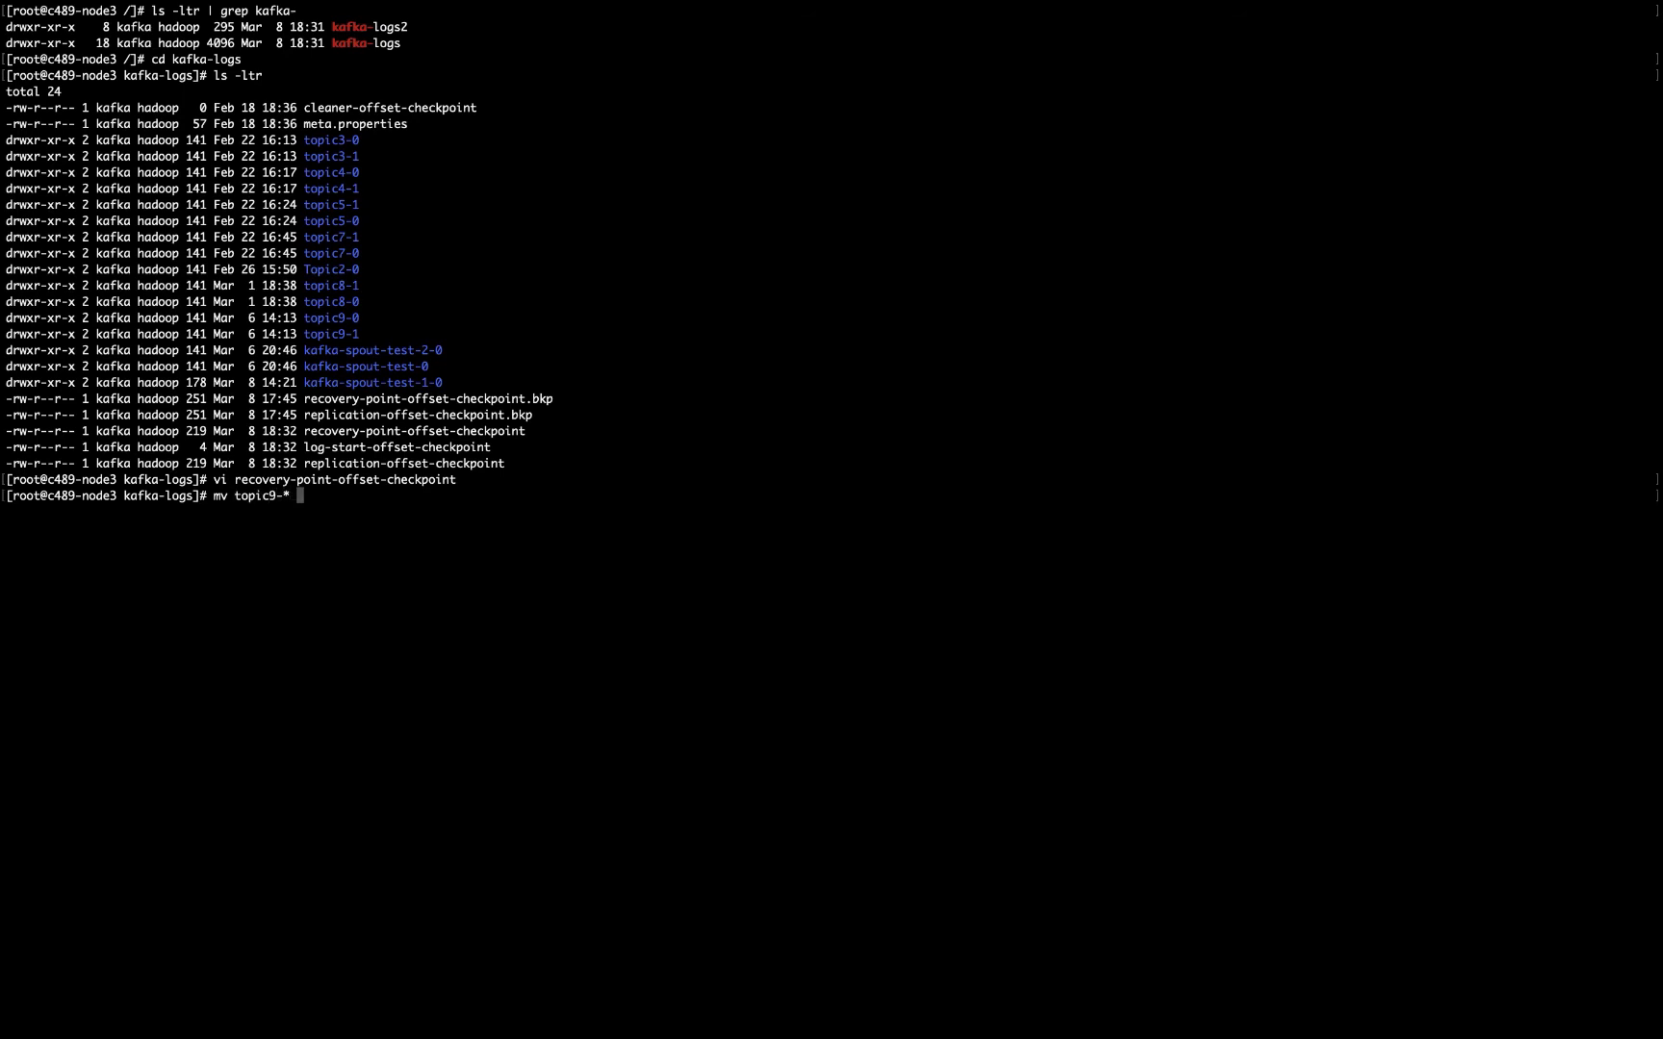
{"action": "type", "text": "/kafka-logs"}
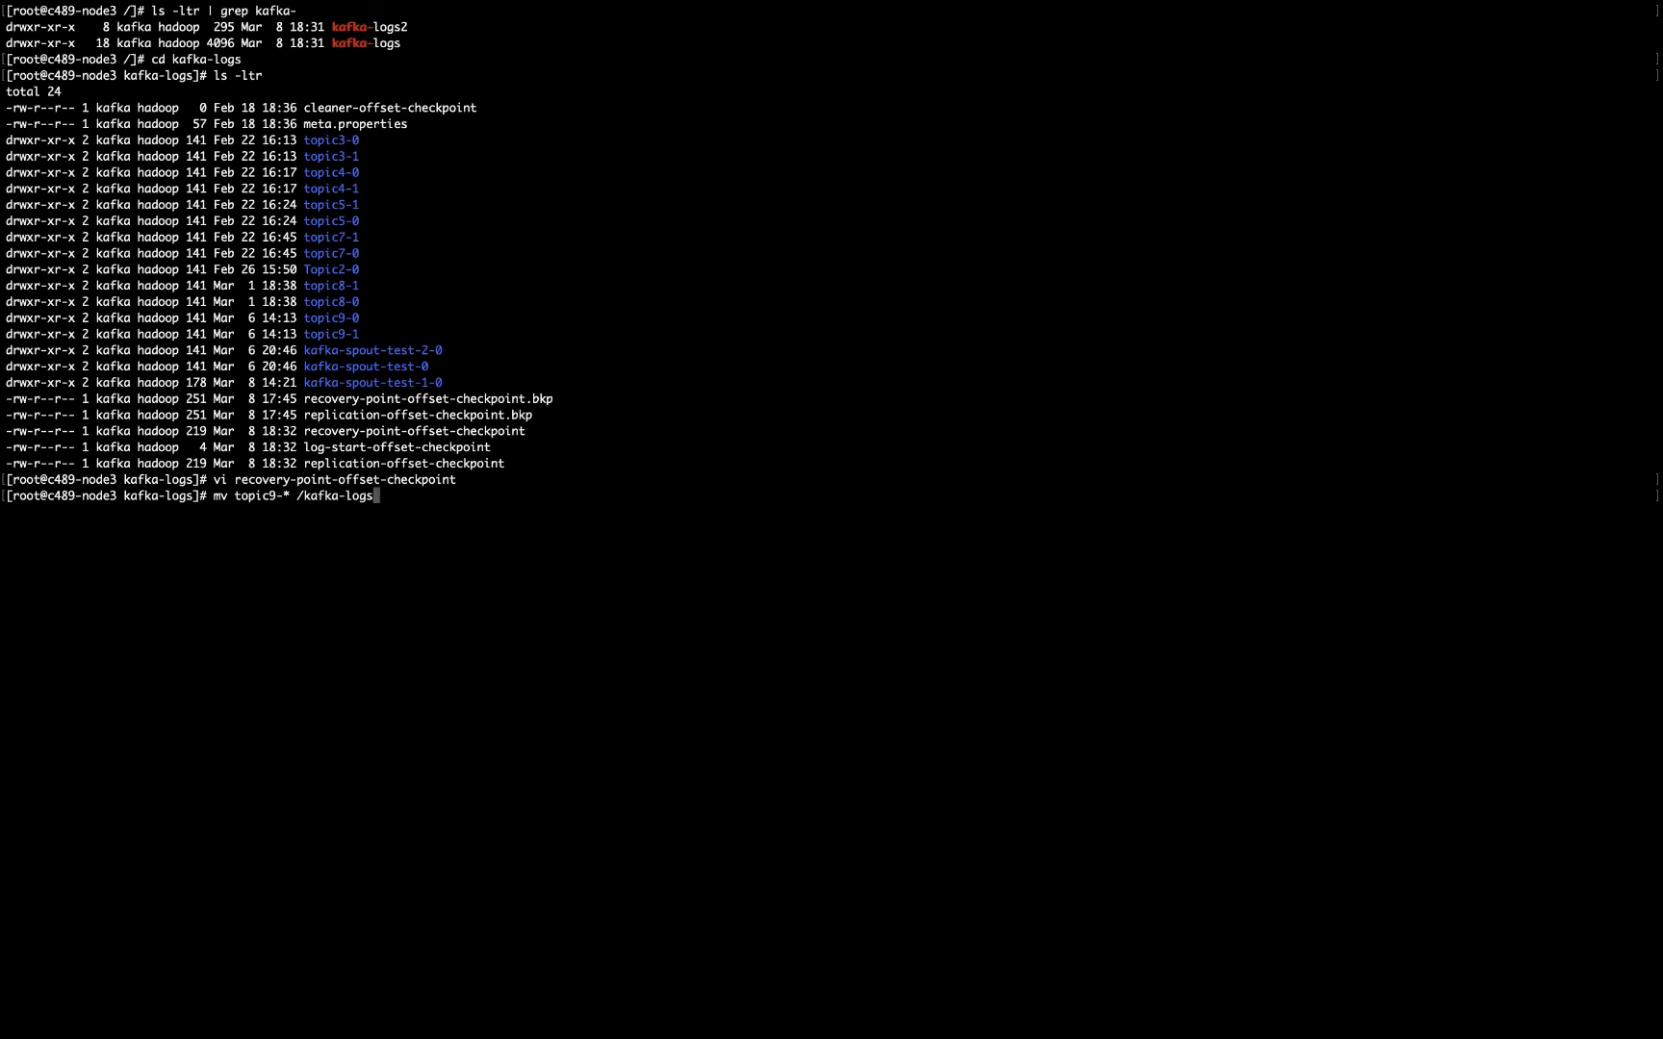
{"action": "type", "text": "1"}
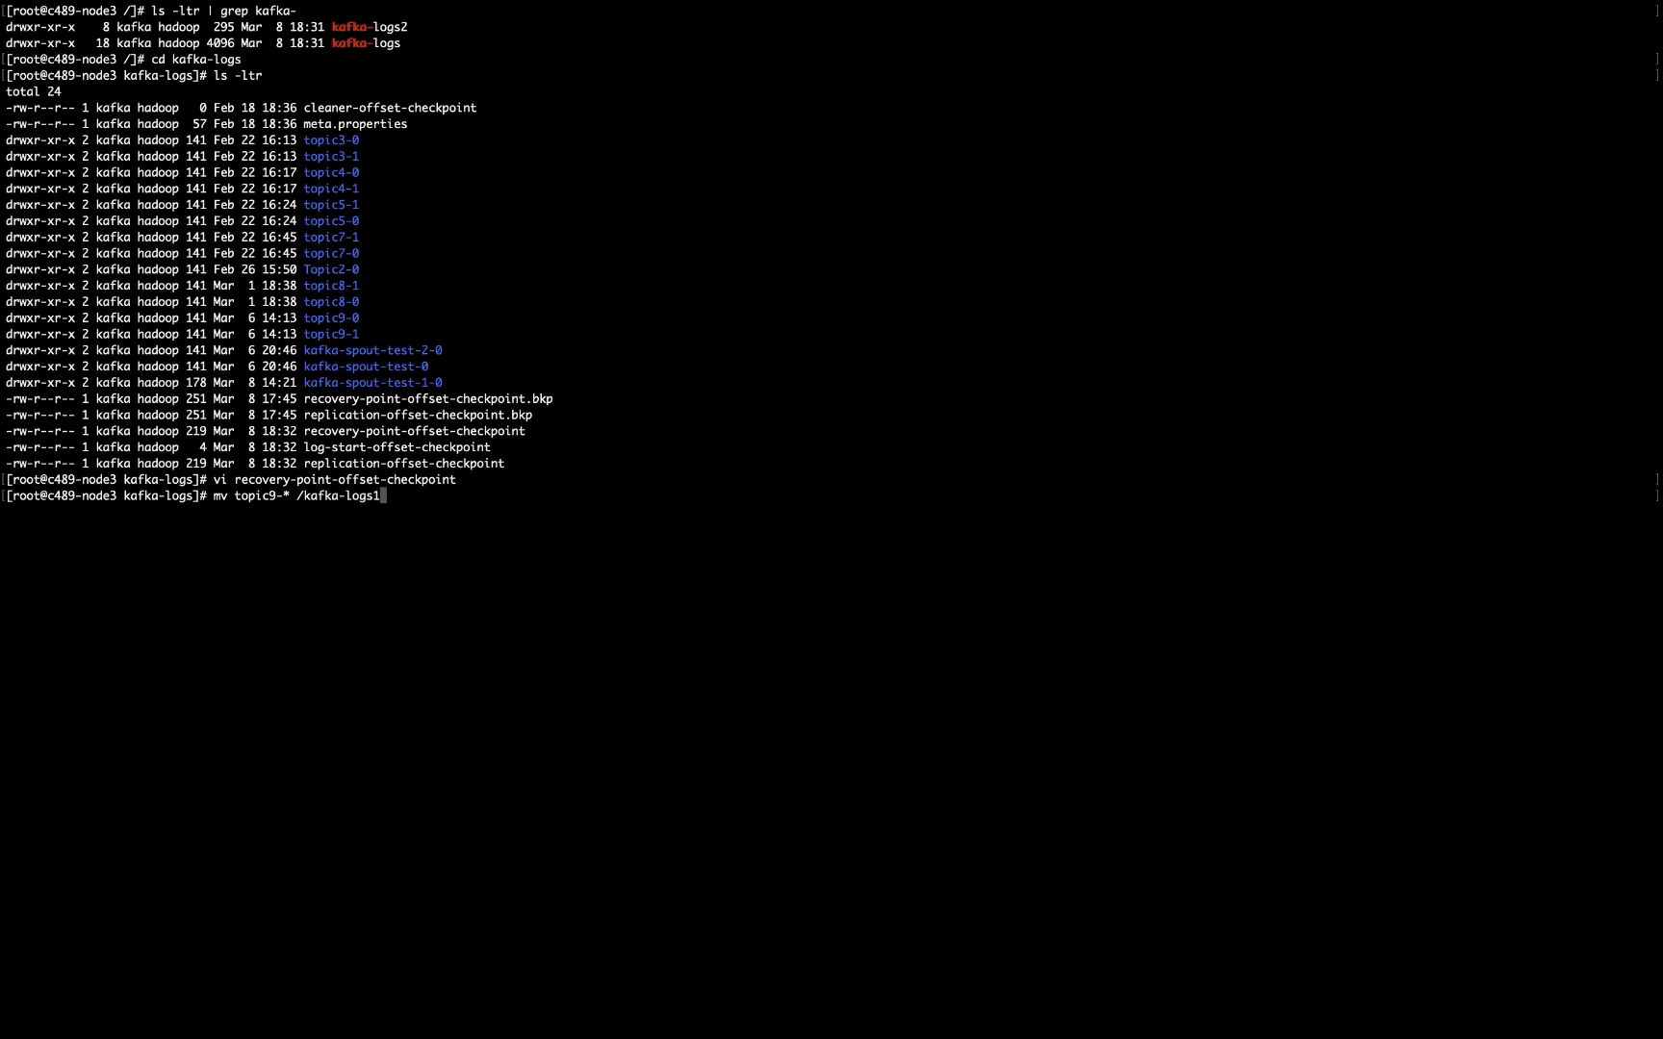
{"action": "type", "text": "2/"}
{"action": "key", "text": "Return"}
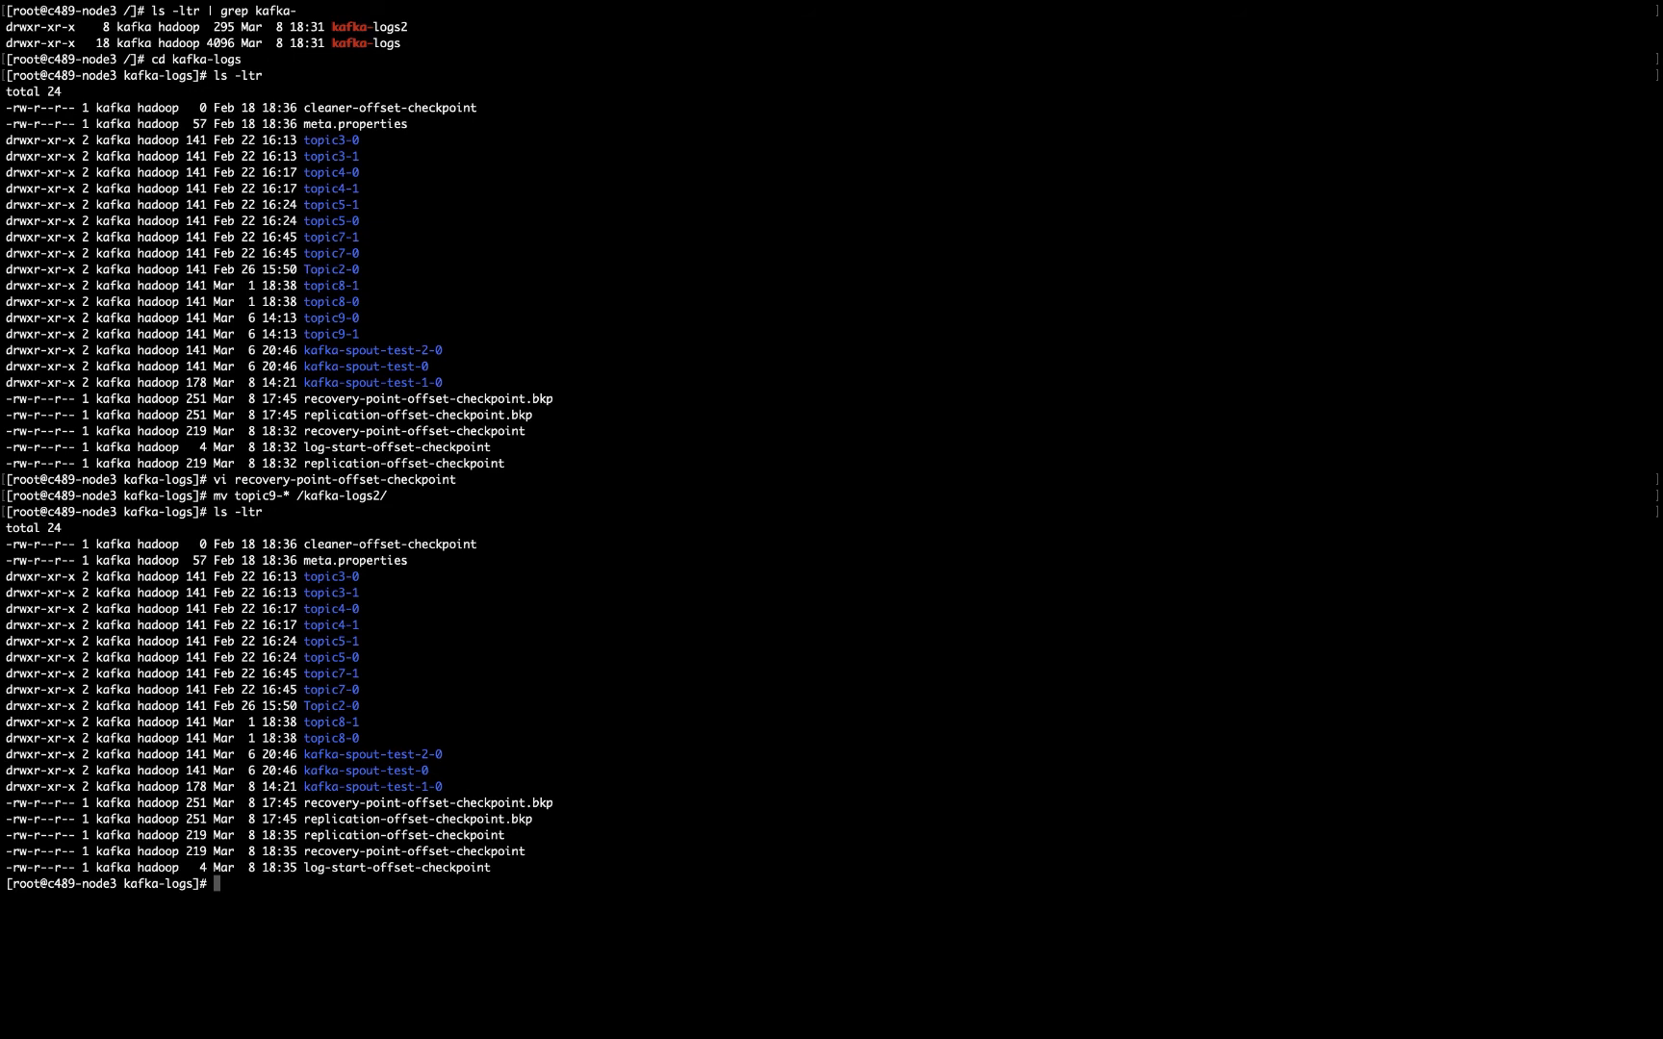
{"action": "type", "text": "vi r"}
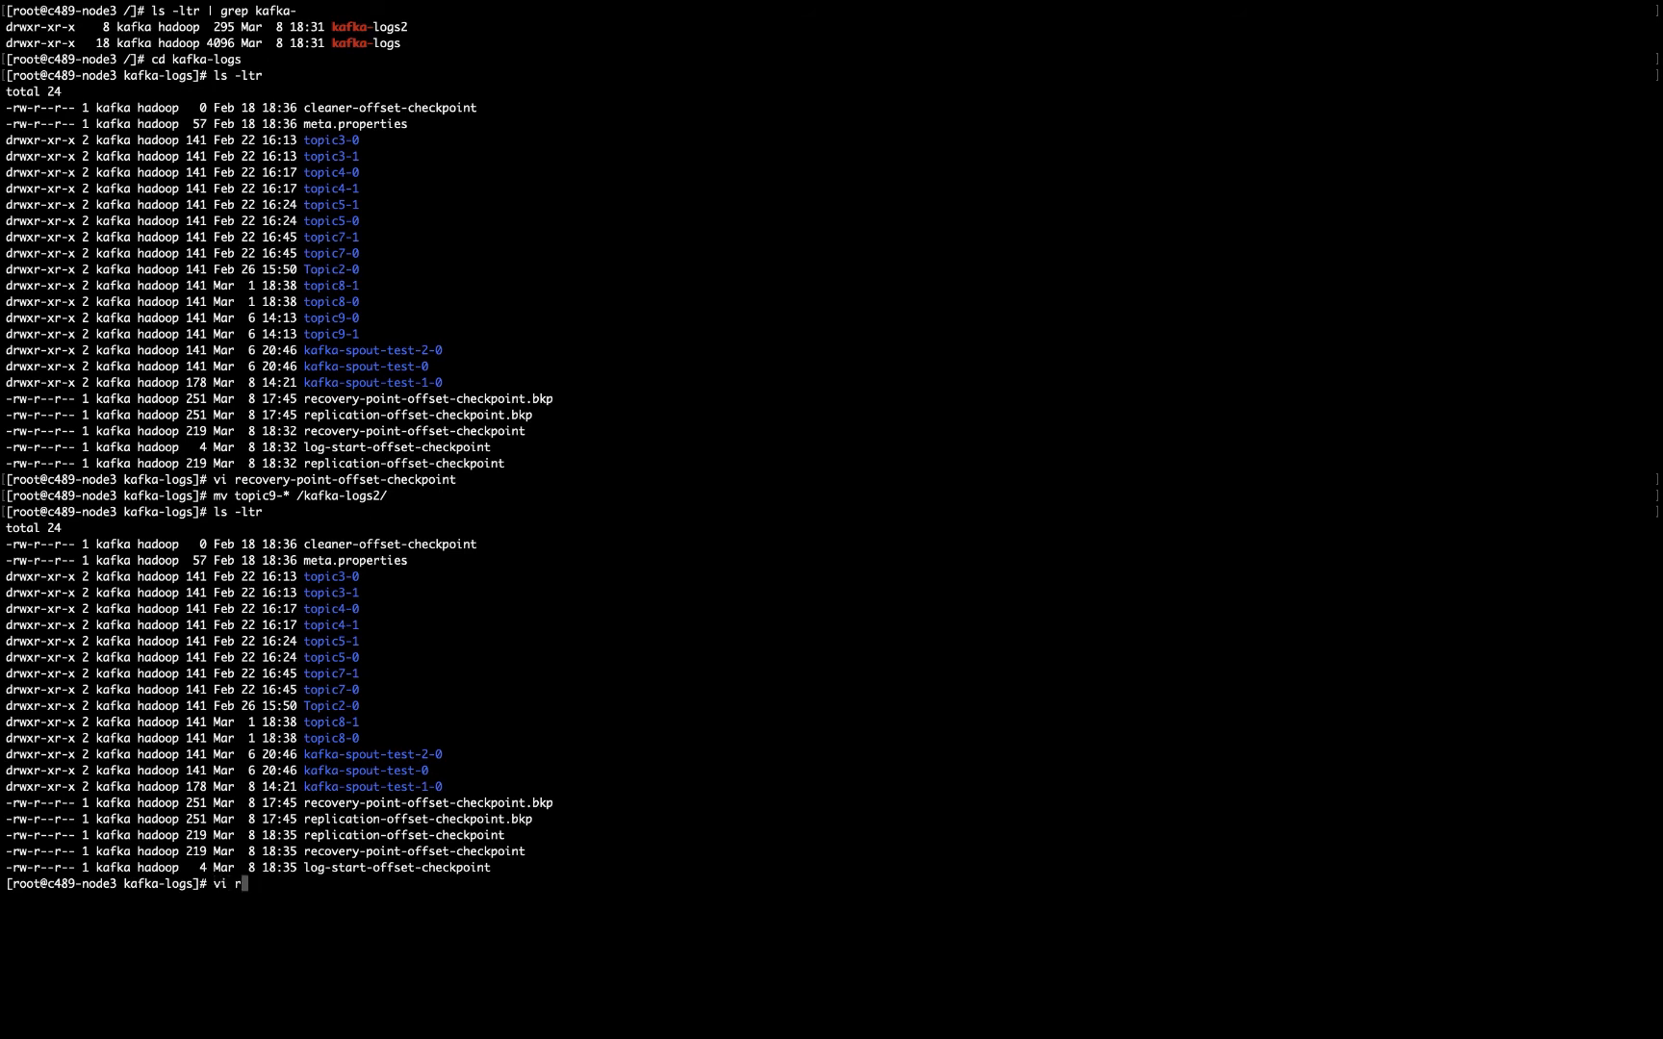
- Delete both topic9 lines from replication-offset-checkpoint, set the count to 14, and save with :wq
{"action": "key", "text": "Return"}
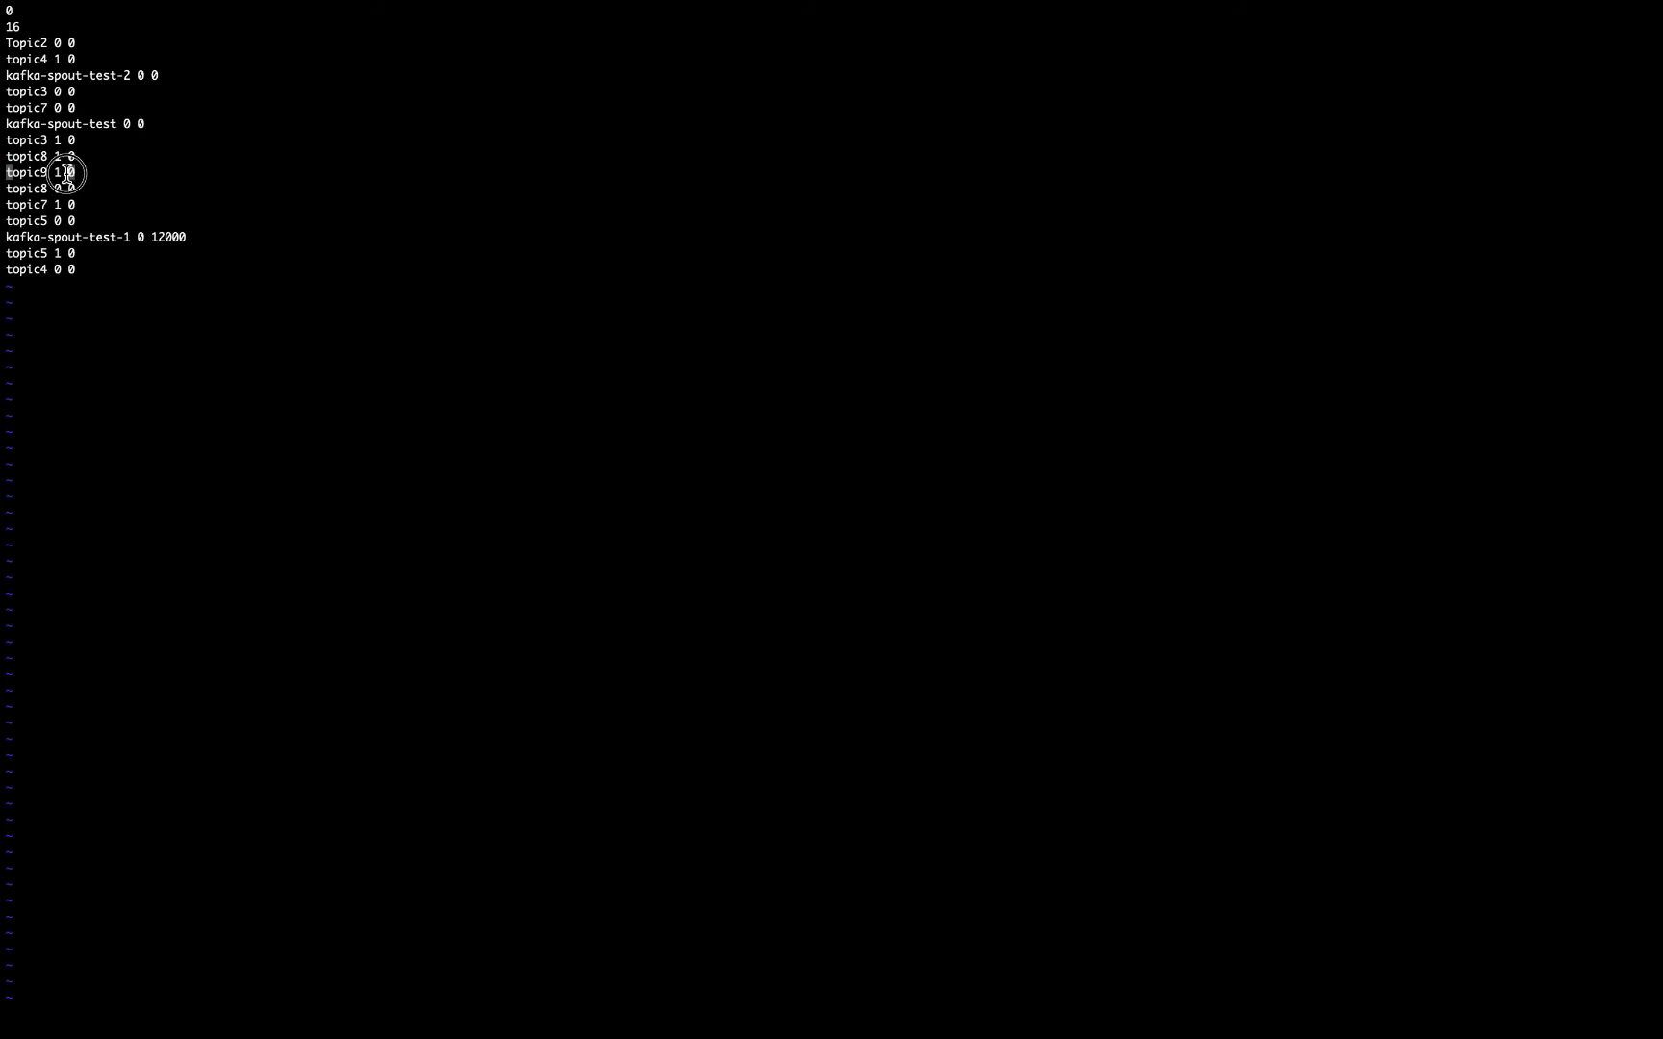
{"action": "right_click", "coordinate": [48, 171]}
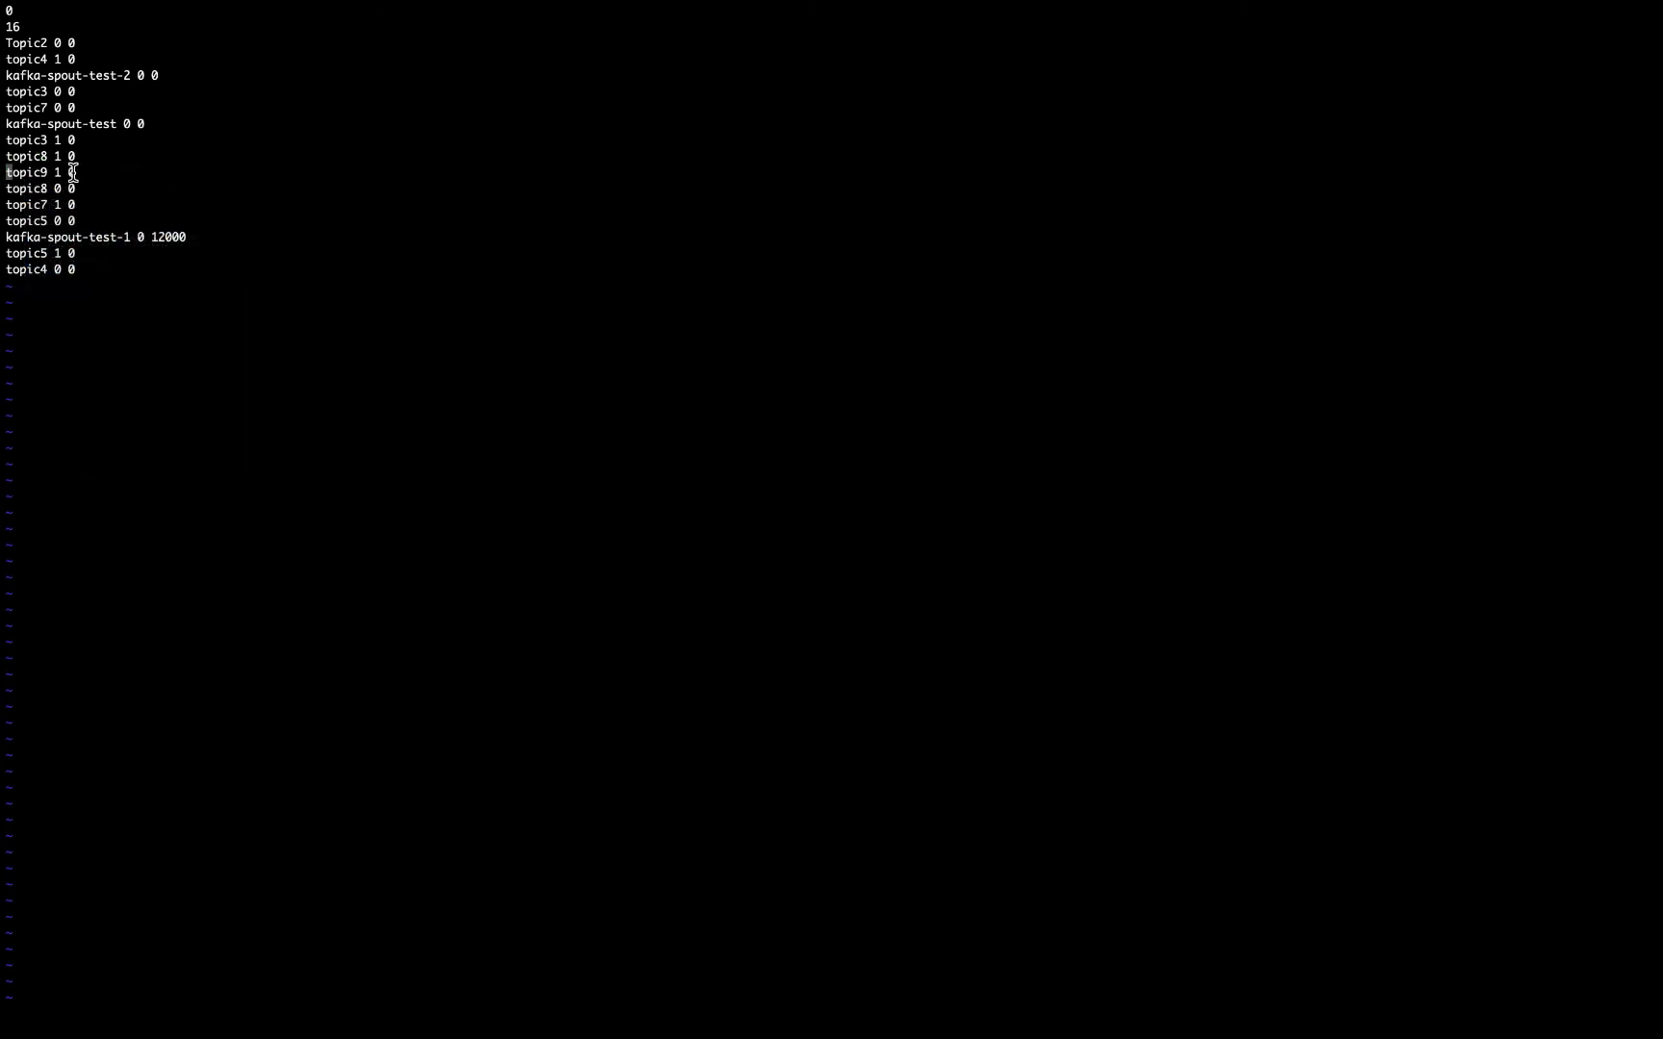
{"action": "mouse_move", "coordinate": [150, 183]}
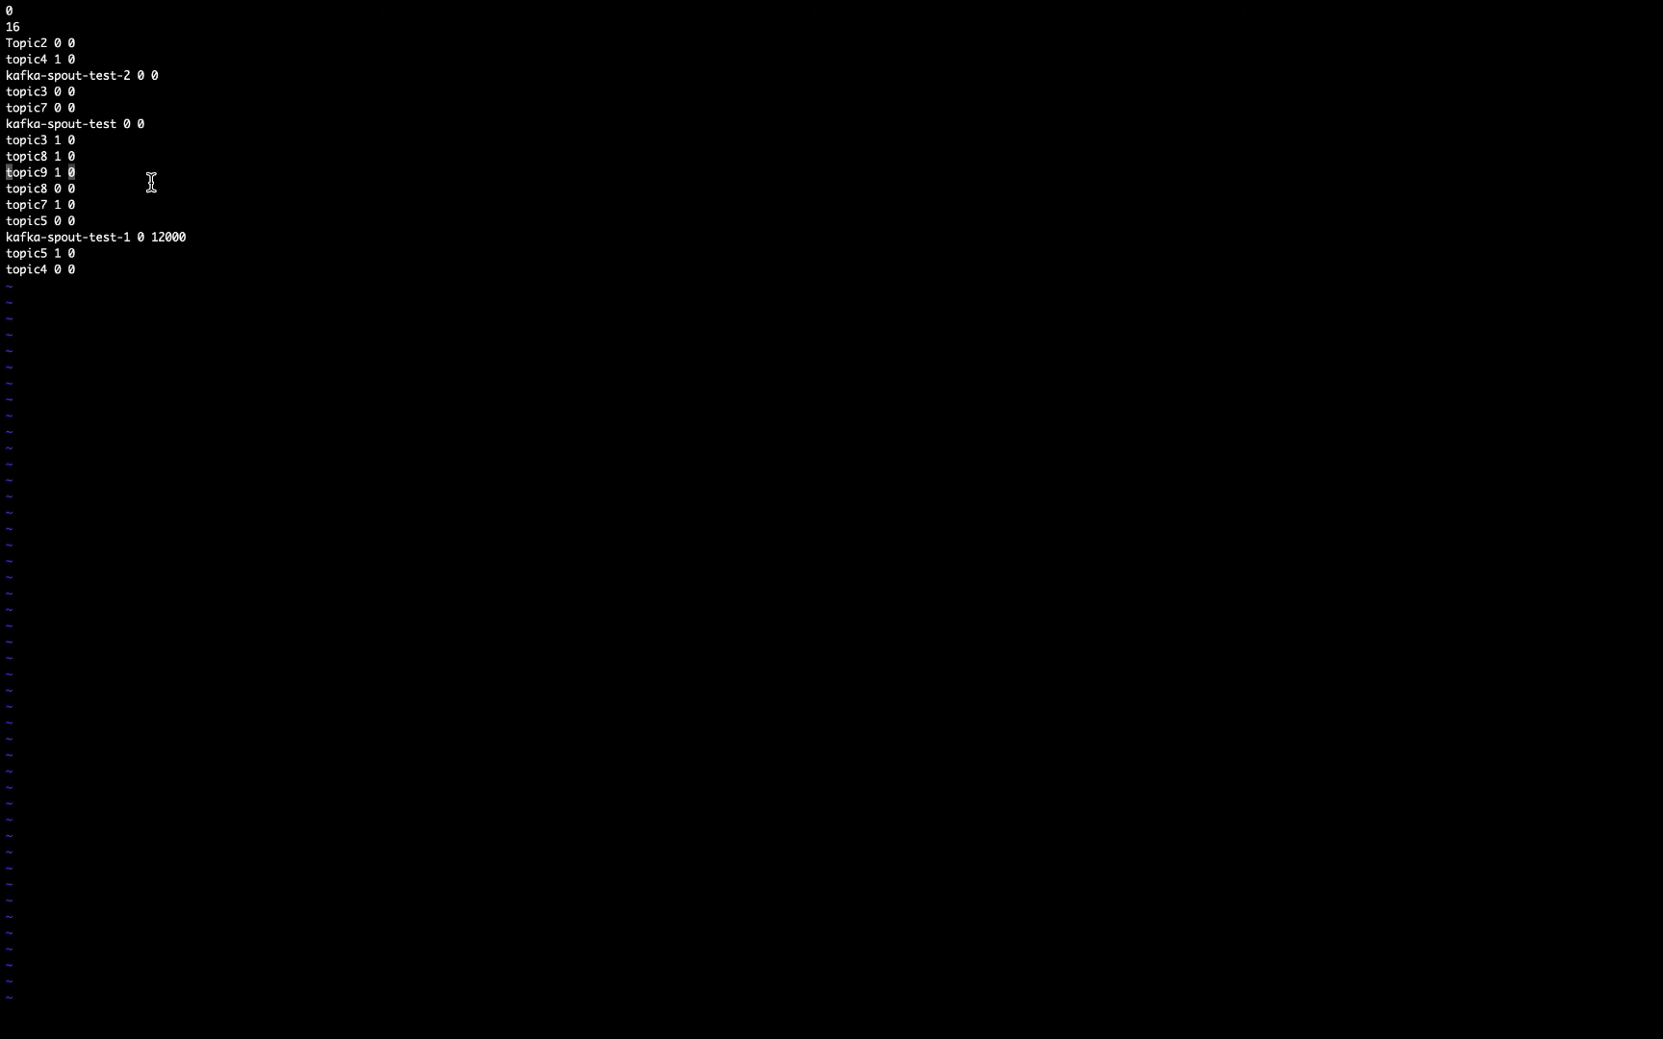
{"action": "mouse_move", "coordinate": [179, 237]}
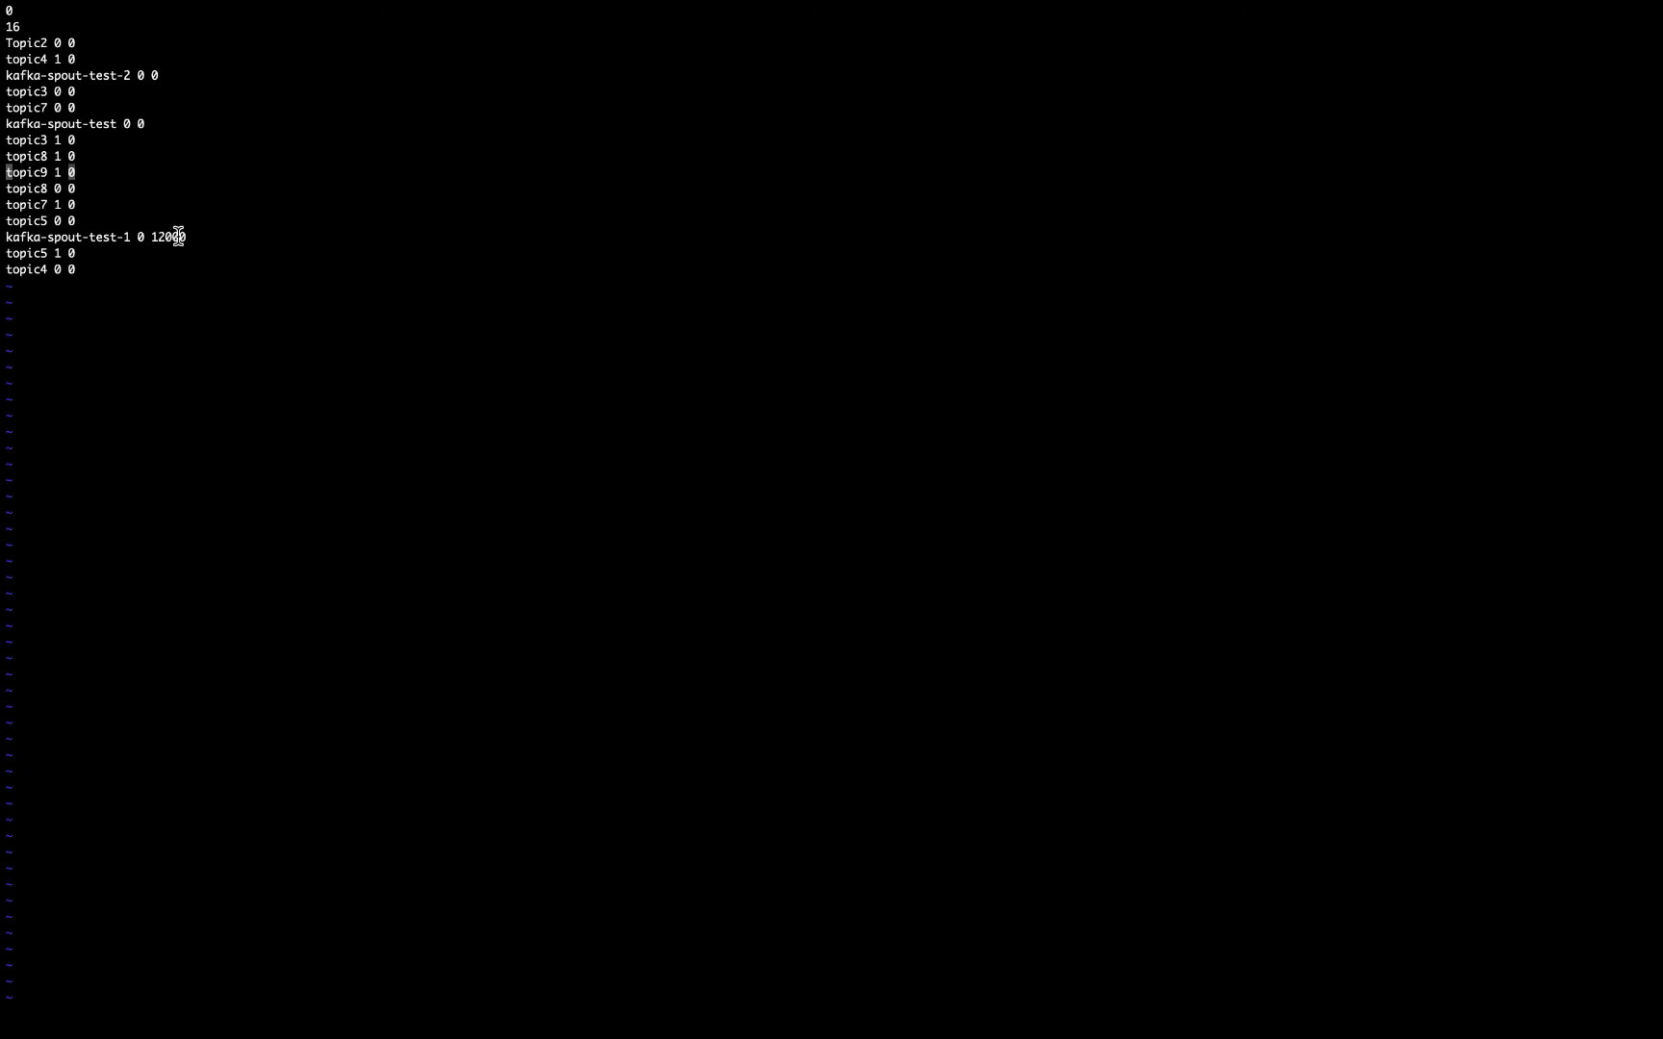
{"action": "double_click", "coordinate": [165, 234]}
{"action": "type", "text": "14"}
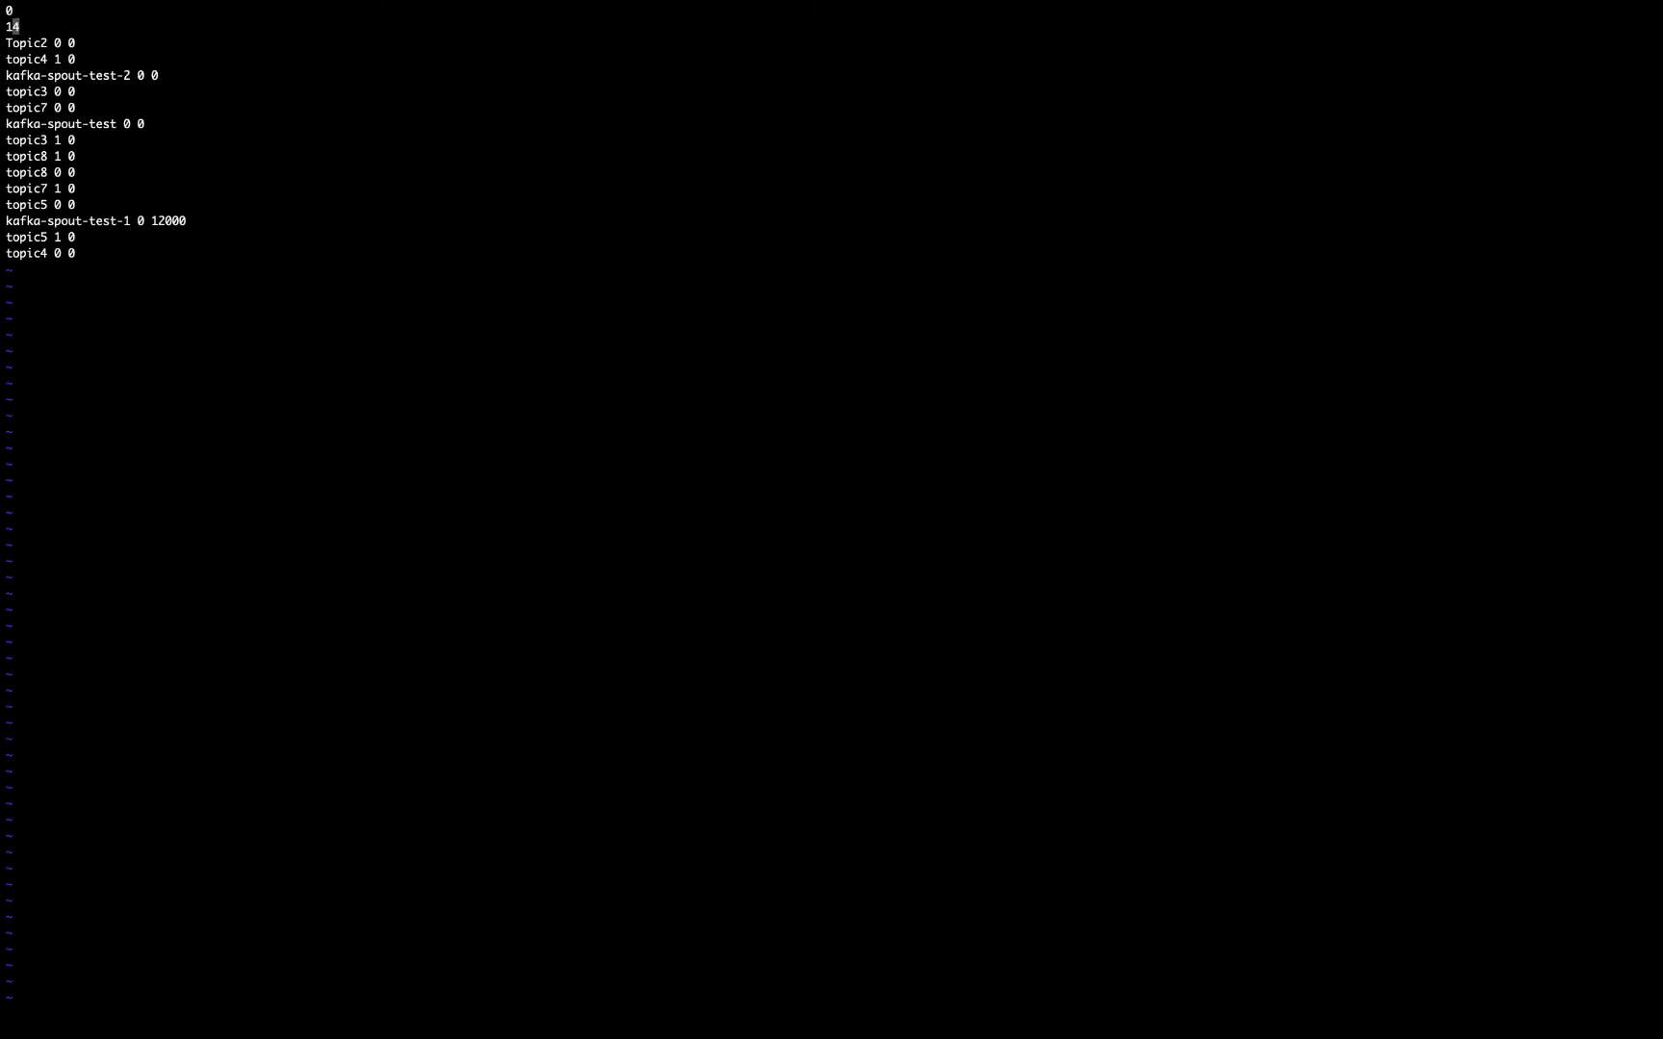
{"action": "type", "text": ":wq"}
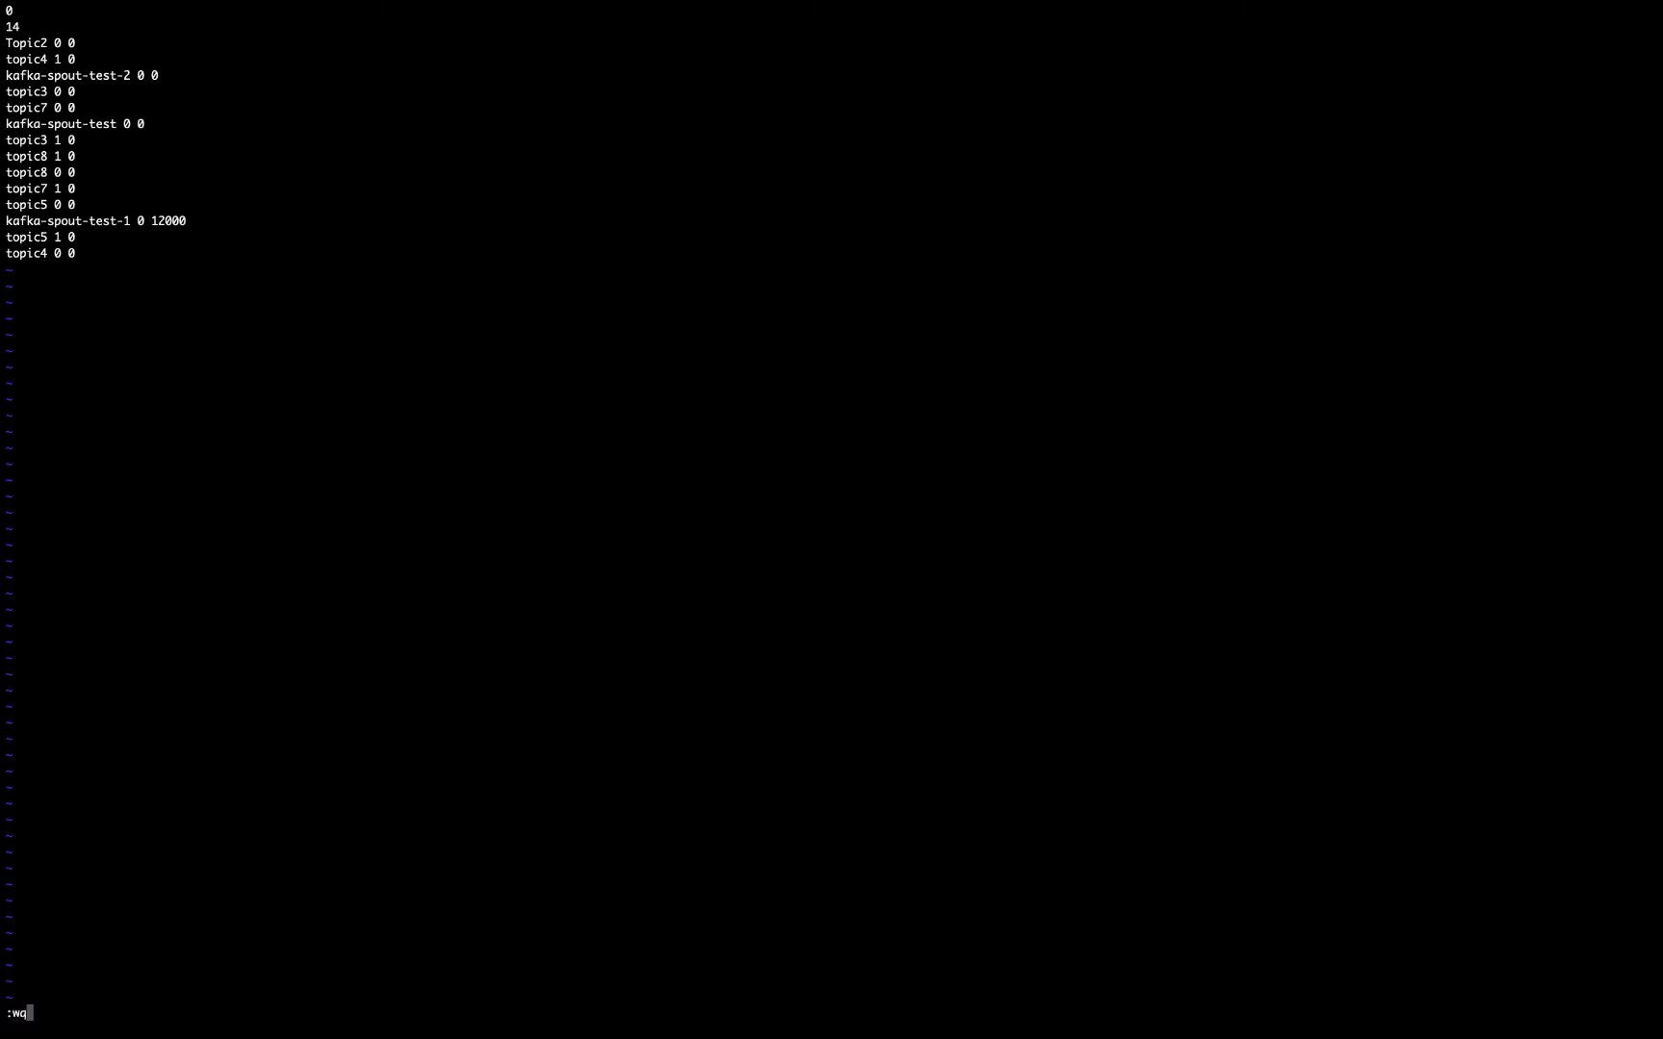
{"action": "key", "text": "Return"}
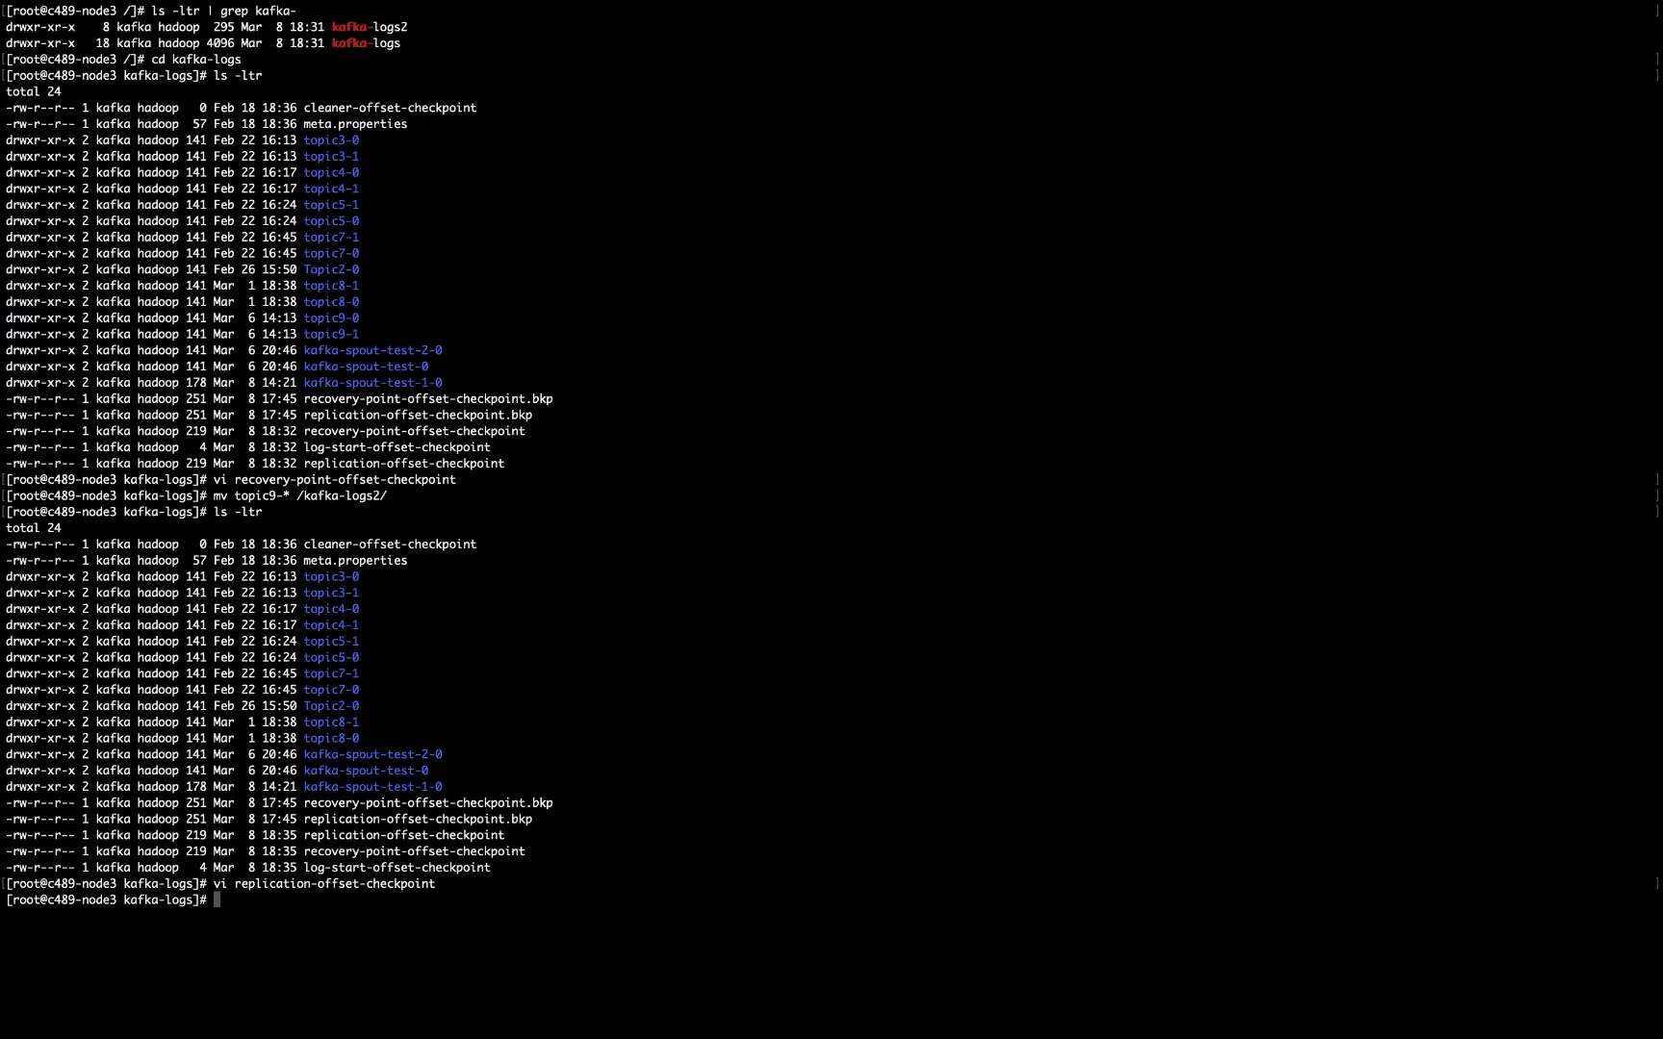
- Edit /kafka-logs2/replication-offset-checkpoint: count 8, appending 'topic9 1 0' and 'topic9 0 0'
{"action": "type", "text": "vi /kafka-logs2/re"}
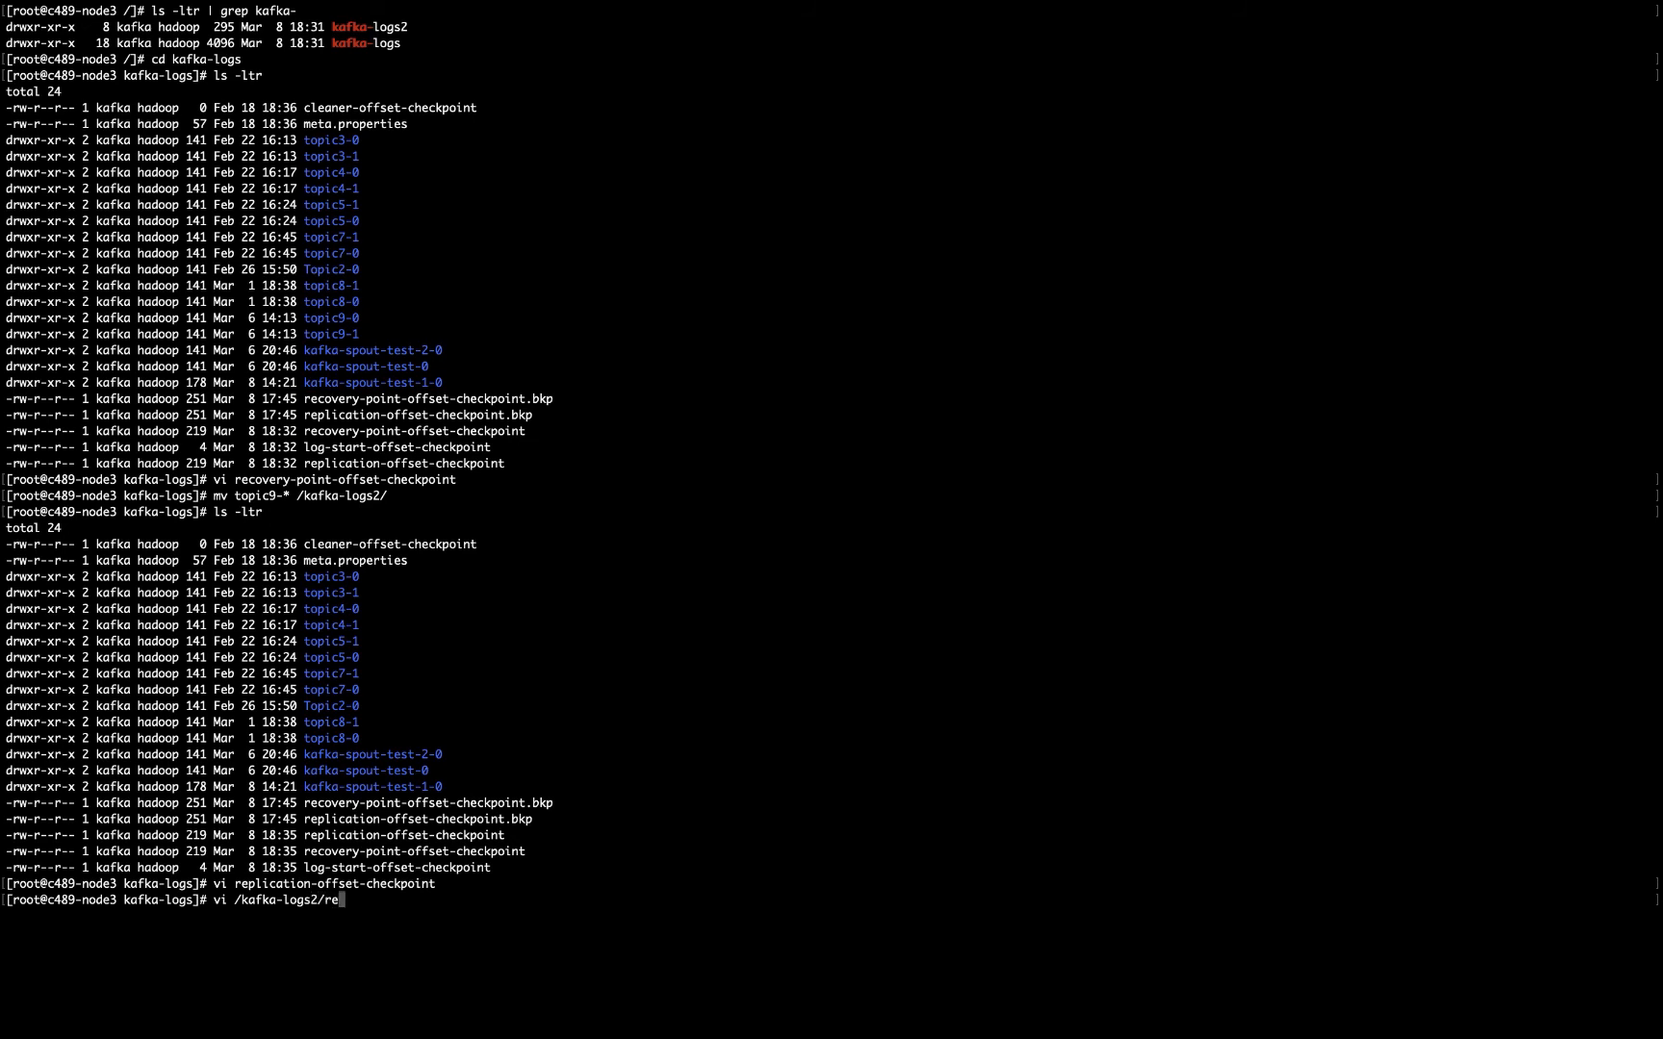
{"action": "key", "text": "Return"}
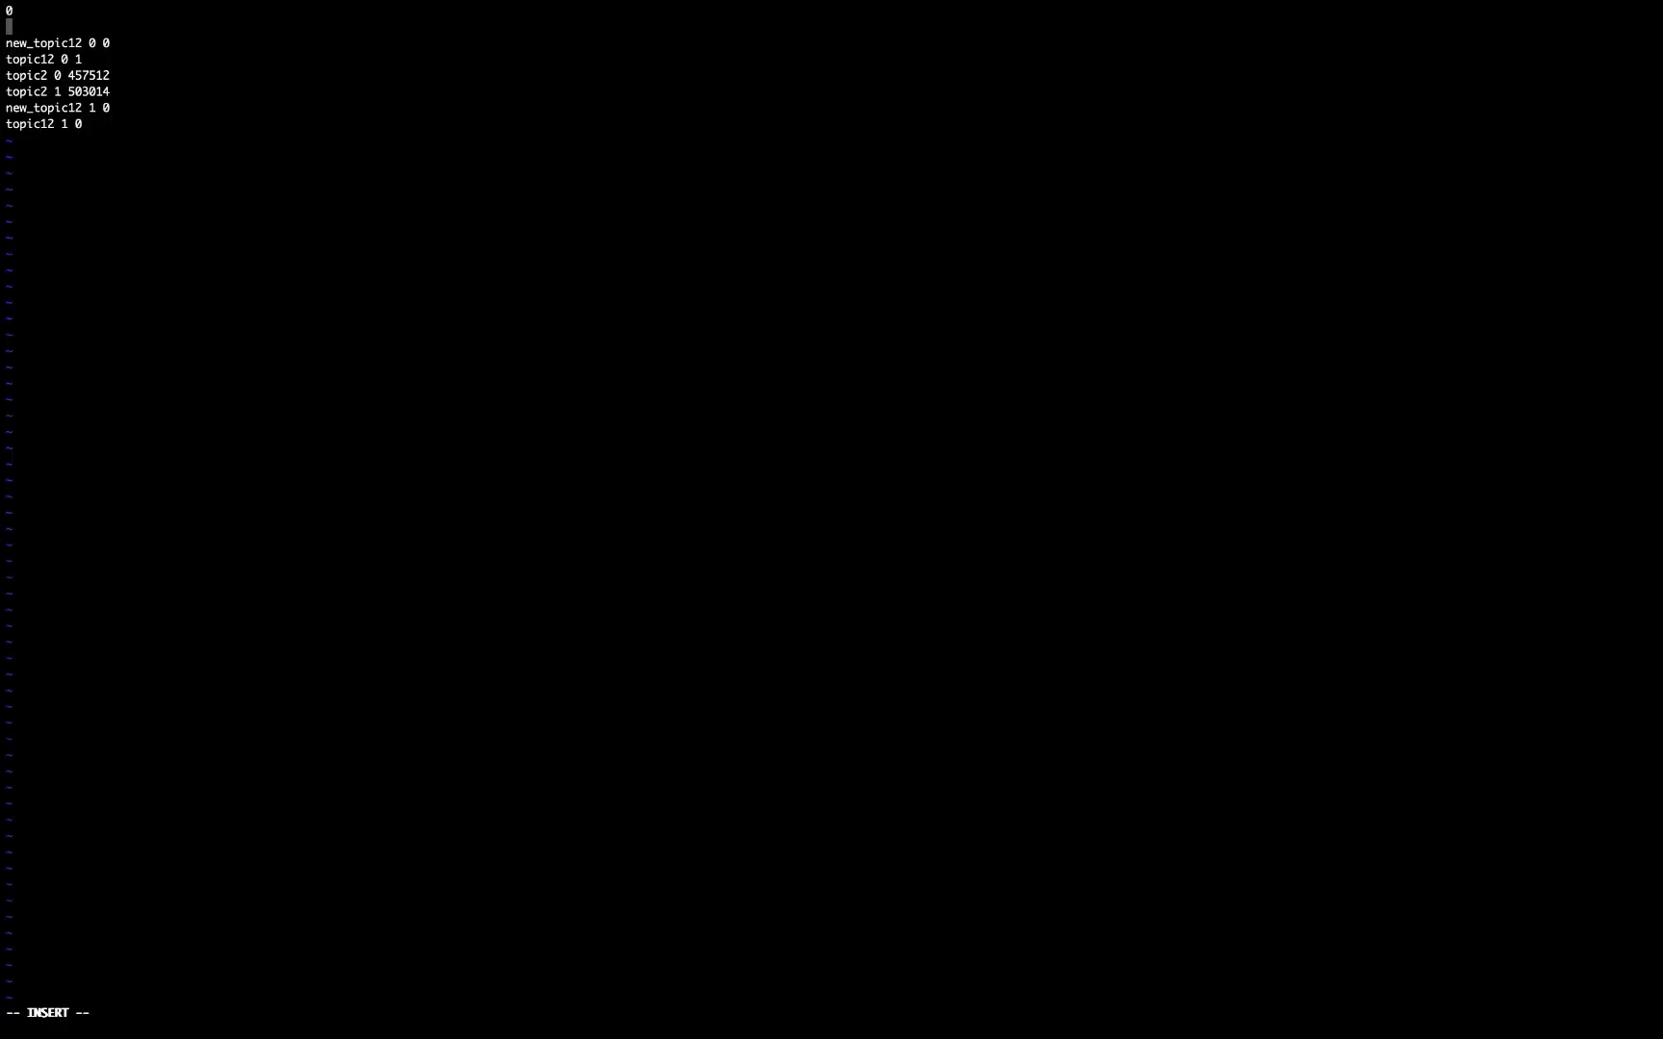
{"action": "type", "text": "8"}
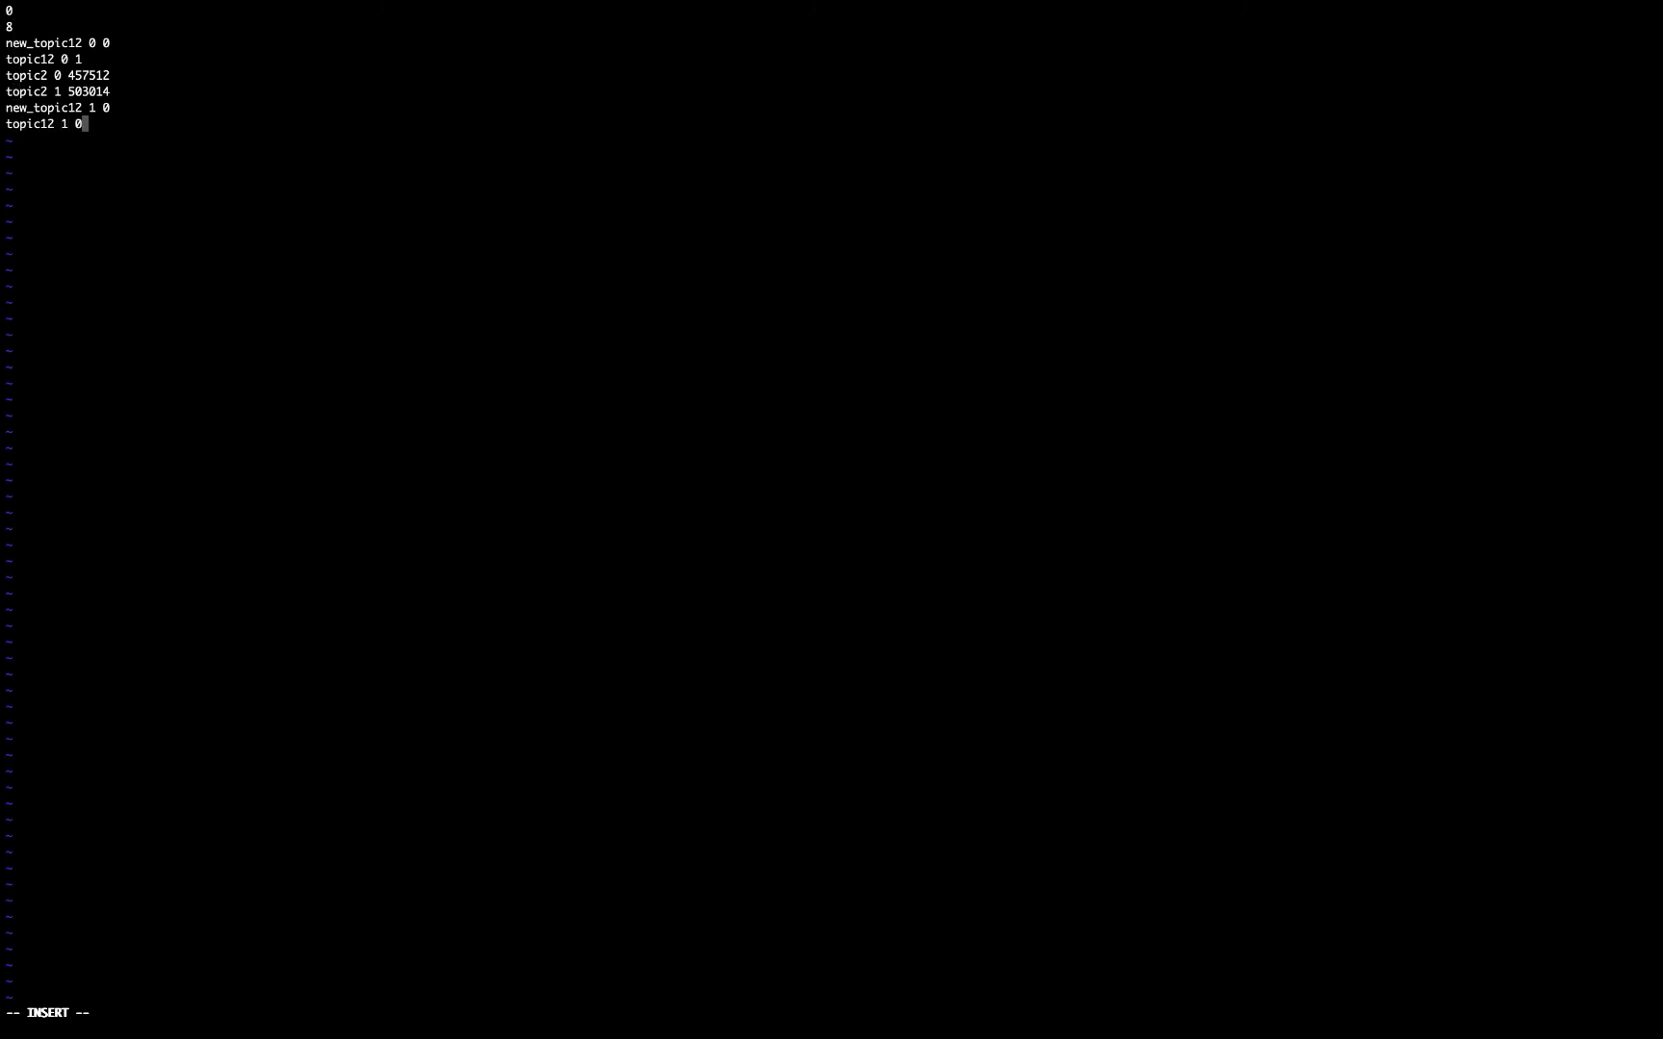
{"action": "type", "text": "topic9 1 0"}
{"action": "type", "text": "vi recovery-point-offset-checkpoint"}
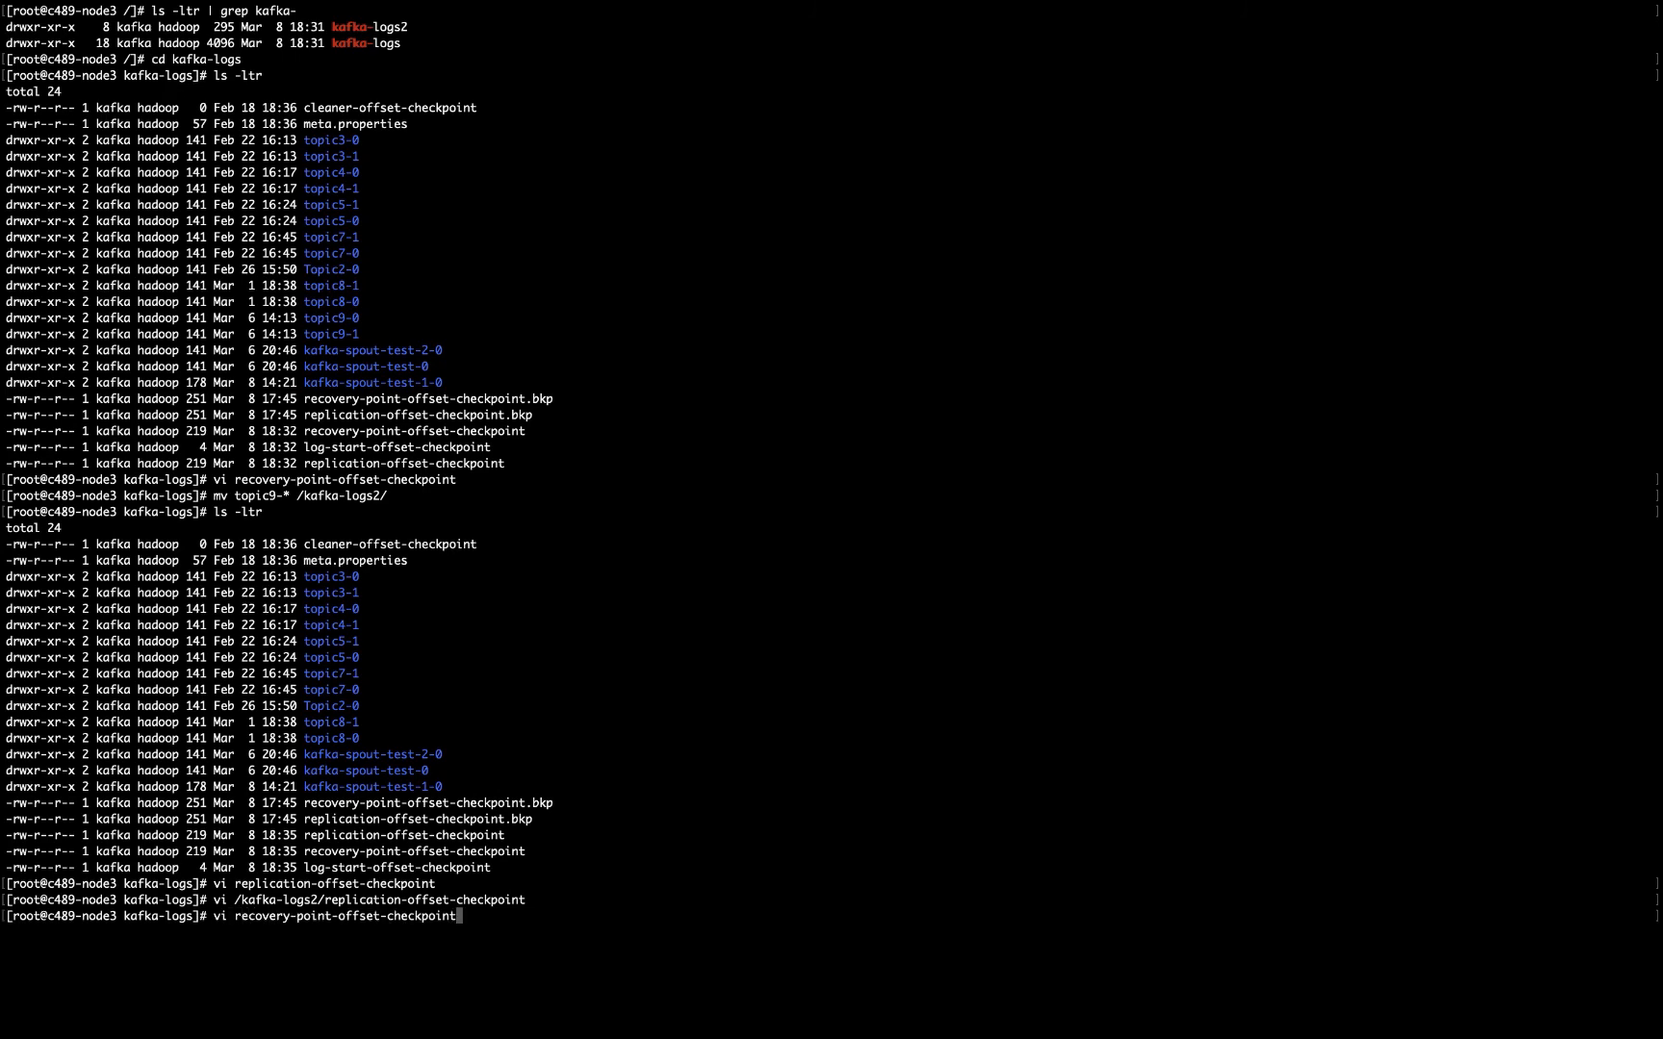
- Delete 'topic9 1 0' and 'topic9 0 0' from recovery-point-offset-checkpoint with dd and save
{"action": "key", "text": "Return"}
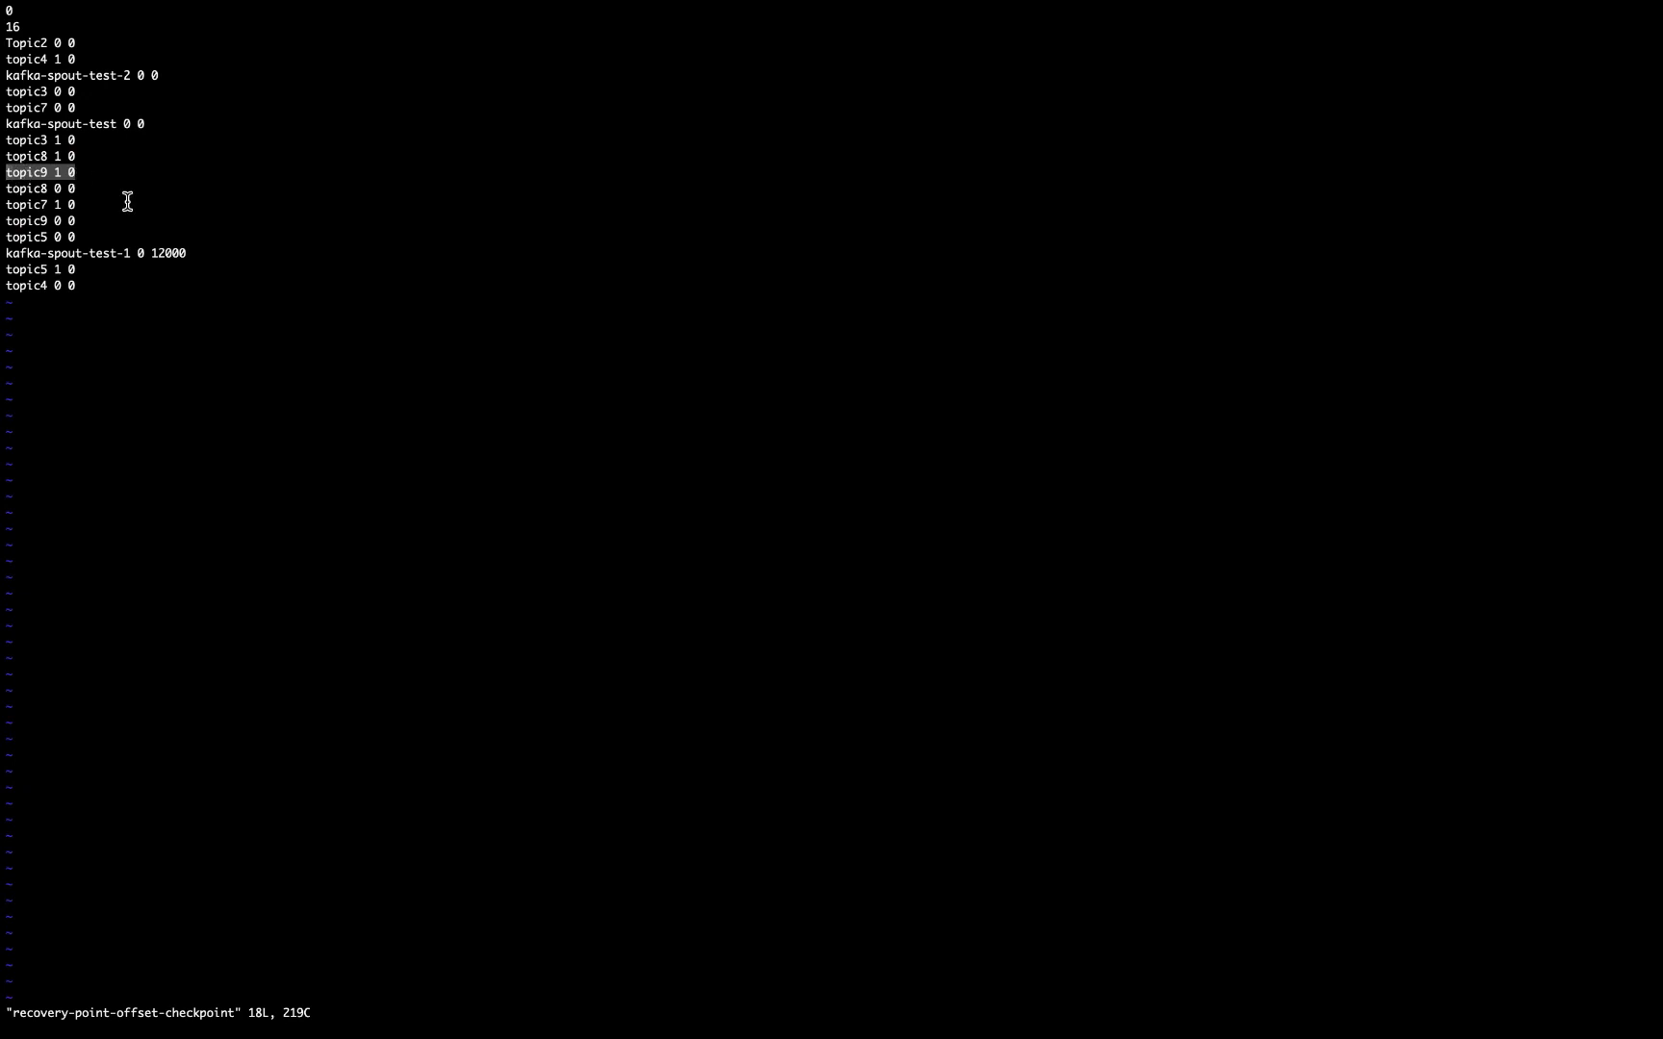
{"action": "mouse_move", "coordinate": [64, 171]}
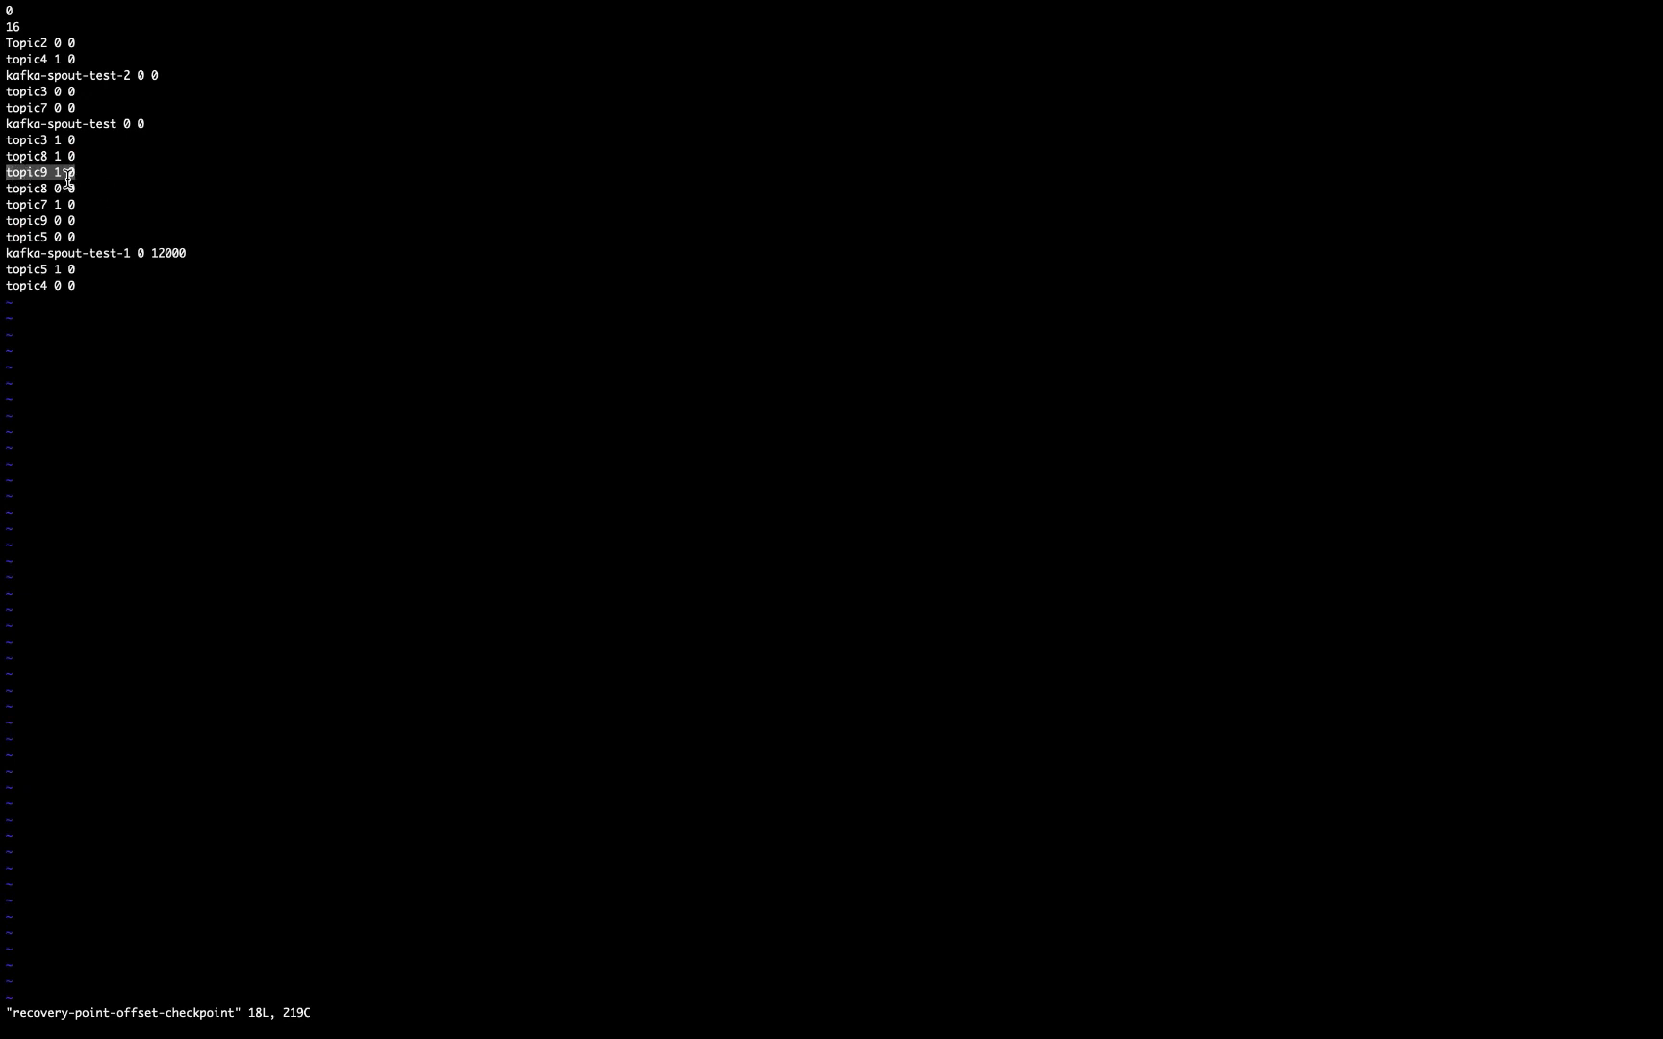
{"action": "mouse_move", "coordinate": [71, 222]}
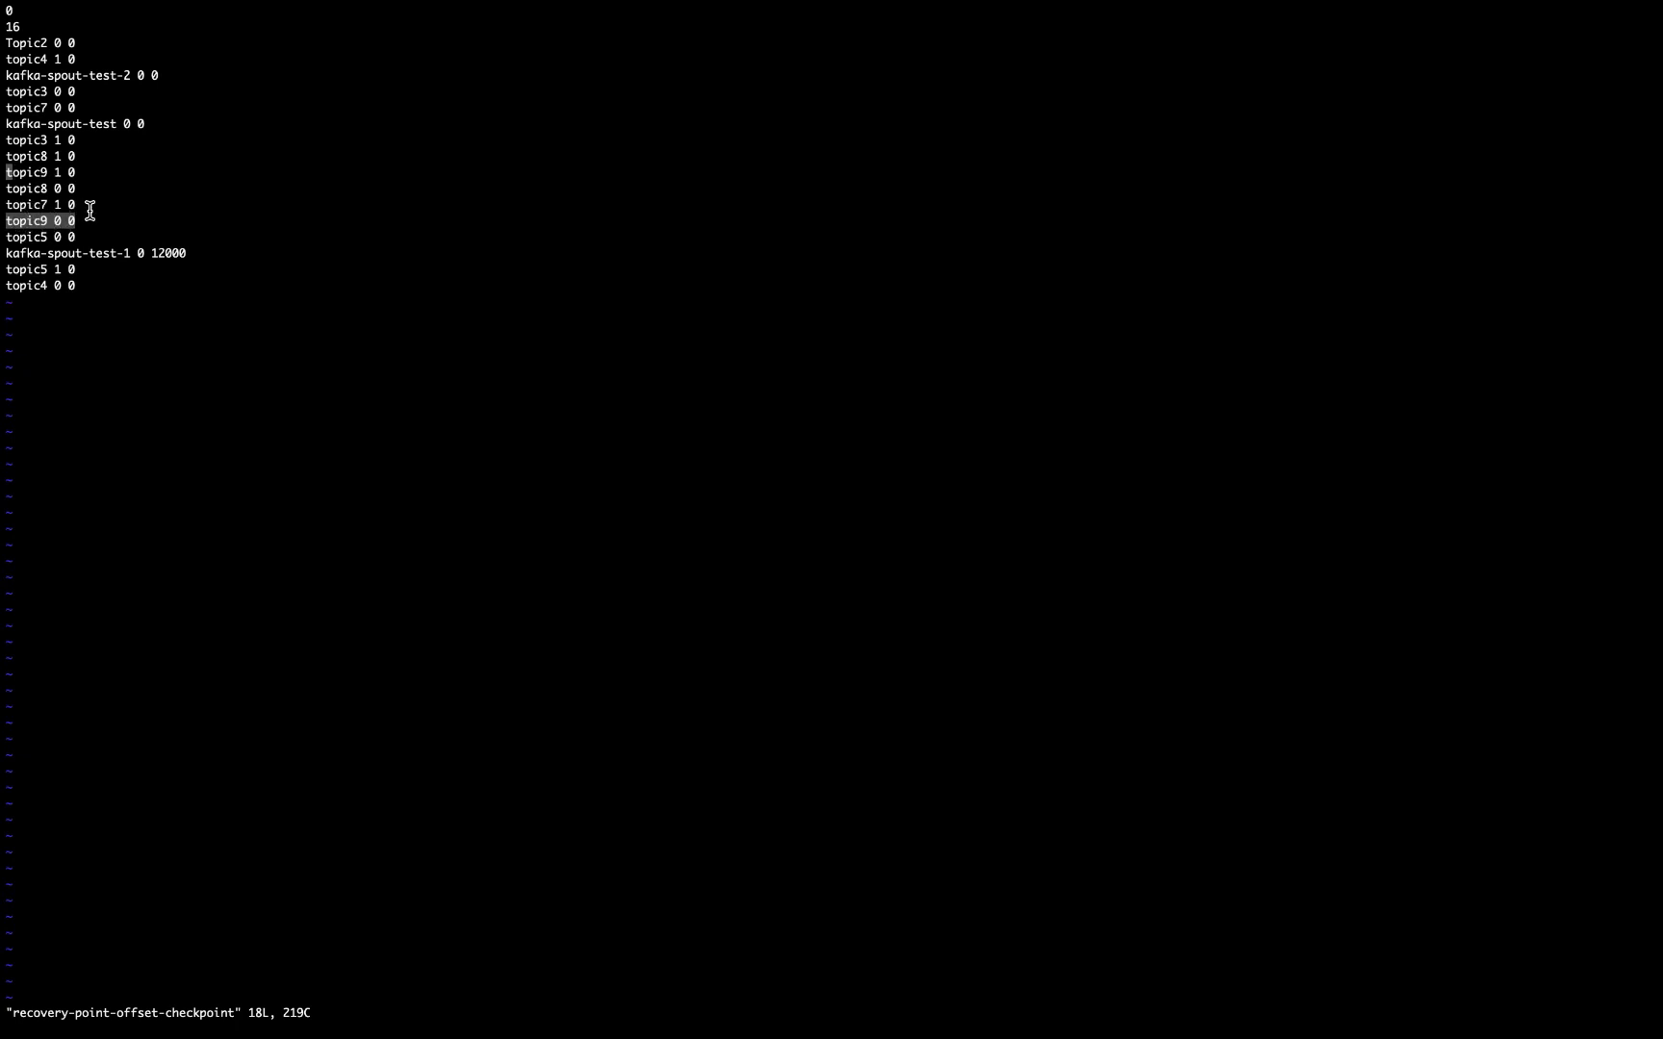
{"action": "mouse_move", "coordinate": [92, 218]}
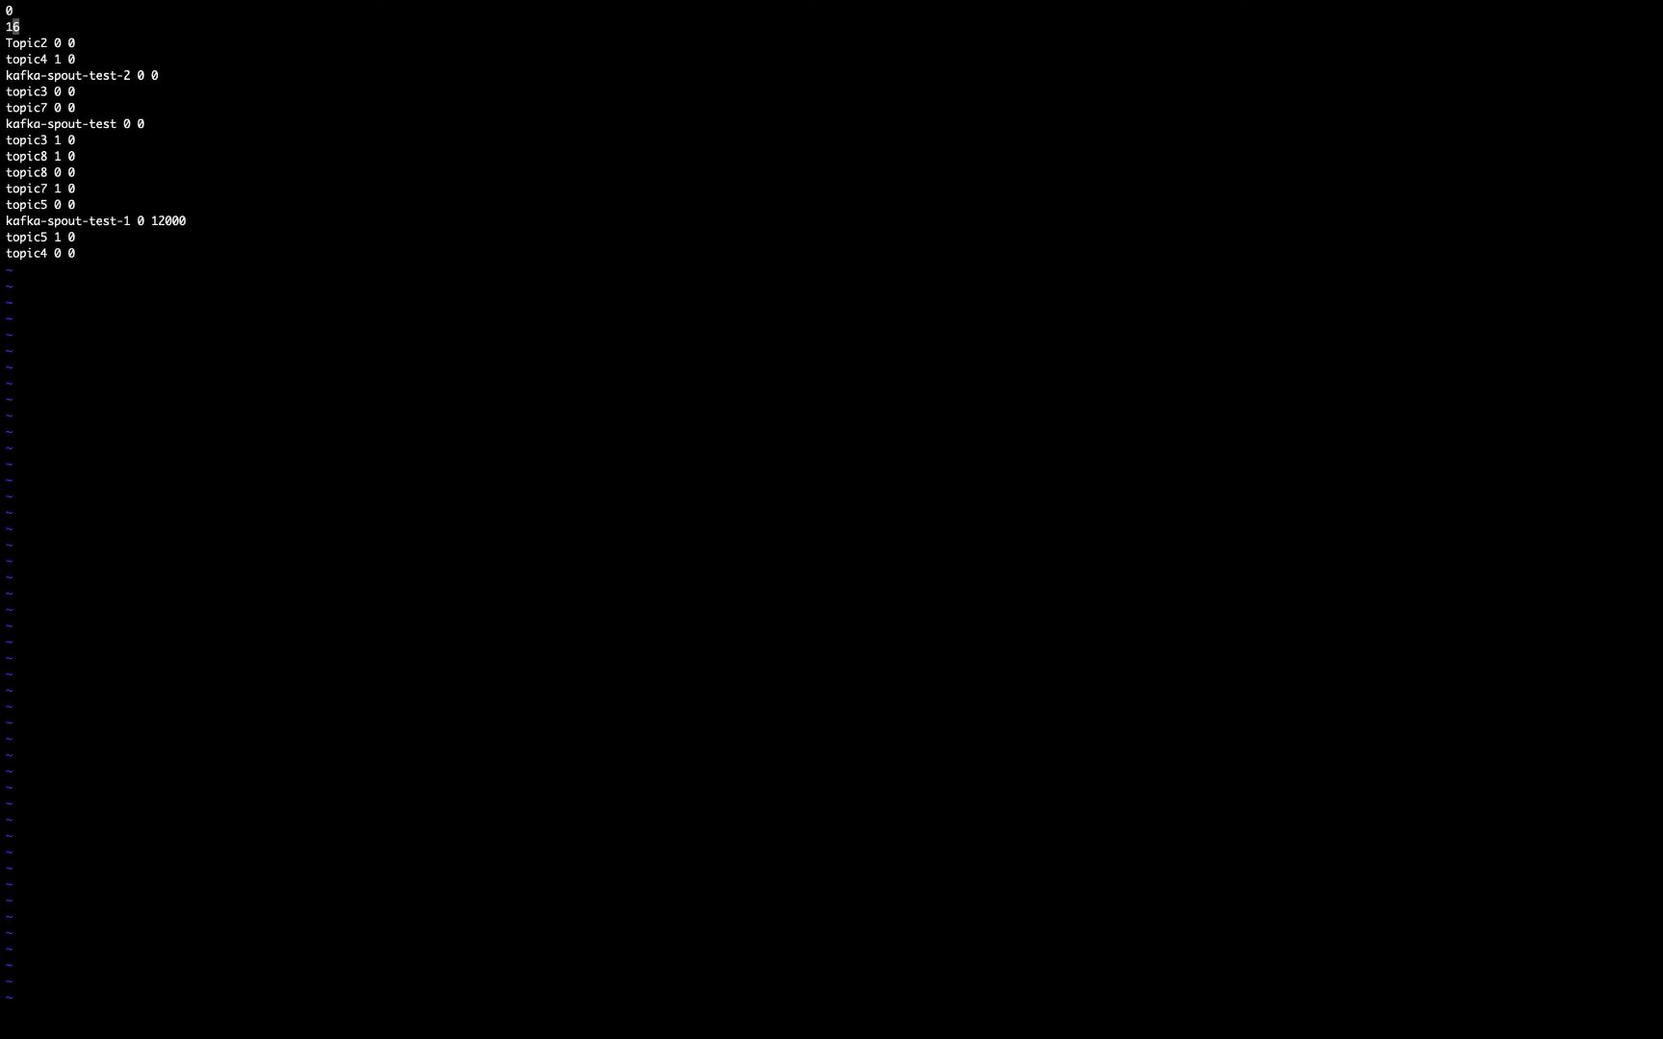
{"action": "key", "text": "i"}
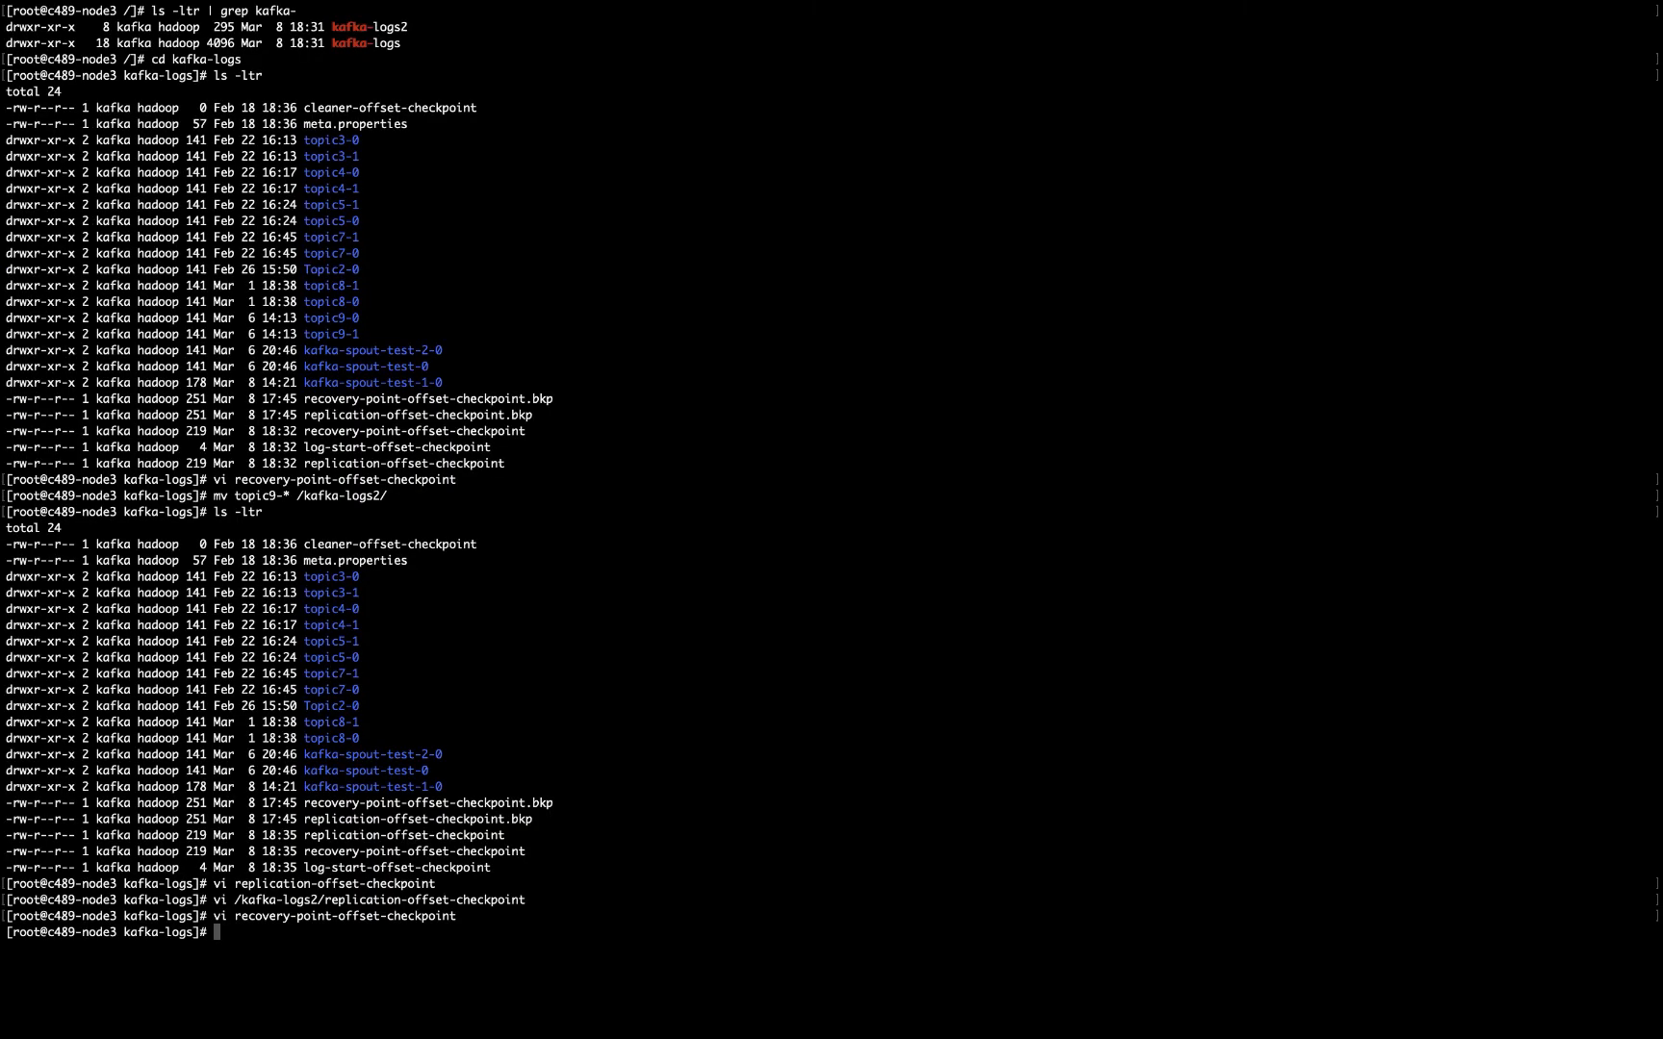
- Edit /kafka-logs2/recovery-point-offset-checkpoint: count 8, adding 'topic9 1 0' and 'topic9 0 0', saved with :wq
{"action": "type", "text": "vi /"}
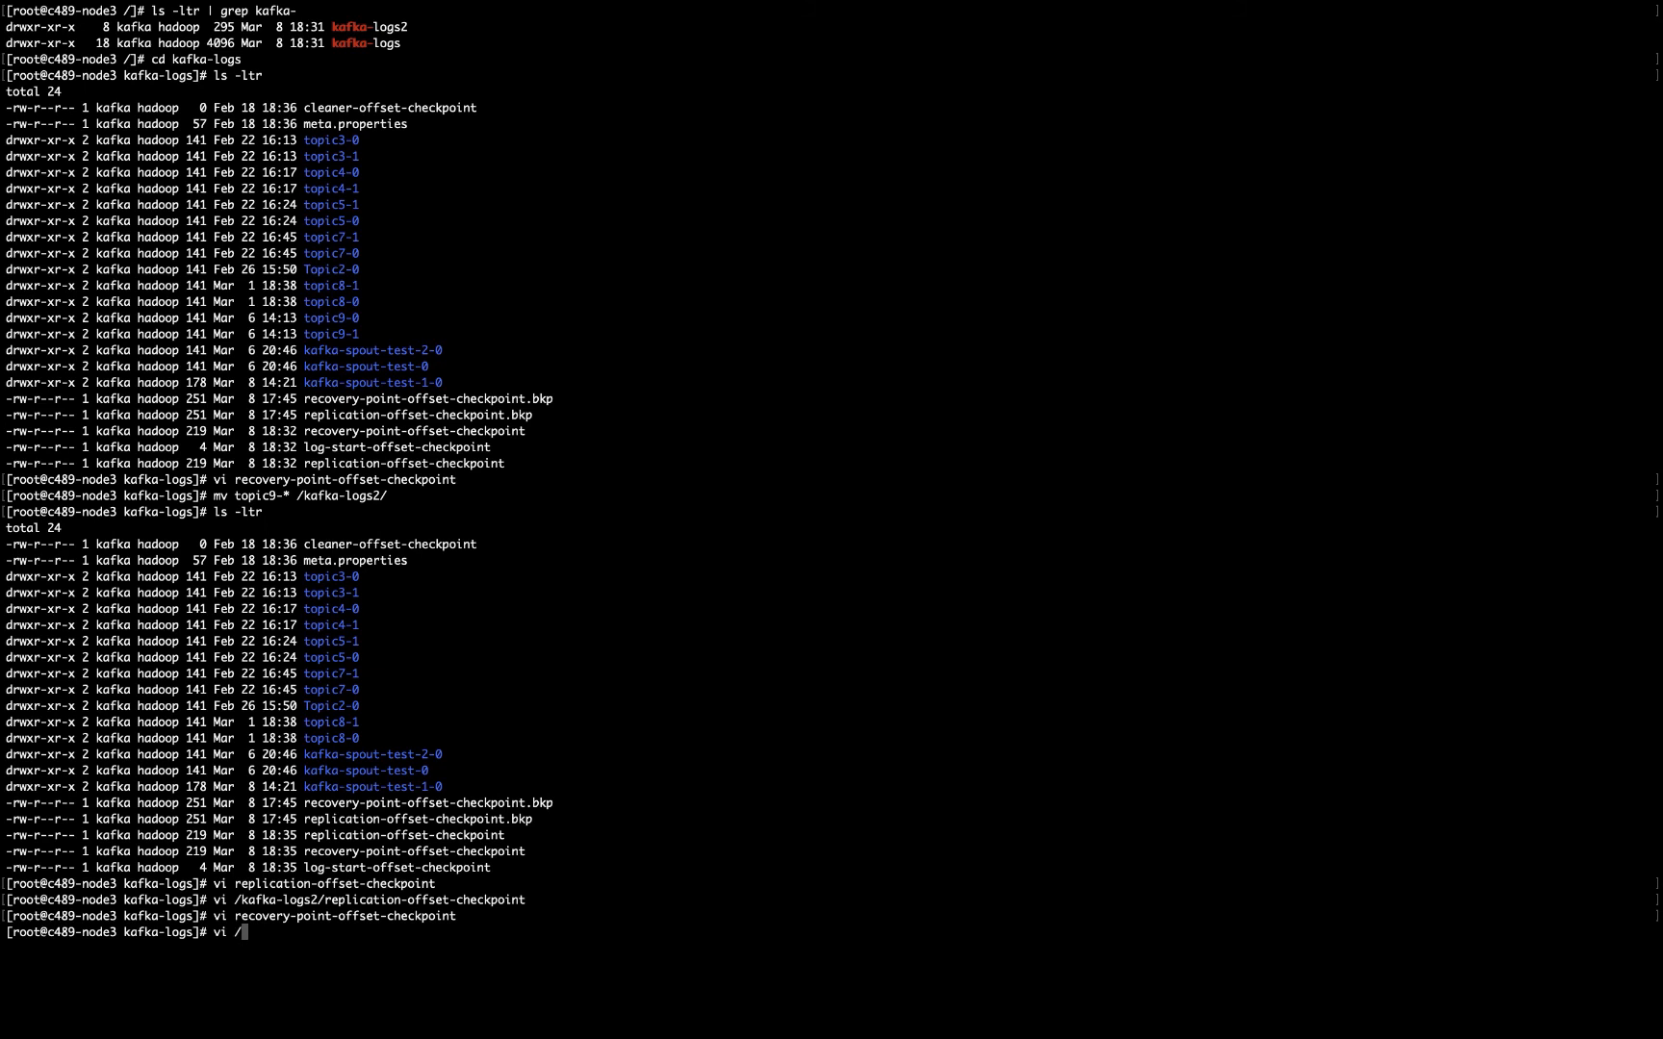
{"action": "type", "text": "kafka-logs2/reco"}
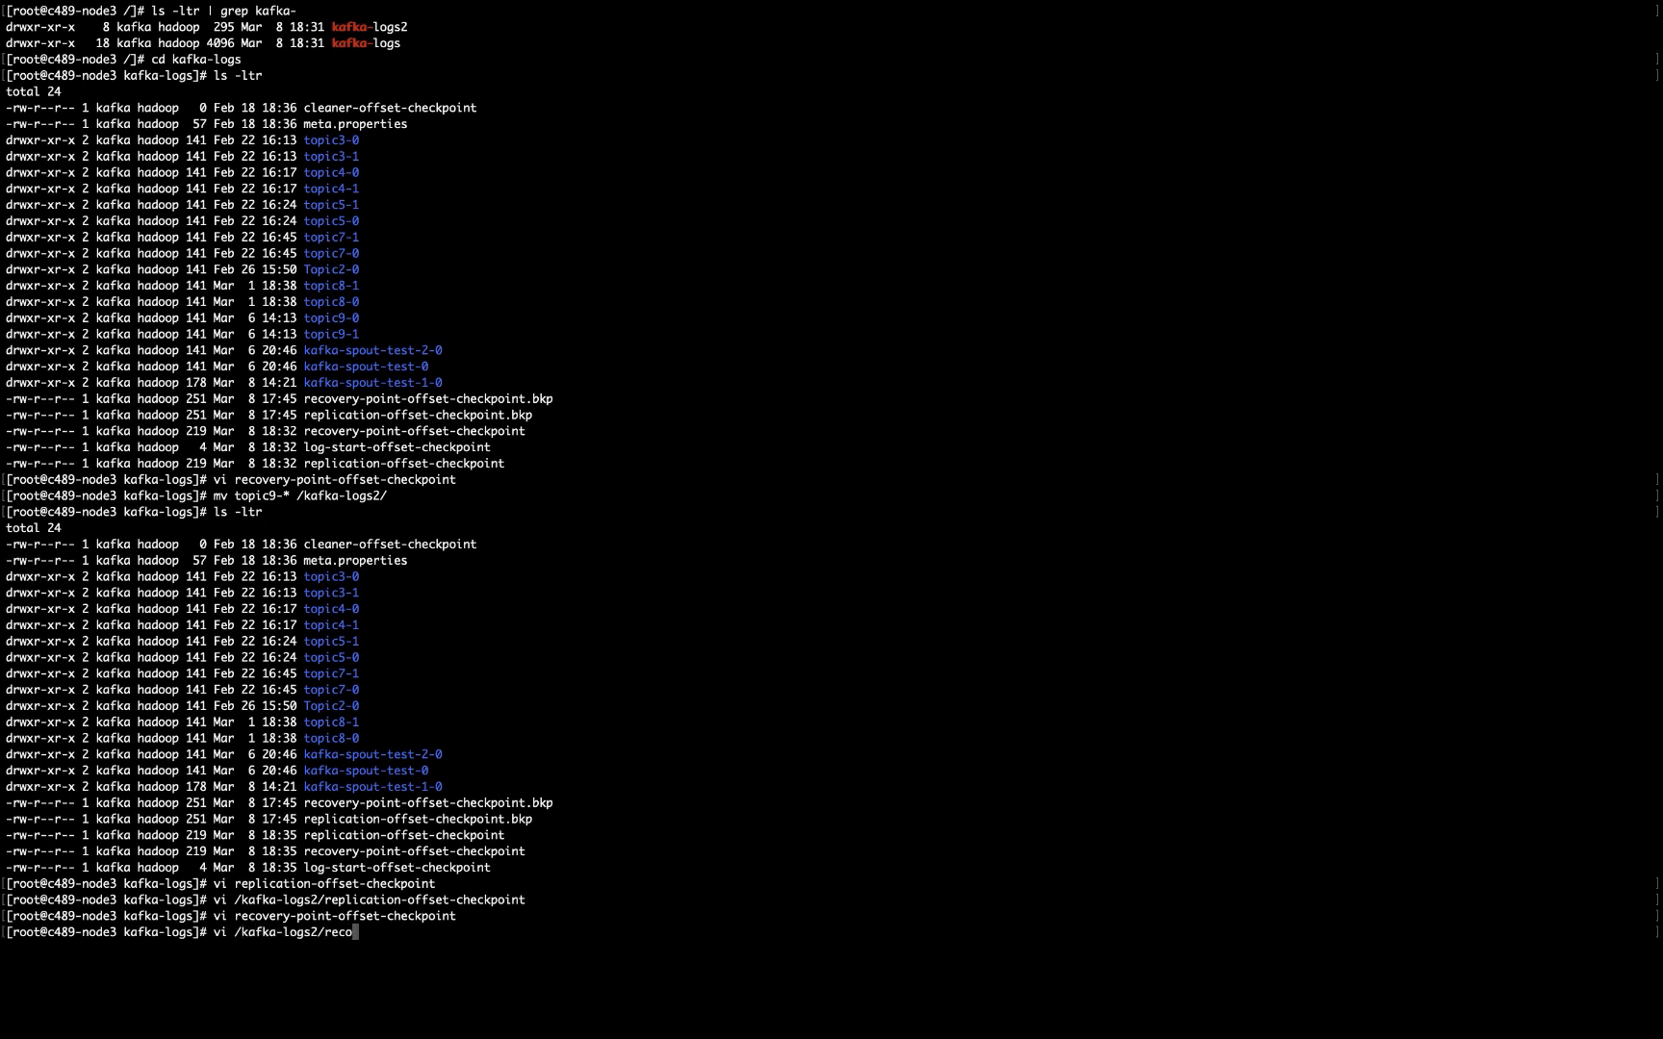
{"action": "key", "text": "Return"}
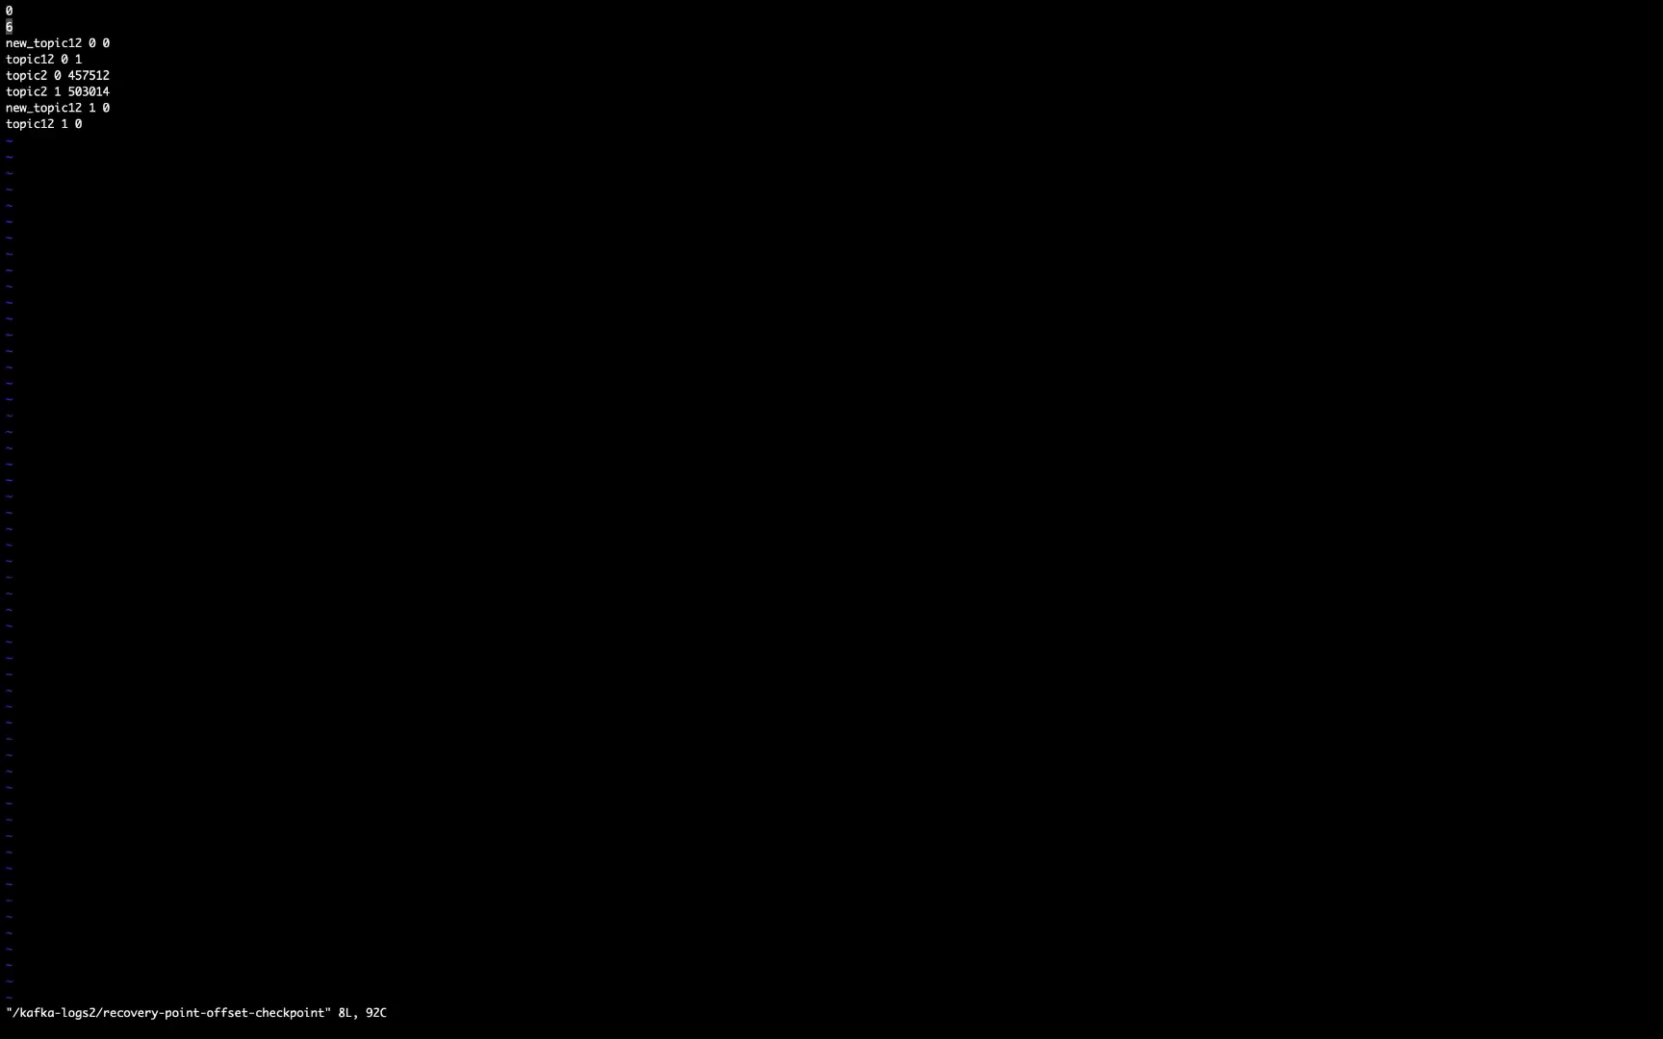
{"action": "key", "text": "i"}
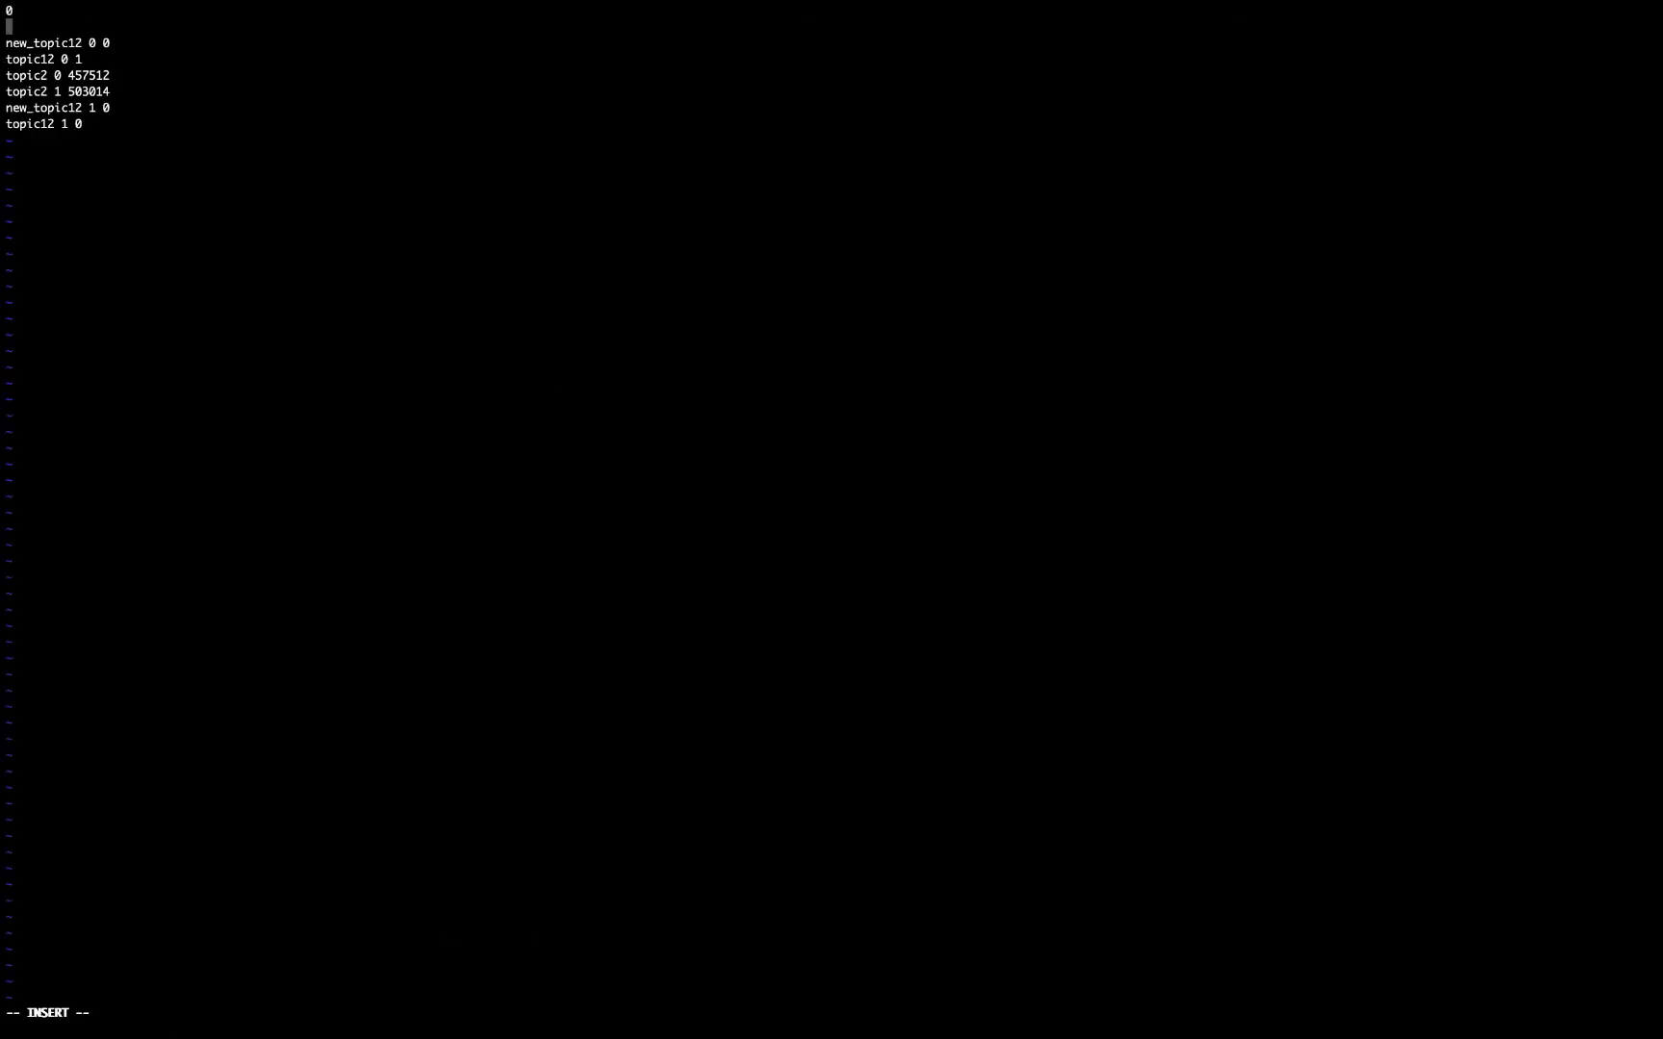
{"action": "type", "text": "8"}
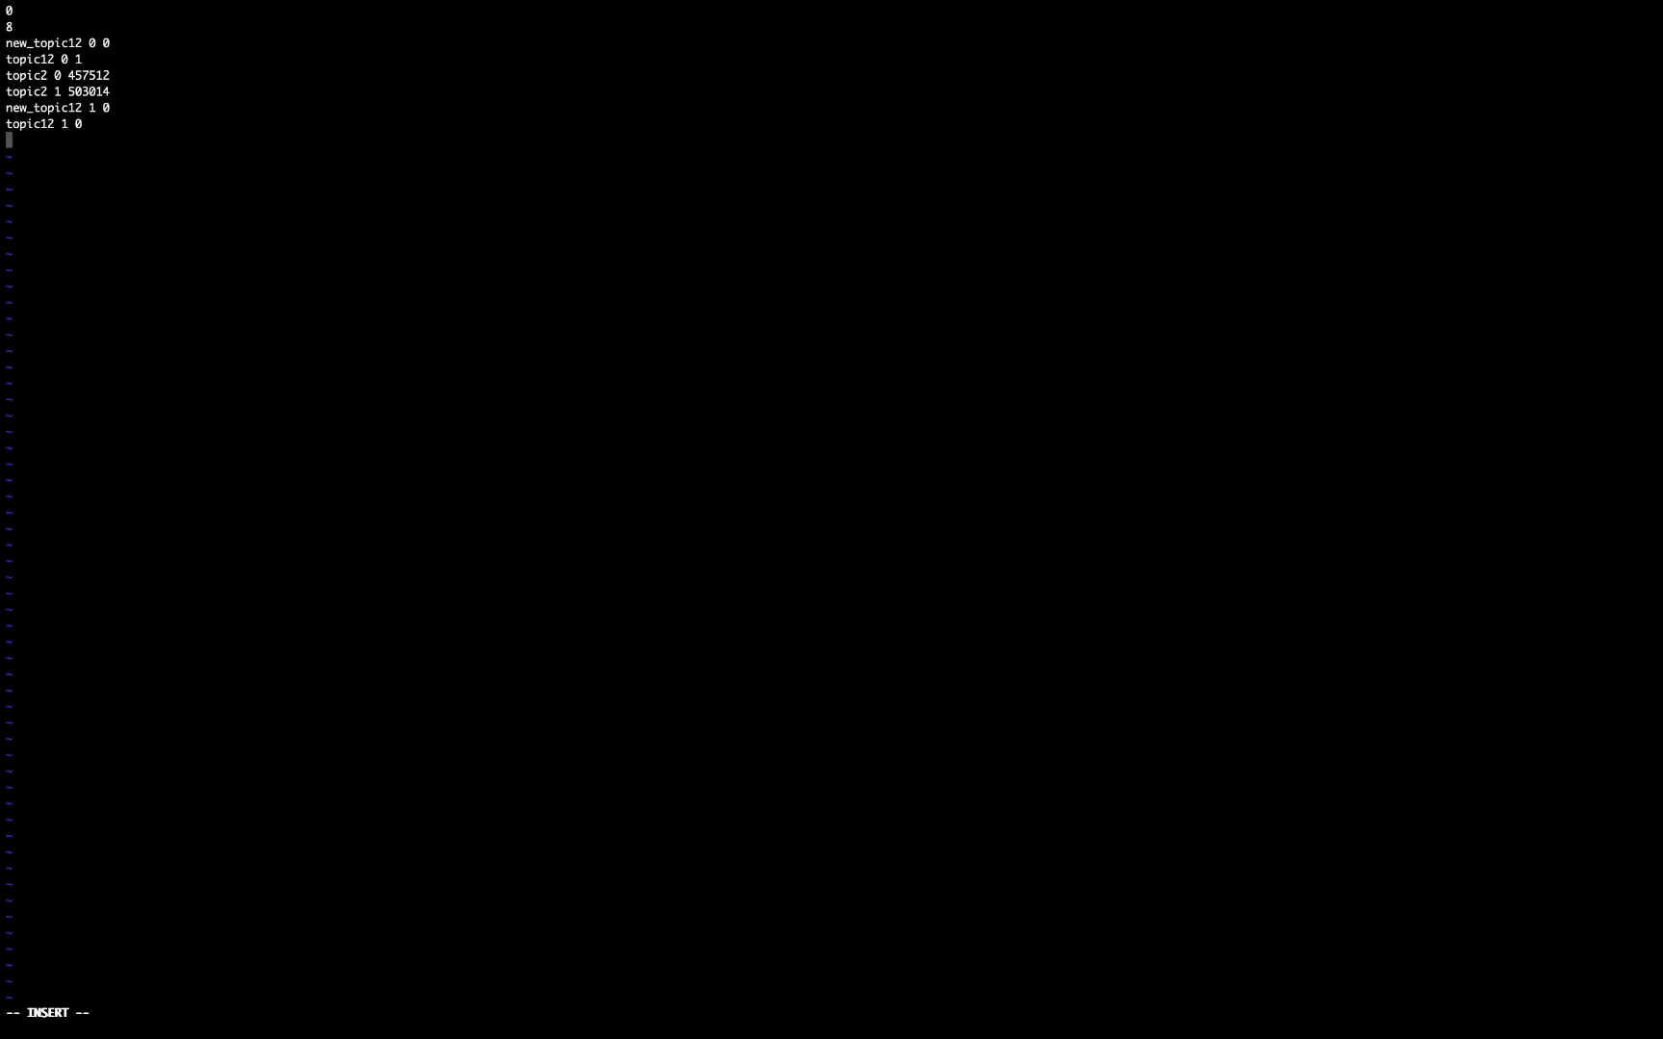
{"action": "type", "text": "opic9 1 0"}
{"action": "left_click", "coordinate": [831, 1012]}
{"action": "type", "text": ":wq"}
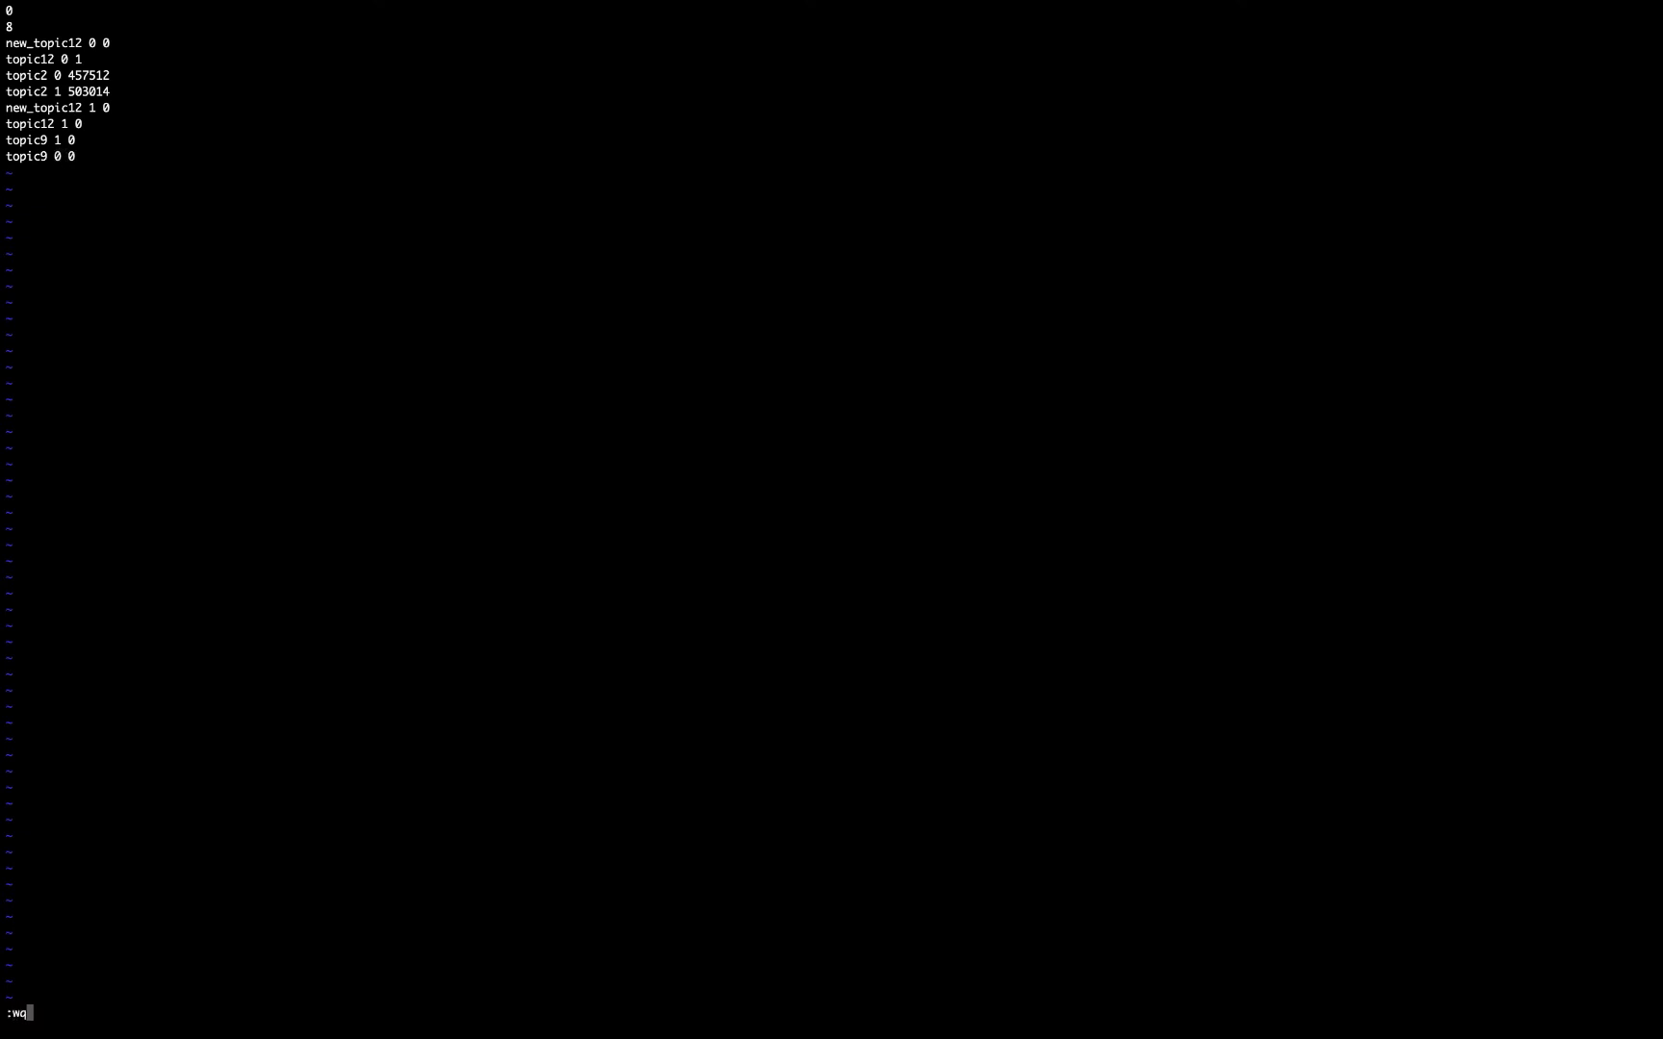
{"action": "key", "text": "Return"}
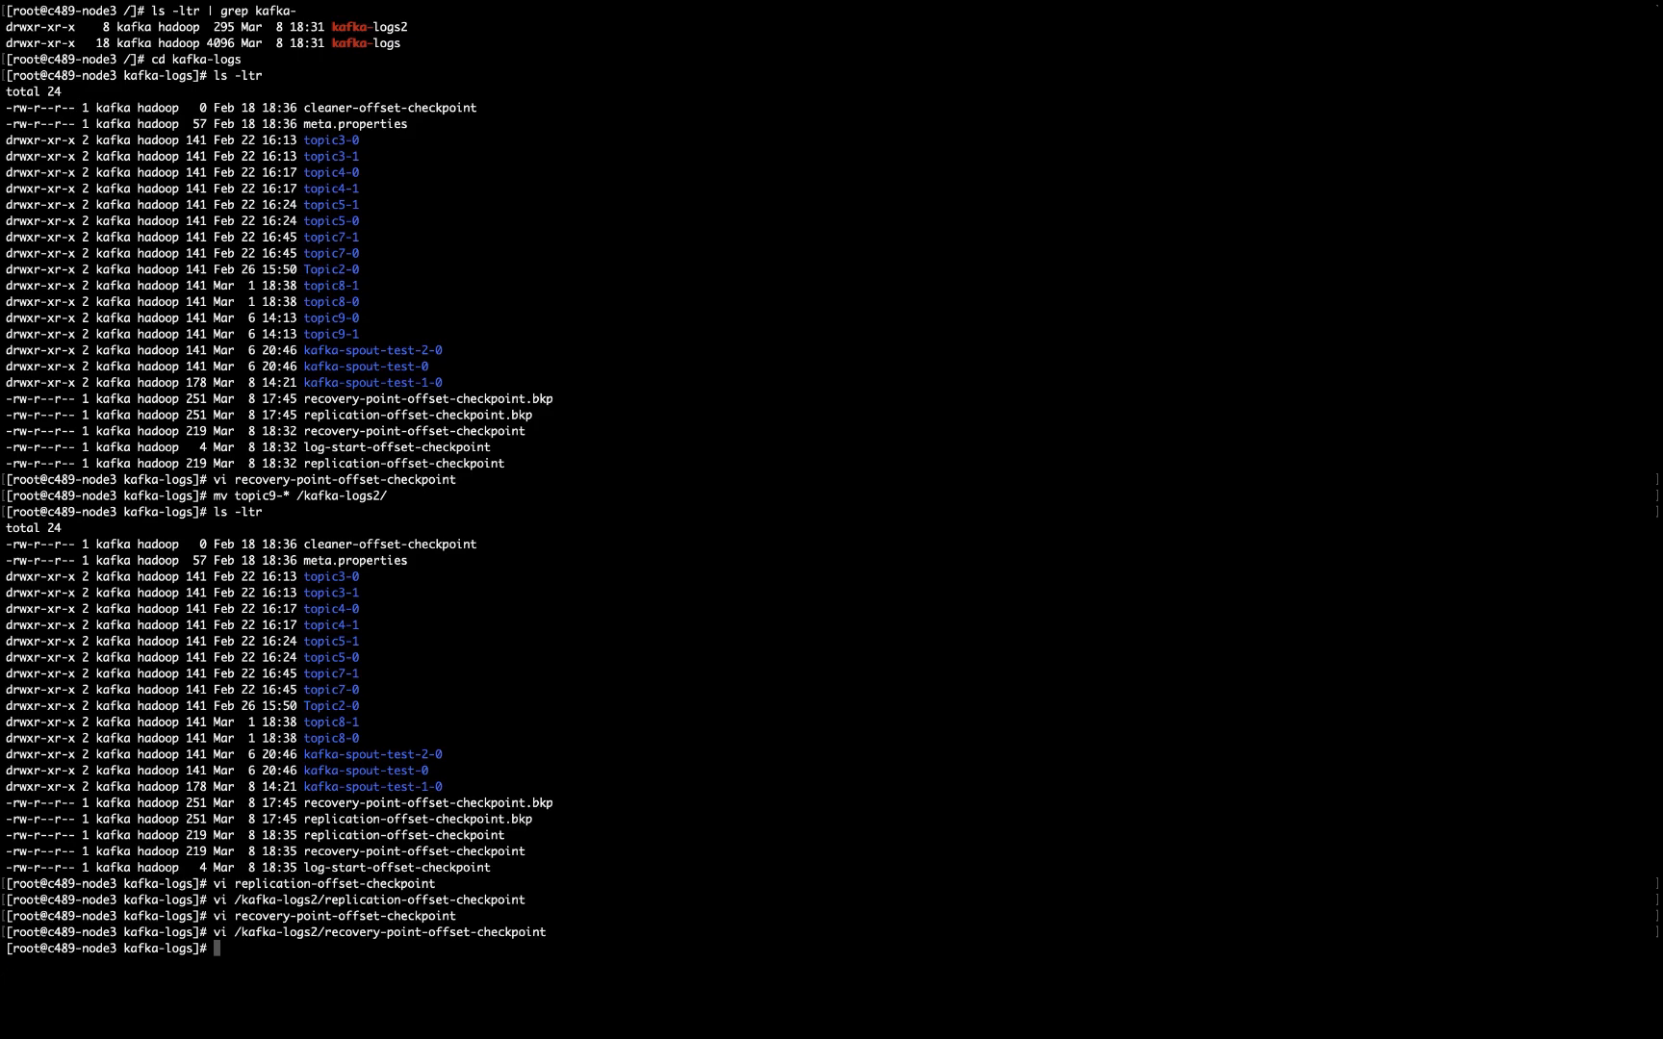
{"action": "mouse_move", "coordinate": [1072, 298]}
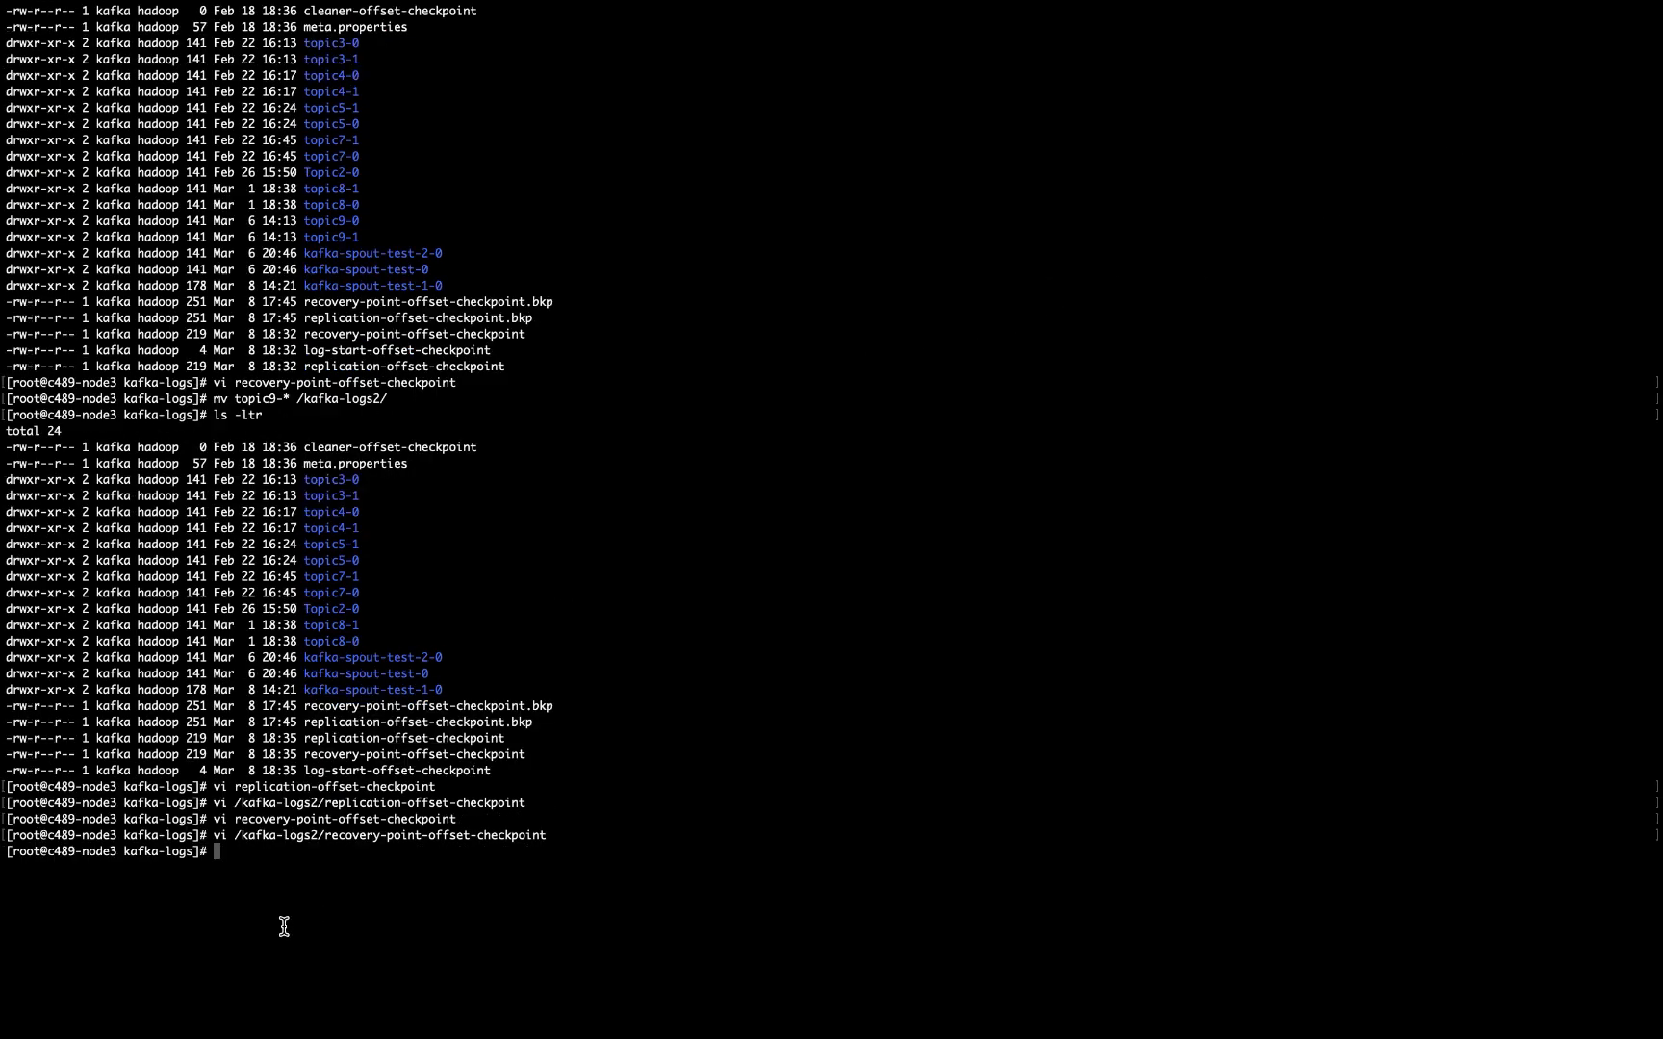
{"action": "mouse_move", "coordinate": [325, 837]}
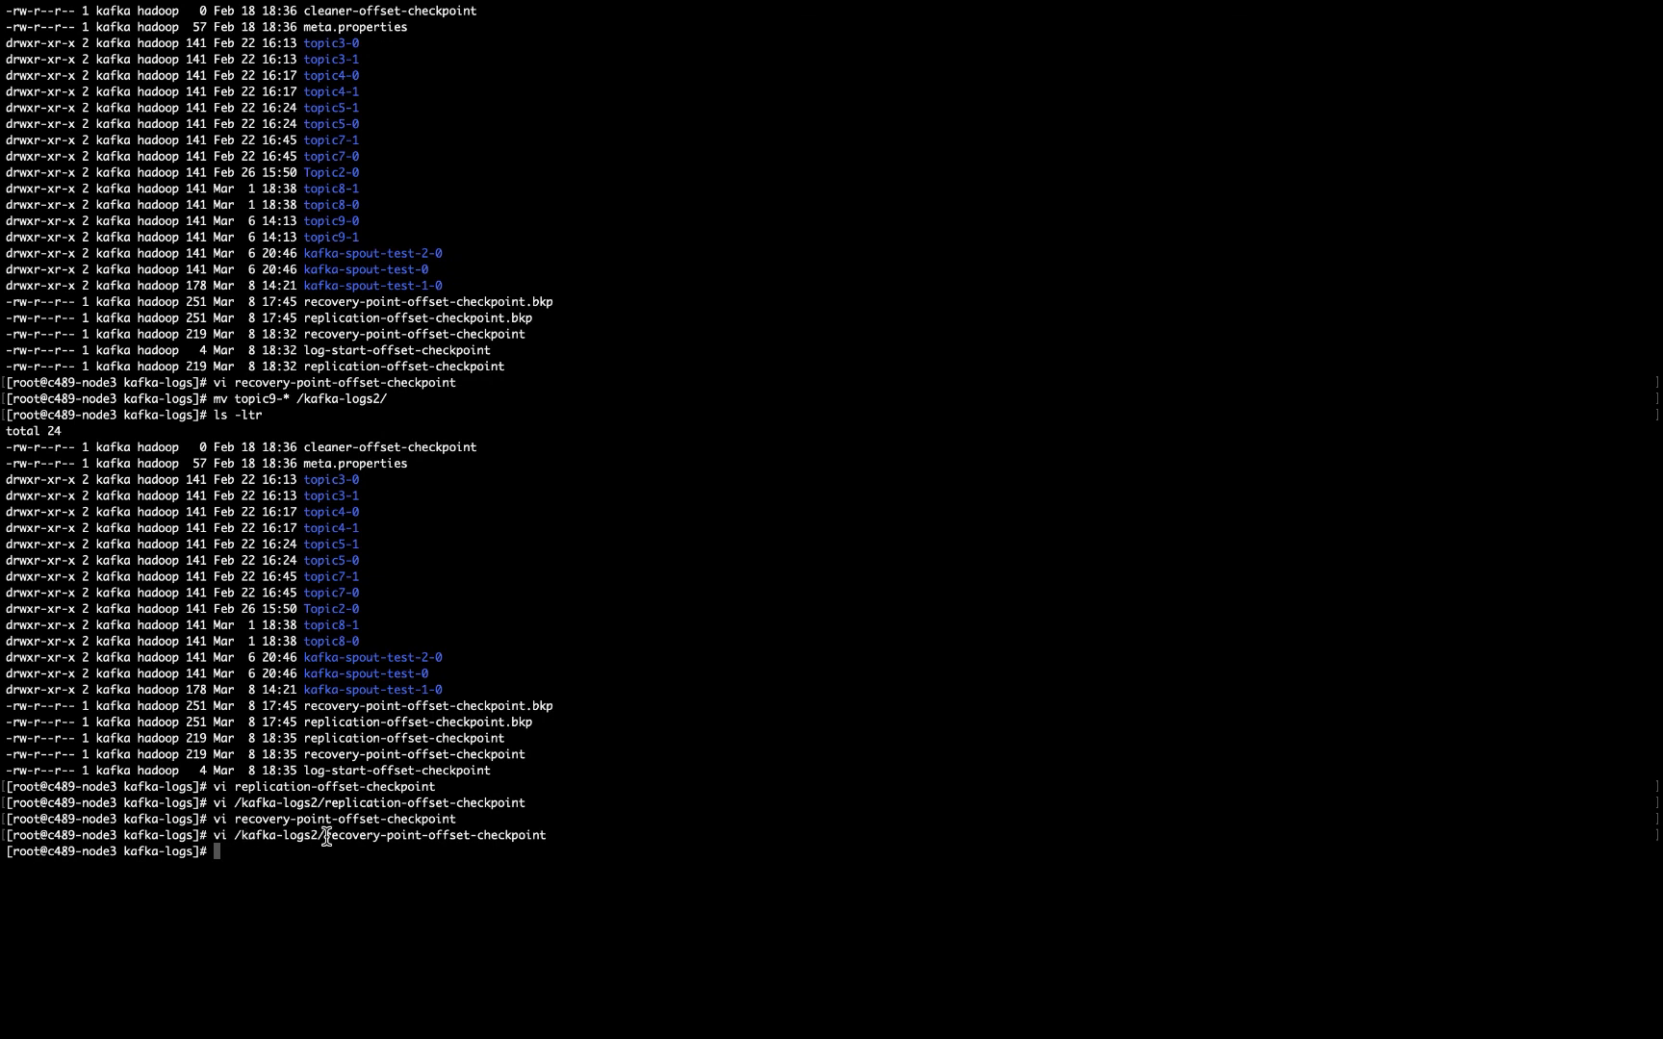
{"action": "mouse_move", "coordinate": [392, 837]}
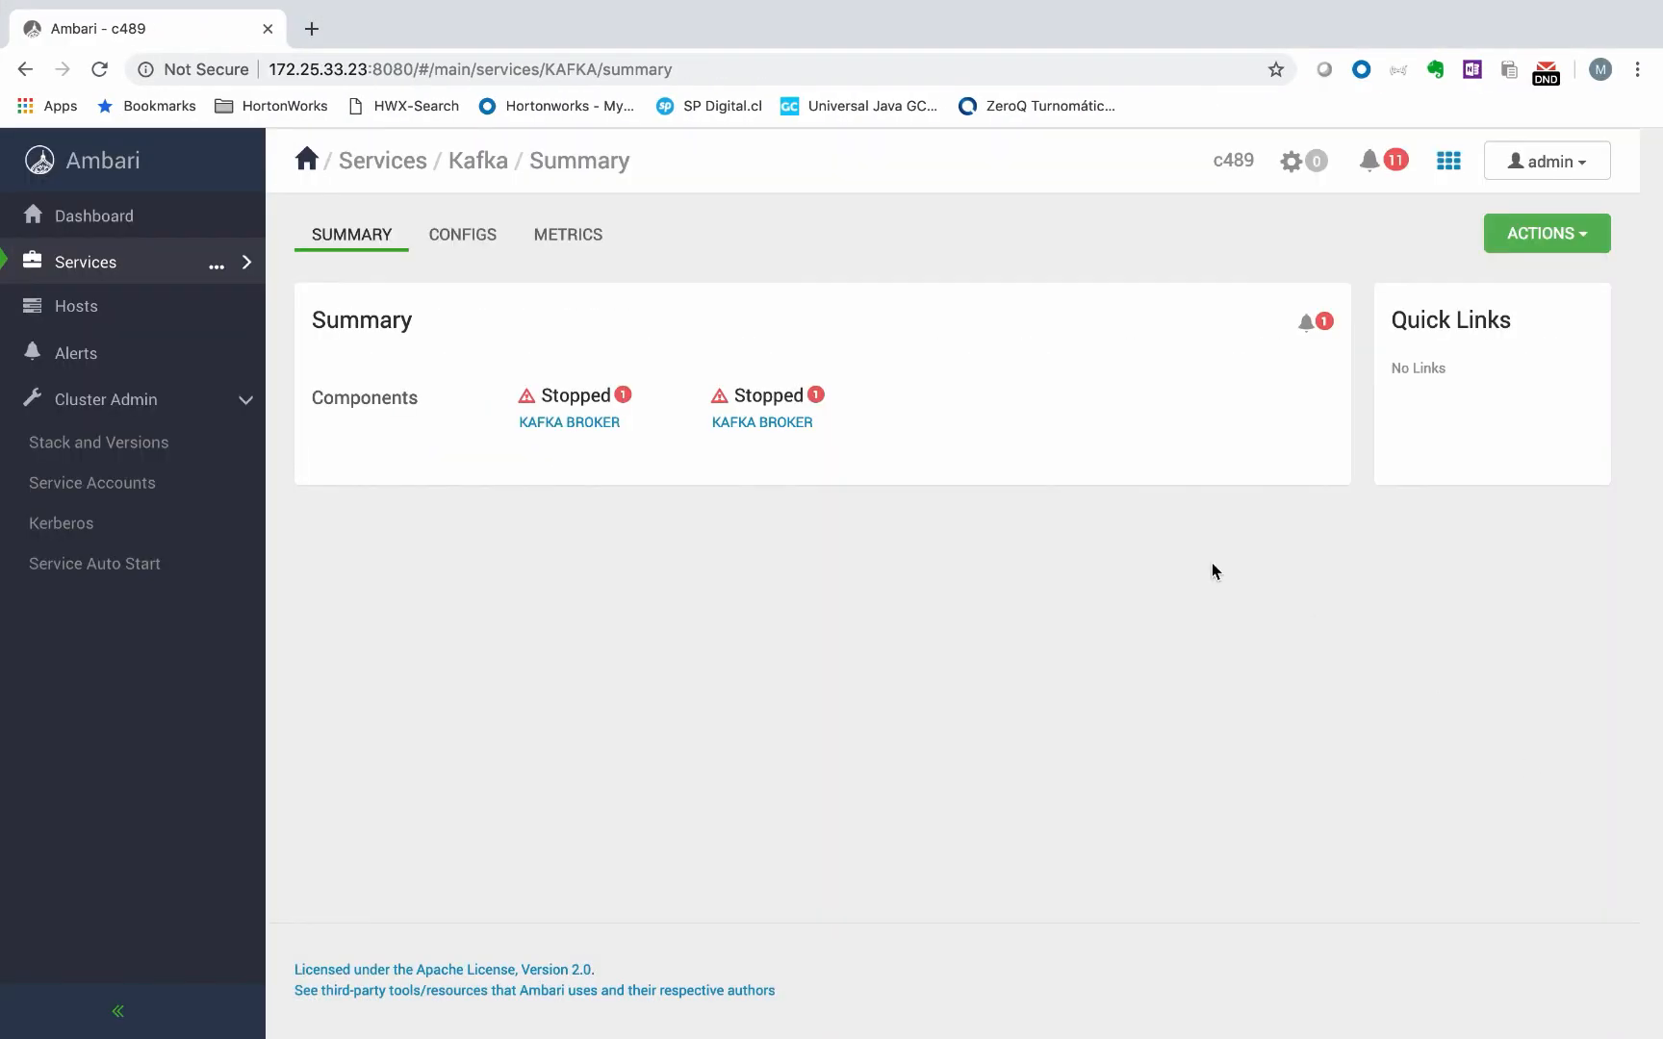
- Choose Actions > Start and confirm starting the Kafka service
{"action": "left_click", "coordinate": [1543, 233]}
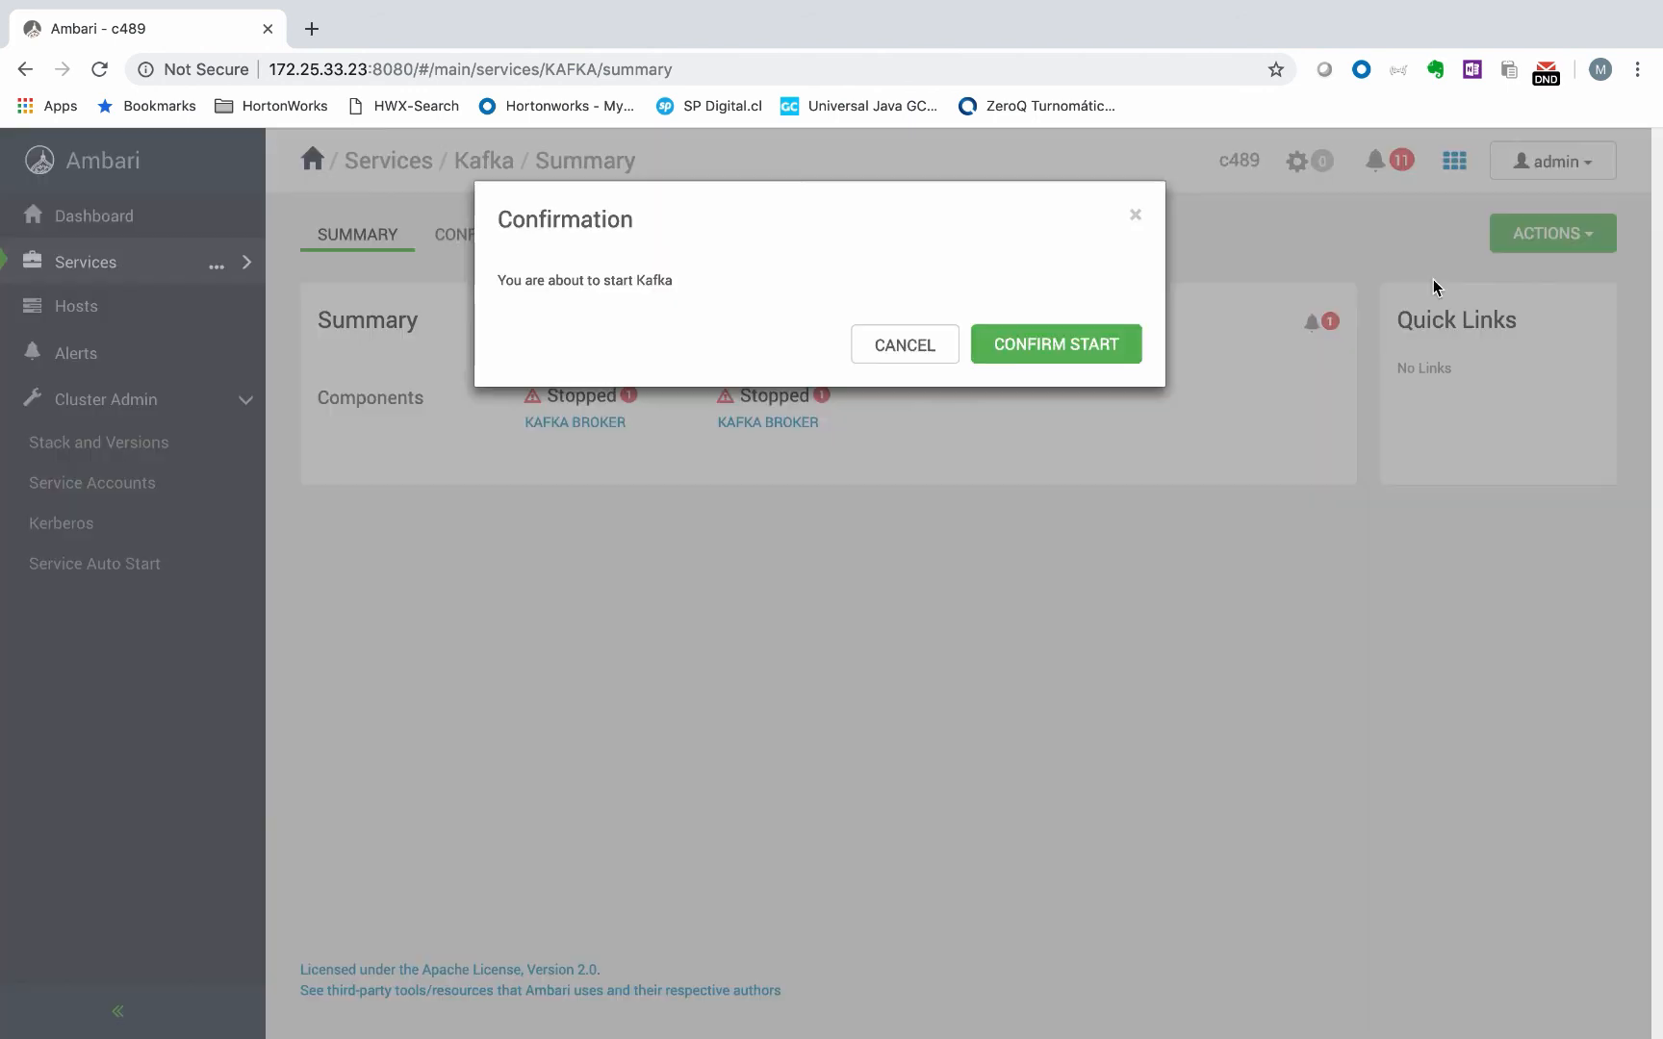
{"action": "left_click", "coordinate": [1055, 344]}
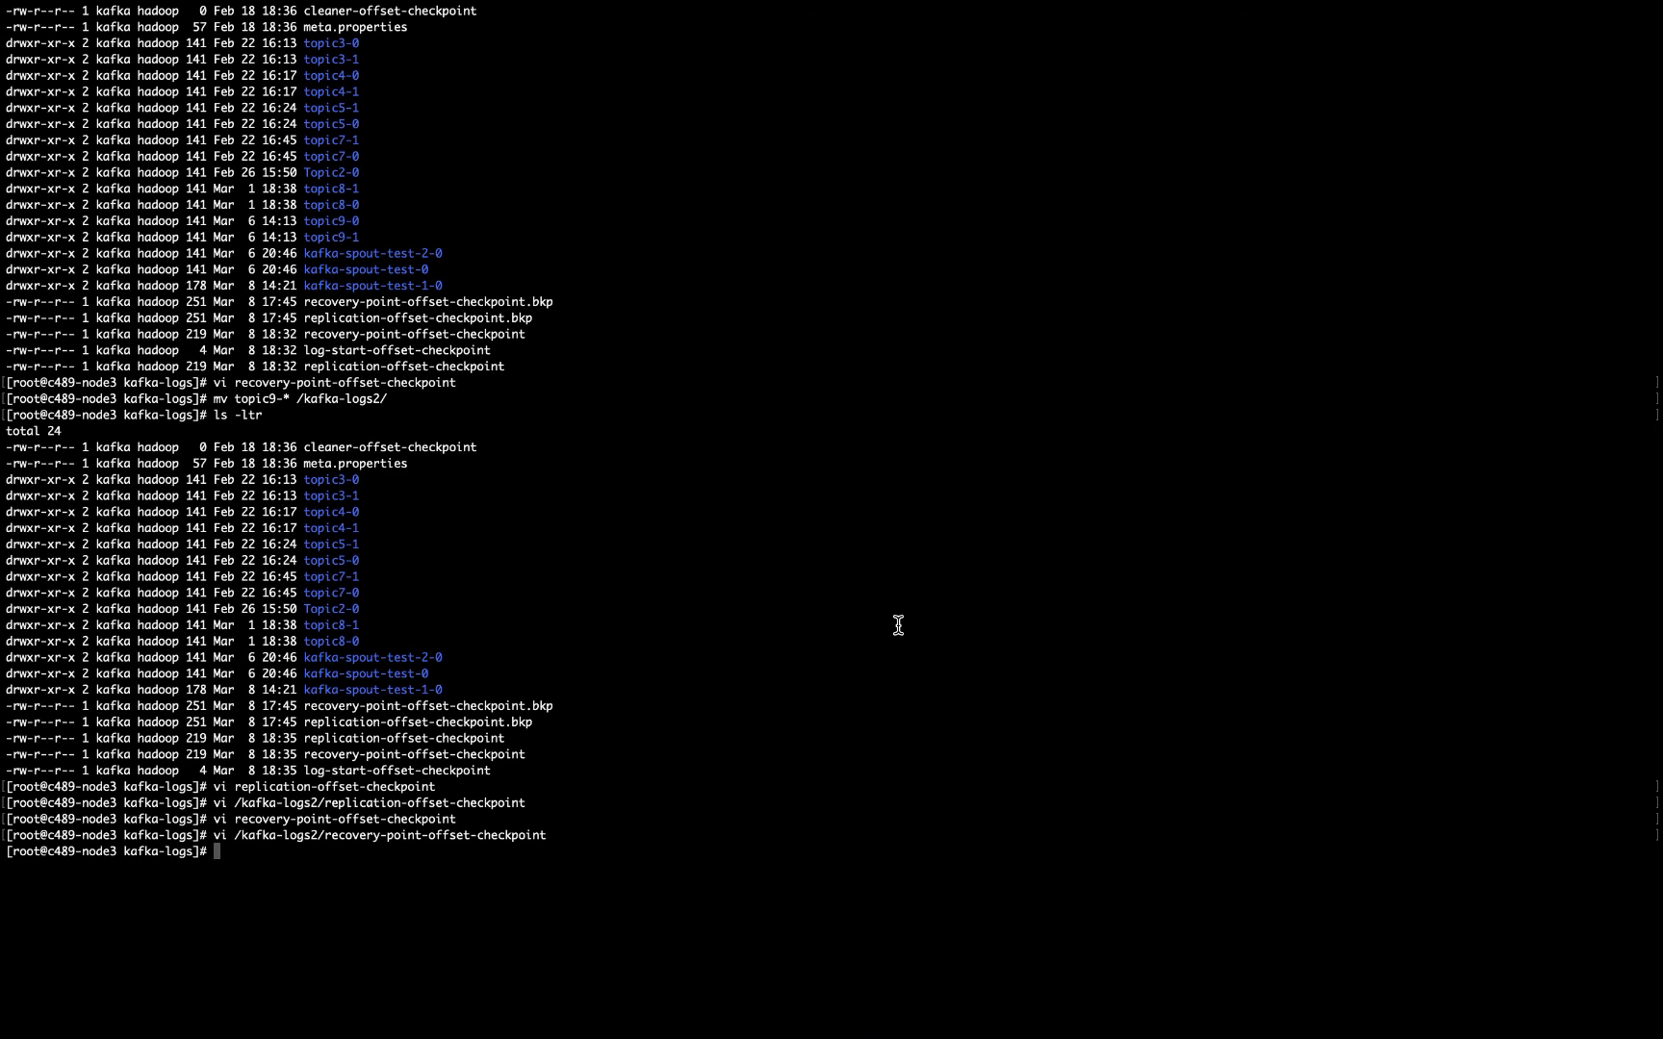
- Recall and run kafka-topics.sh --describe --topic topic9, showing broker 1001 leading both partitions
{"action": "key", "text": "ctrl+r"}
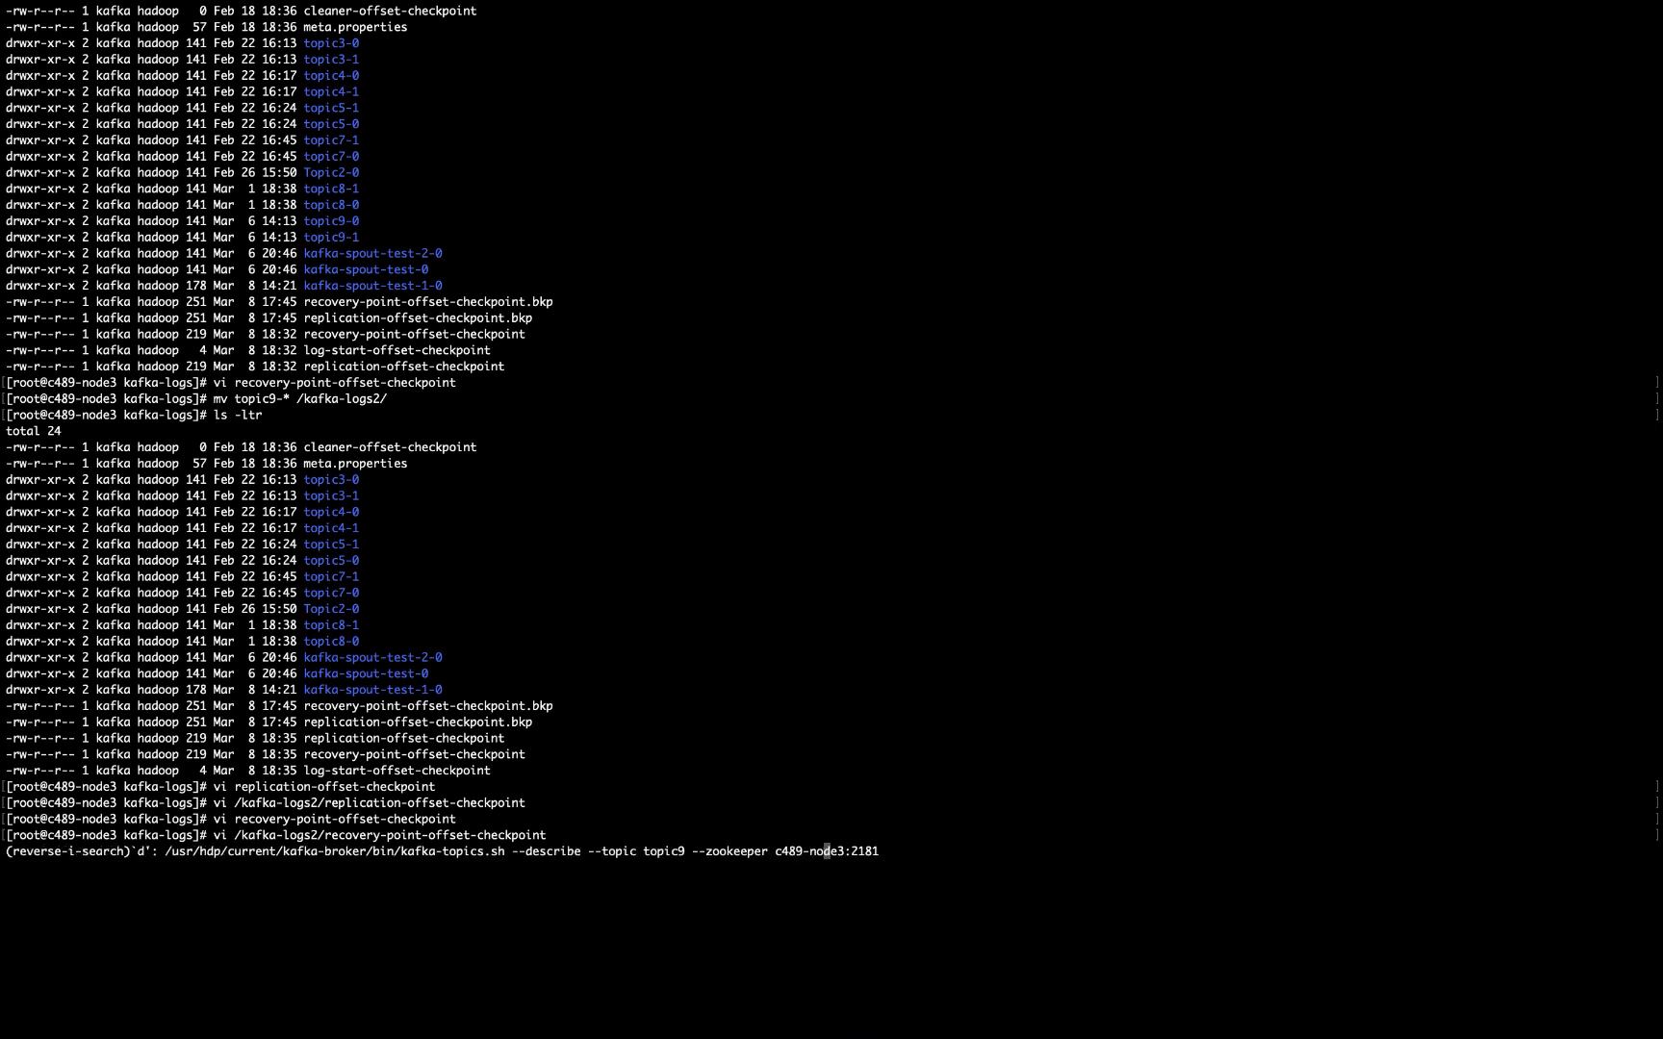
{"action": "type", "text": "escribe"}
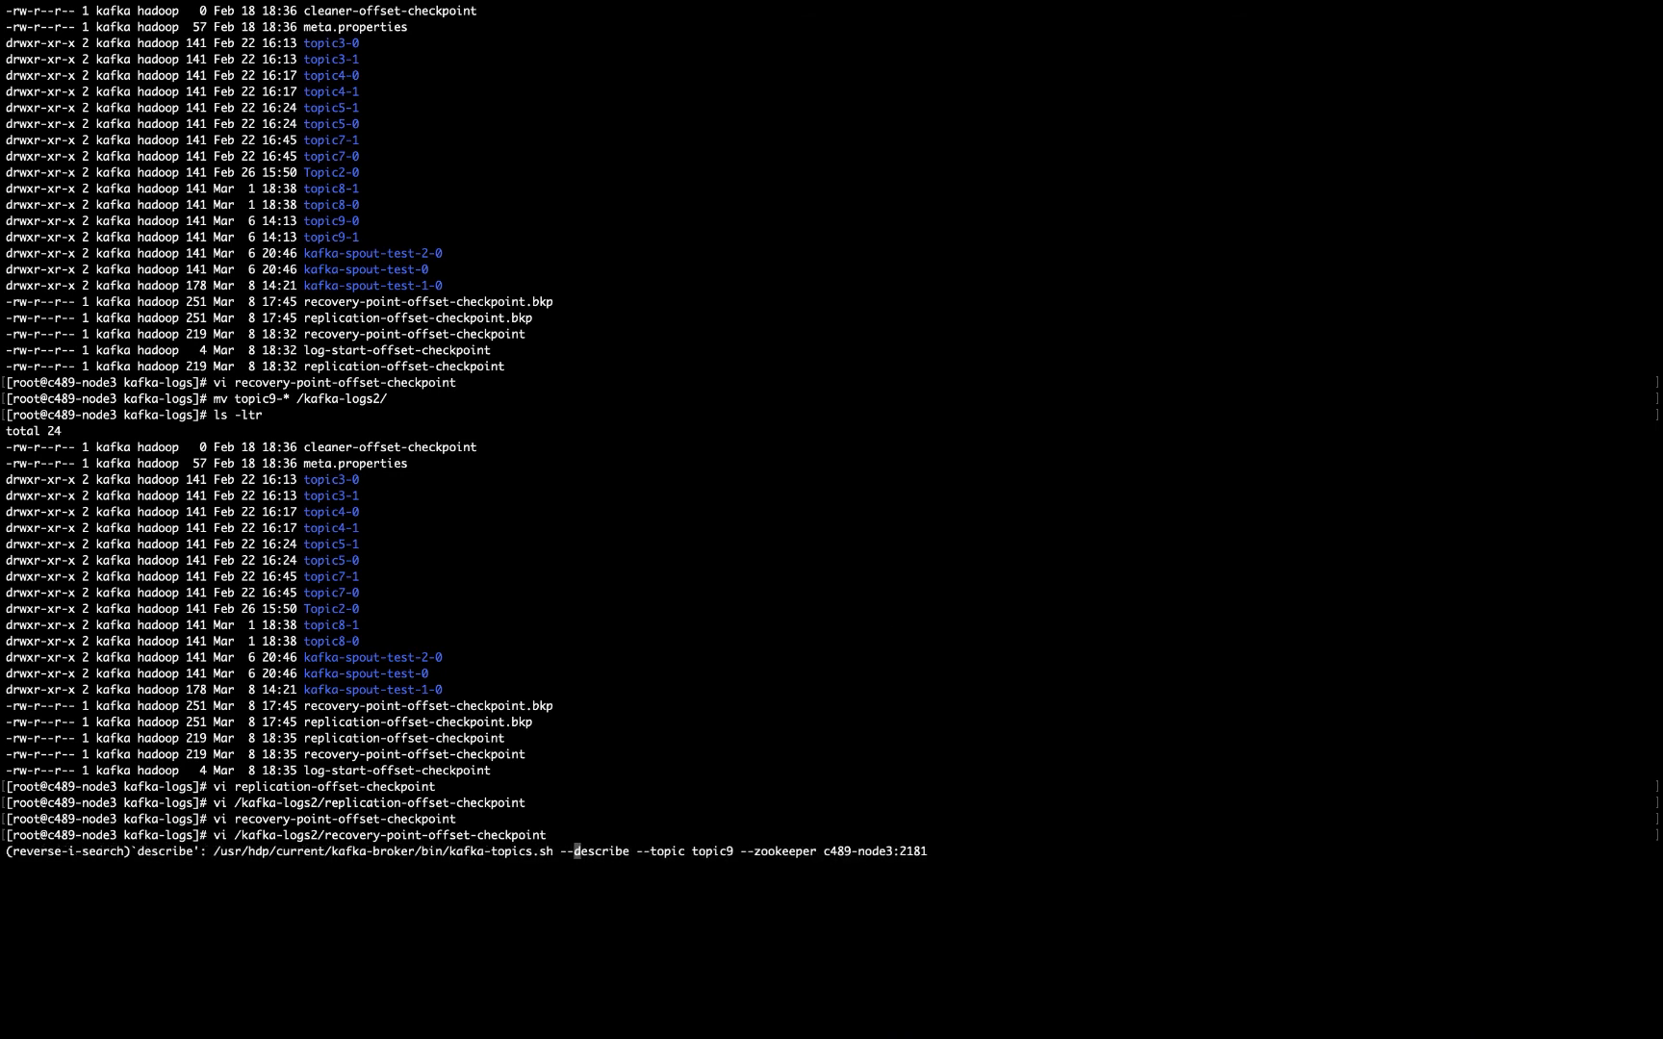
{"action": "key", "text": "Return"}
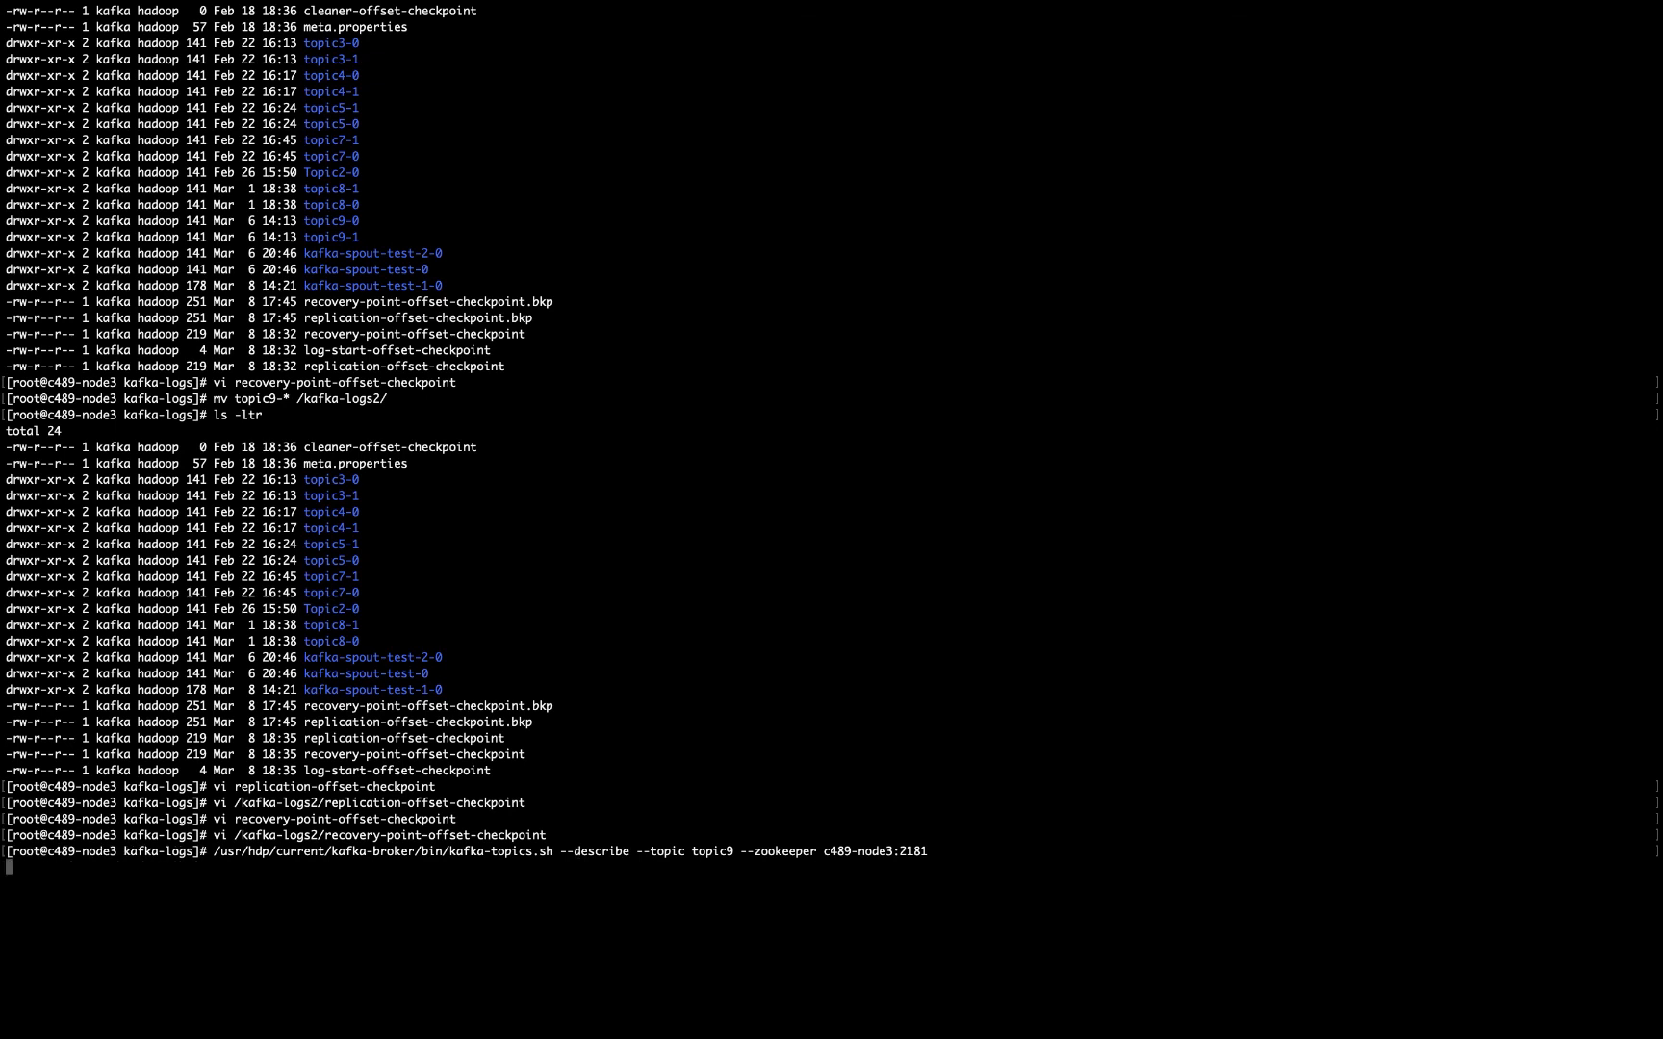
{"action": "key", "text": "Return"}
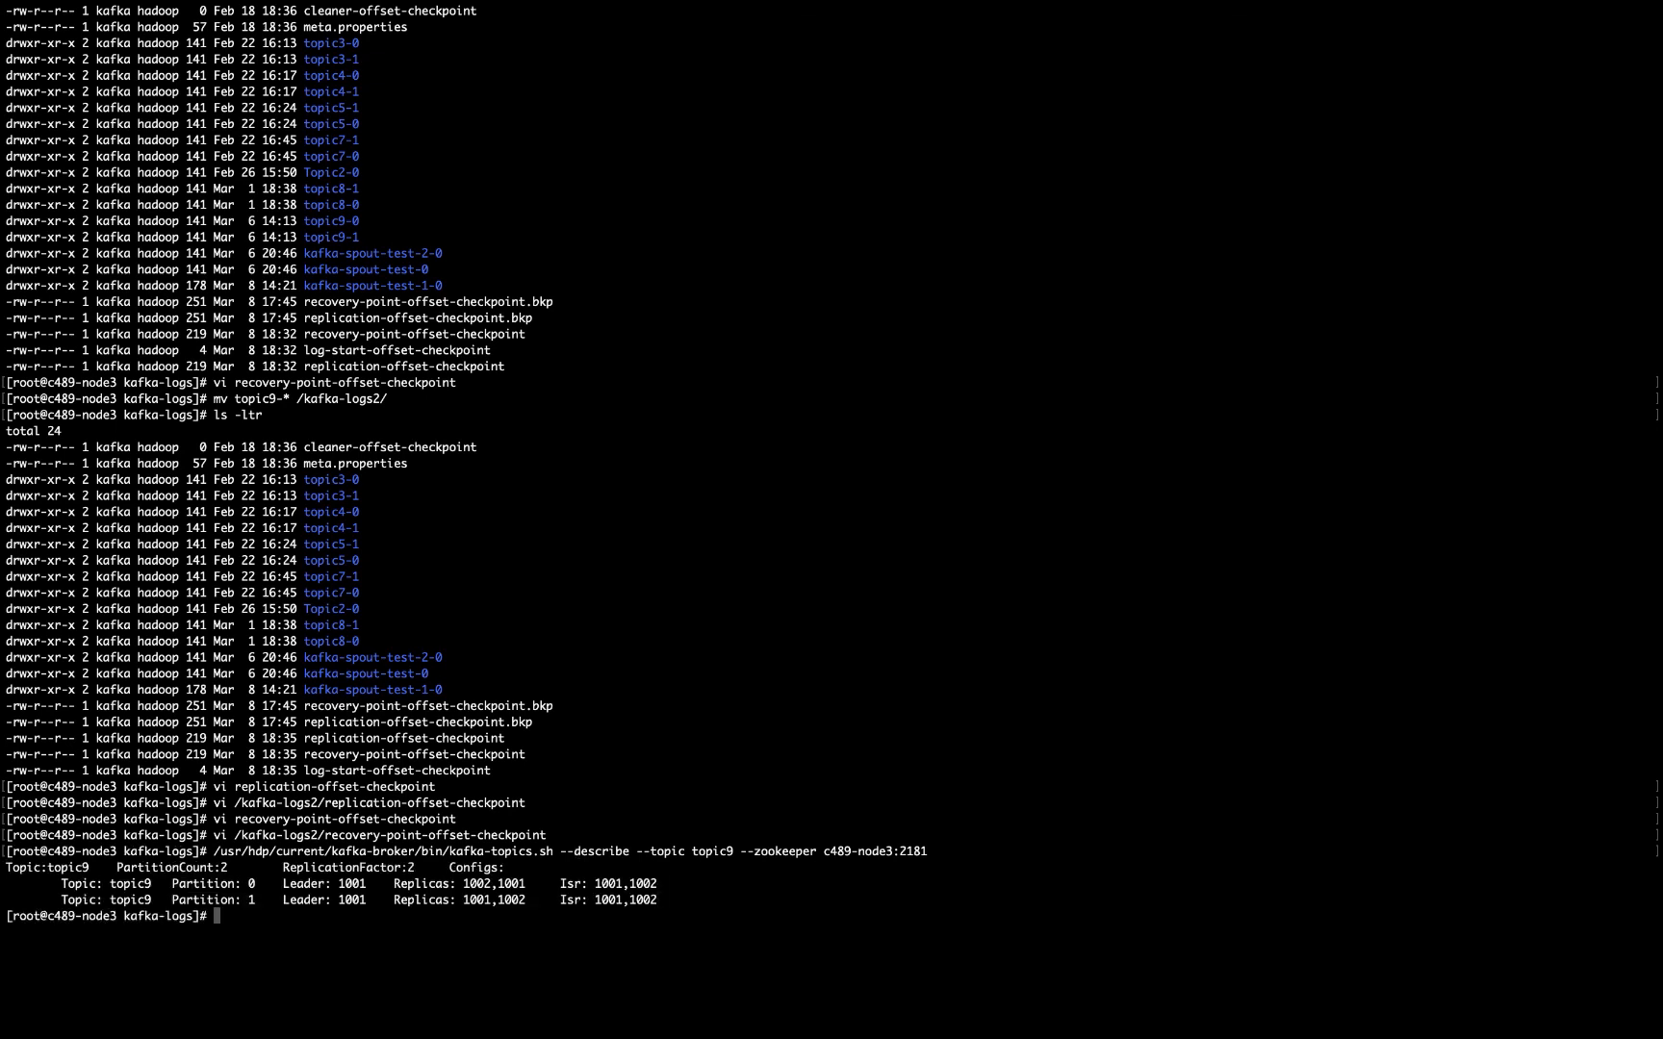
- List past commands mentioning leader and start composing the kafka-preferred-replica-election.sh command
{"action": "type", "text": "history |"}
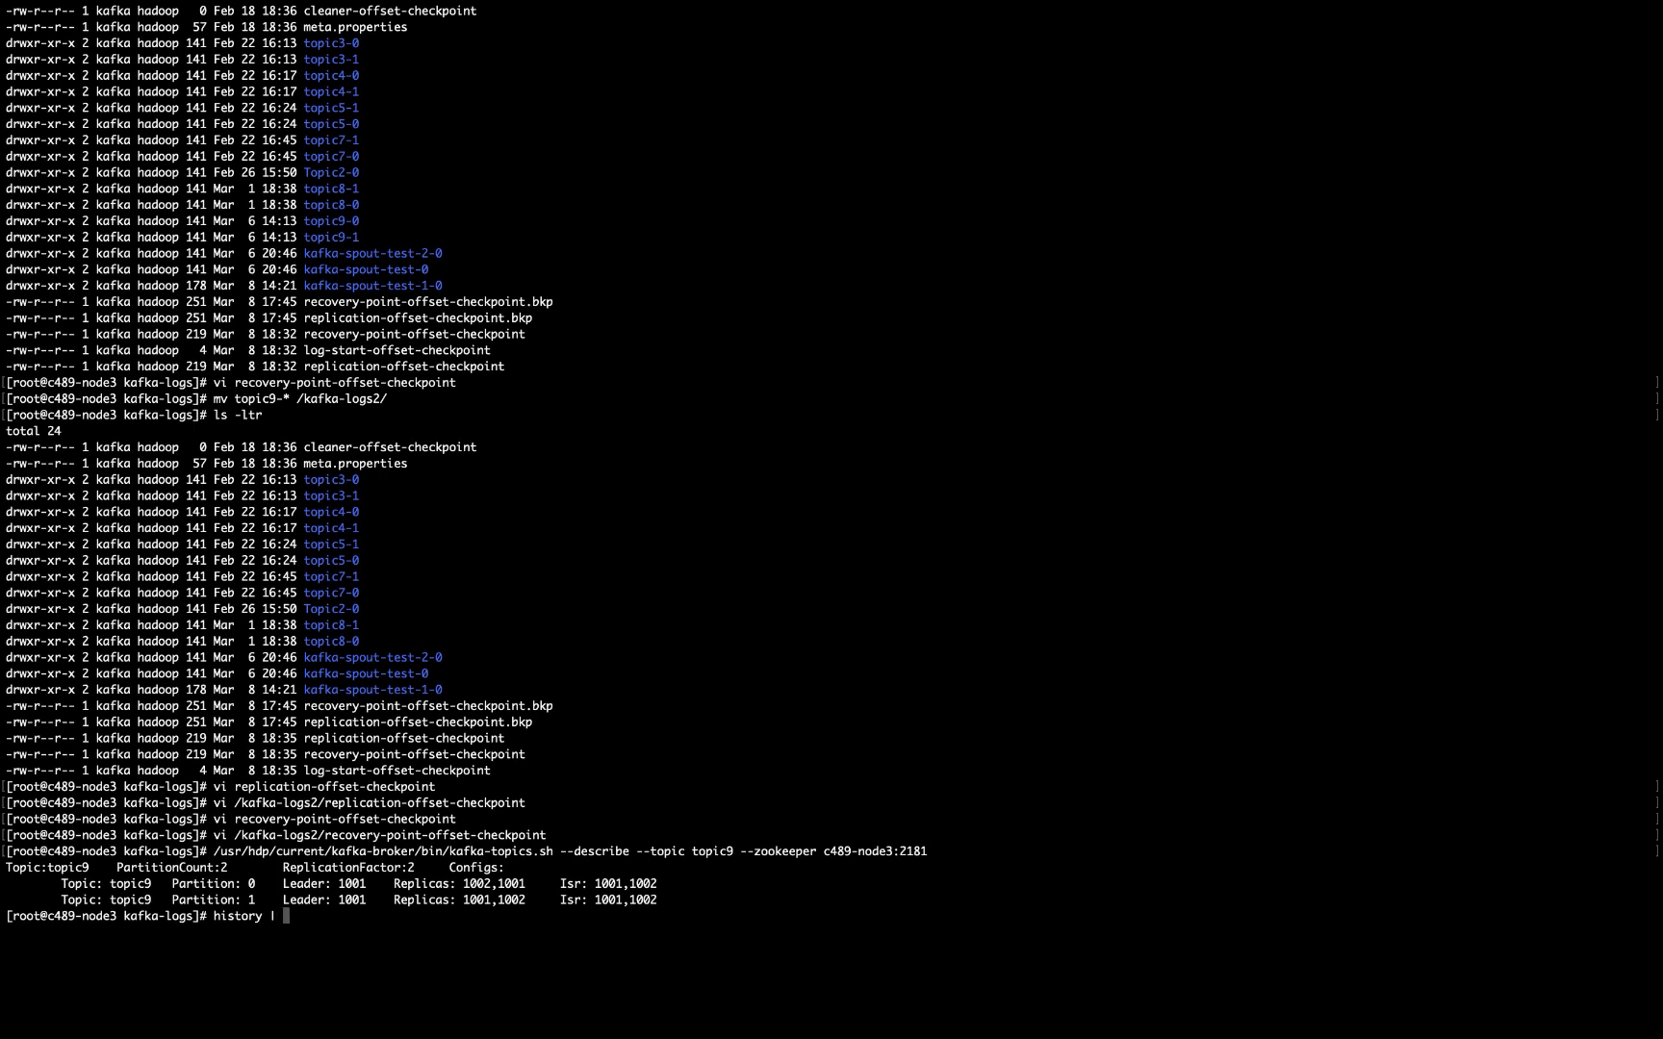
{"action": "key", "text": "Return"}
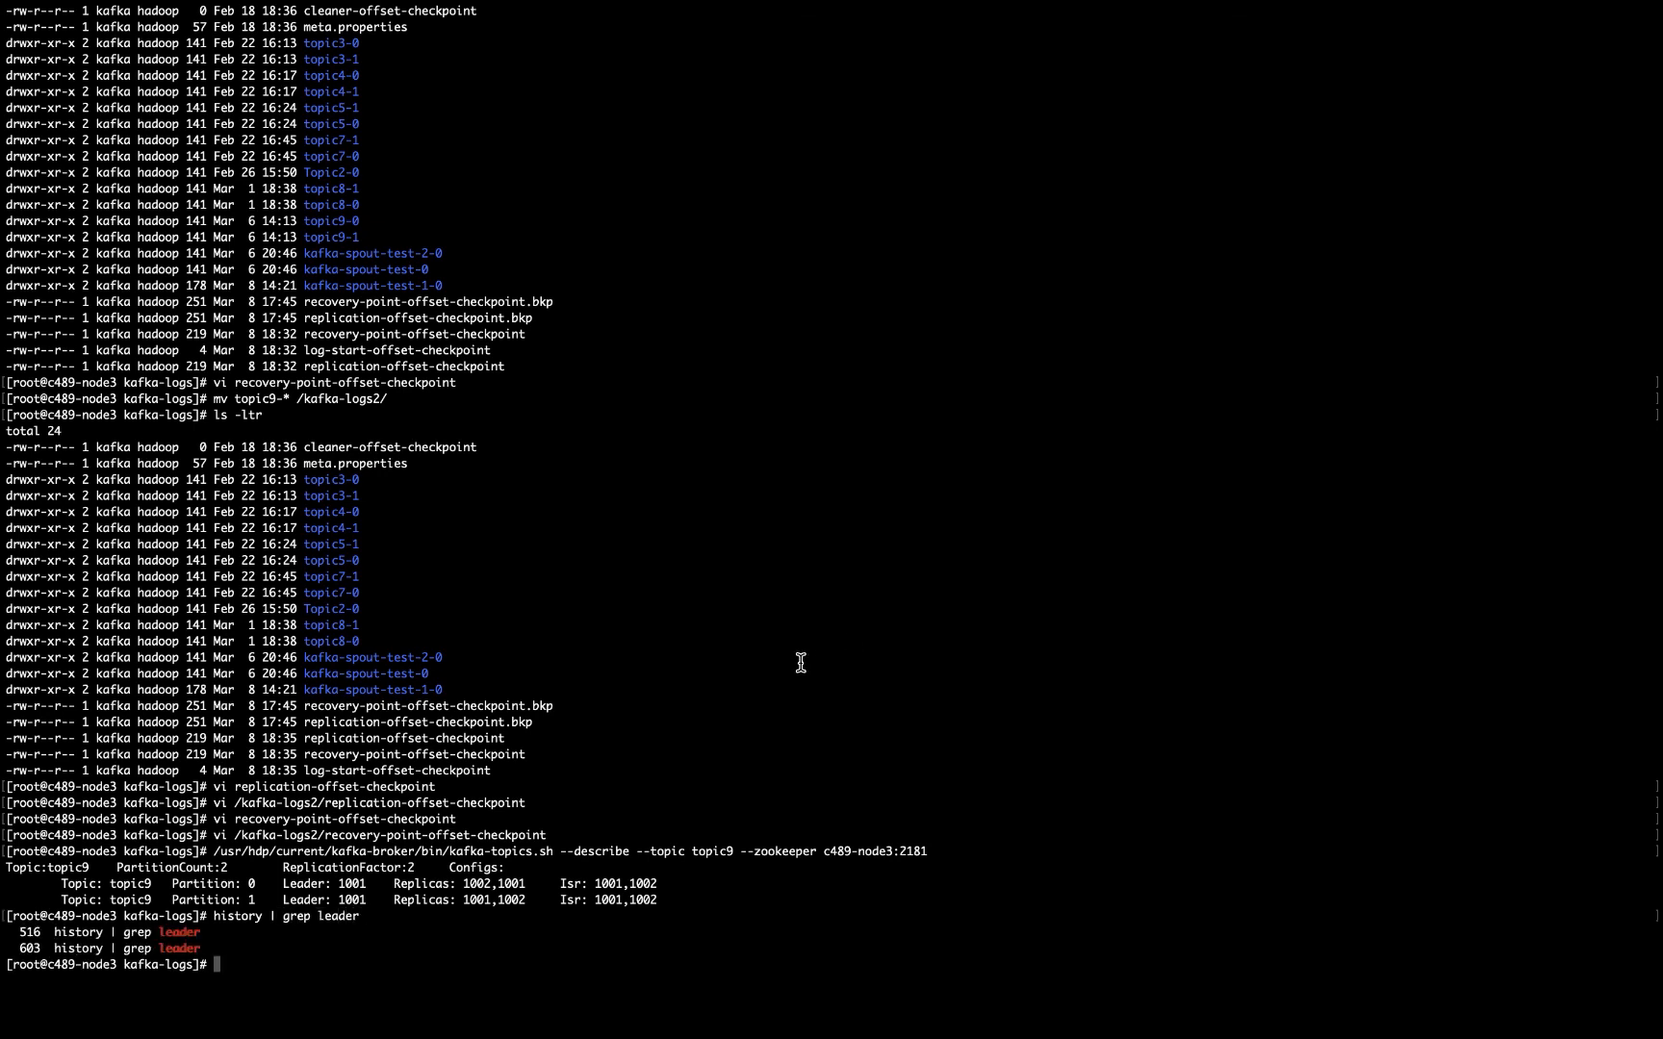
{"action": "type", "text": "/usr/hdp/current/kafka-broker/bin/kafka-preferred-replica-election.sh --zookeeper c489-node3:2181"}
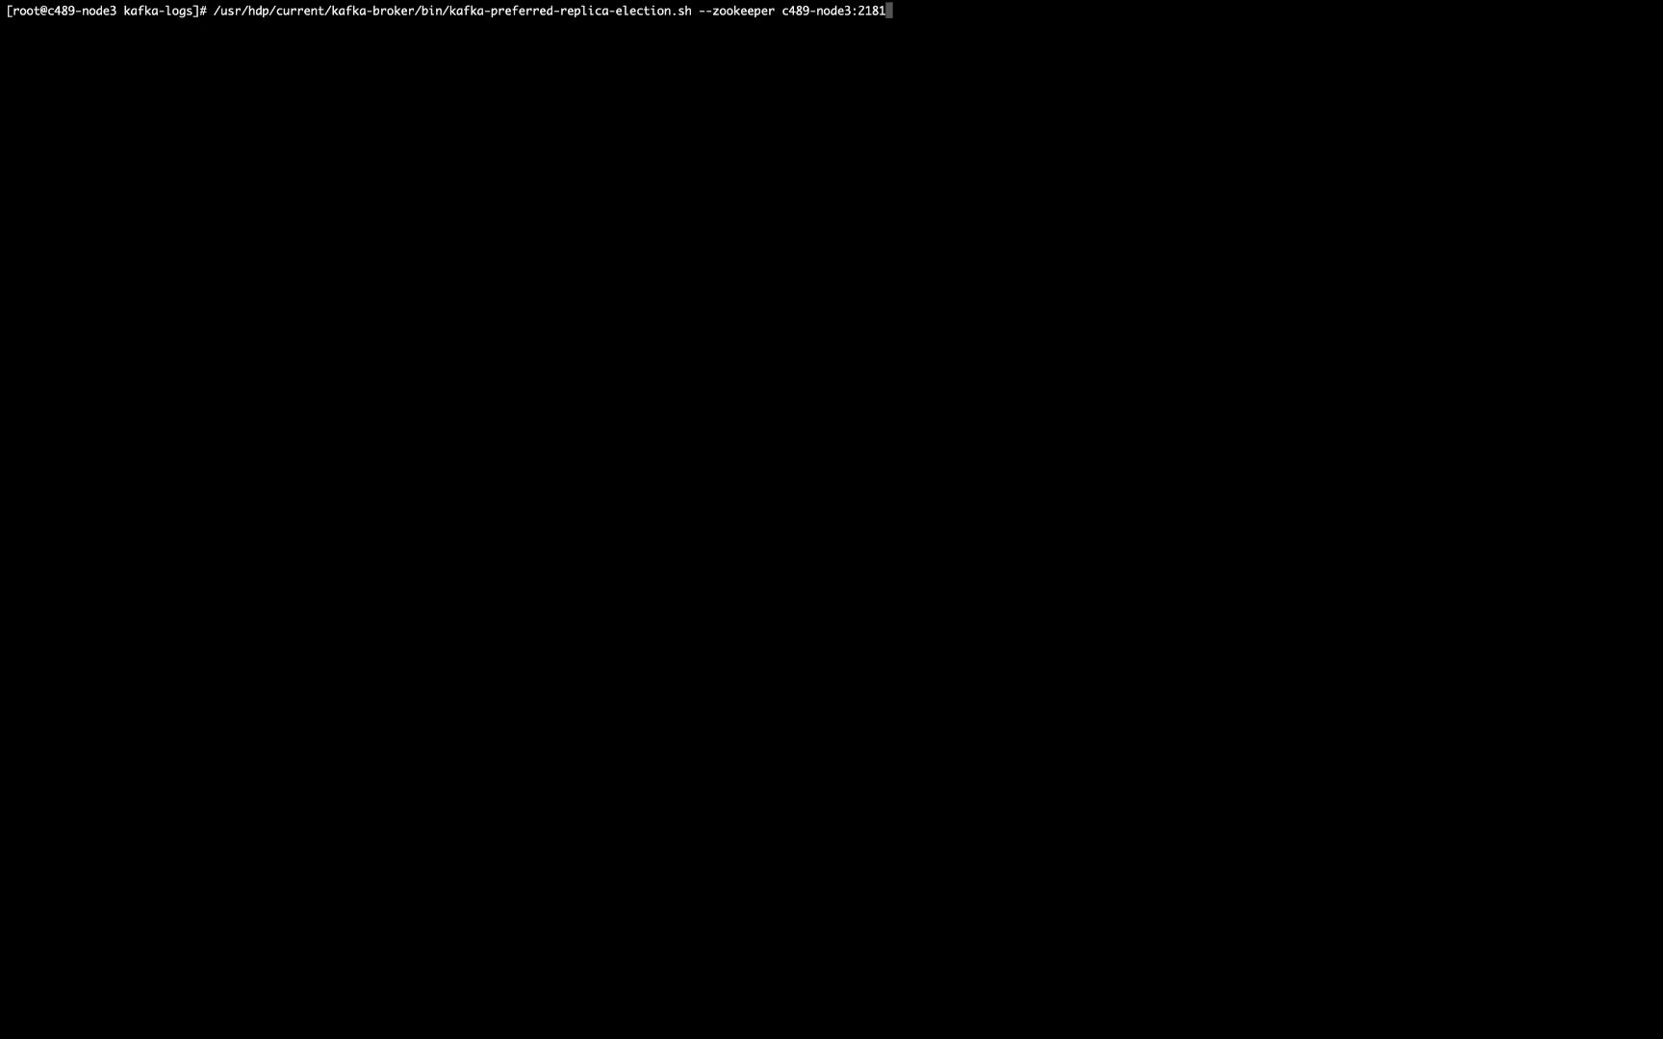
- Run the preferred replica election against c489-node3:2181 and re-describe topic9, now led by 1002 and 1001
{"action": "key", "text": "Return"}
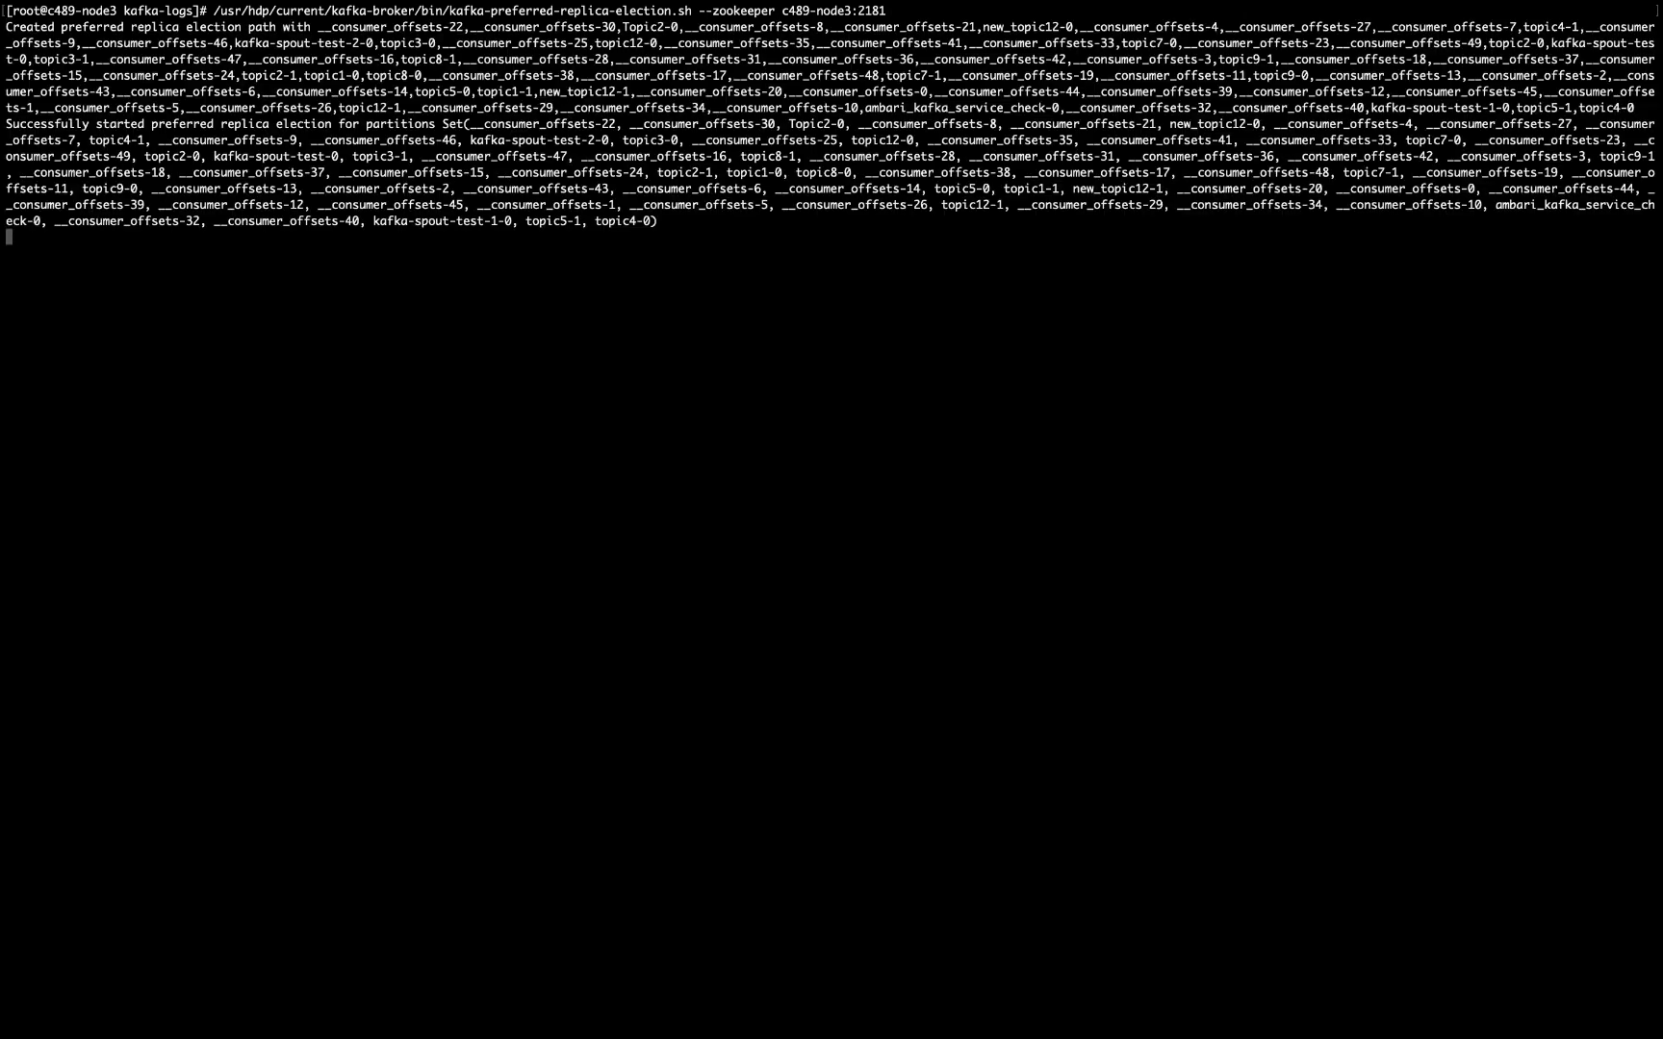
{"action": "key", "text": "Ctrl+r"}
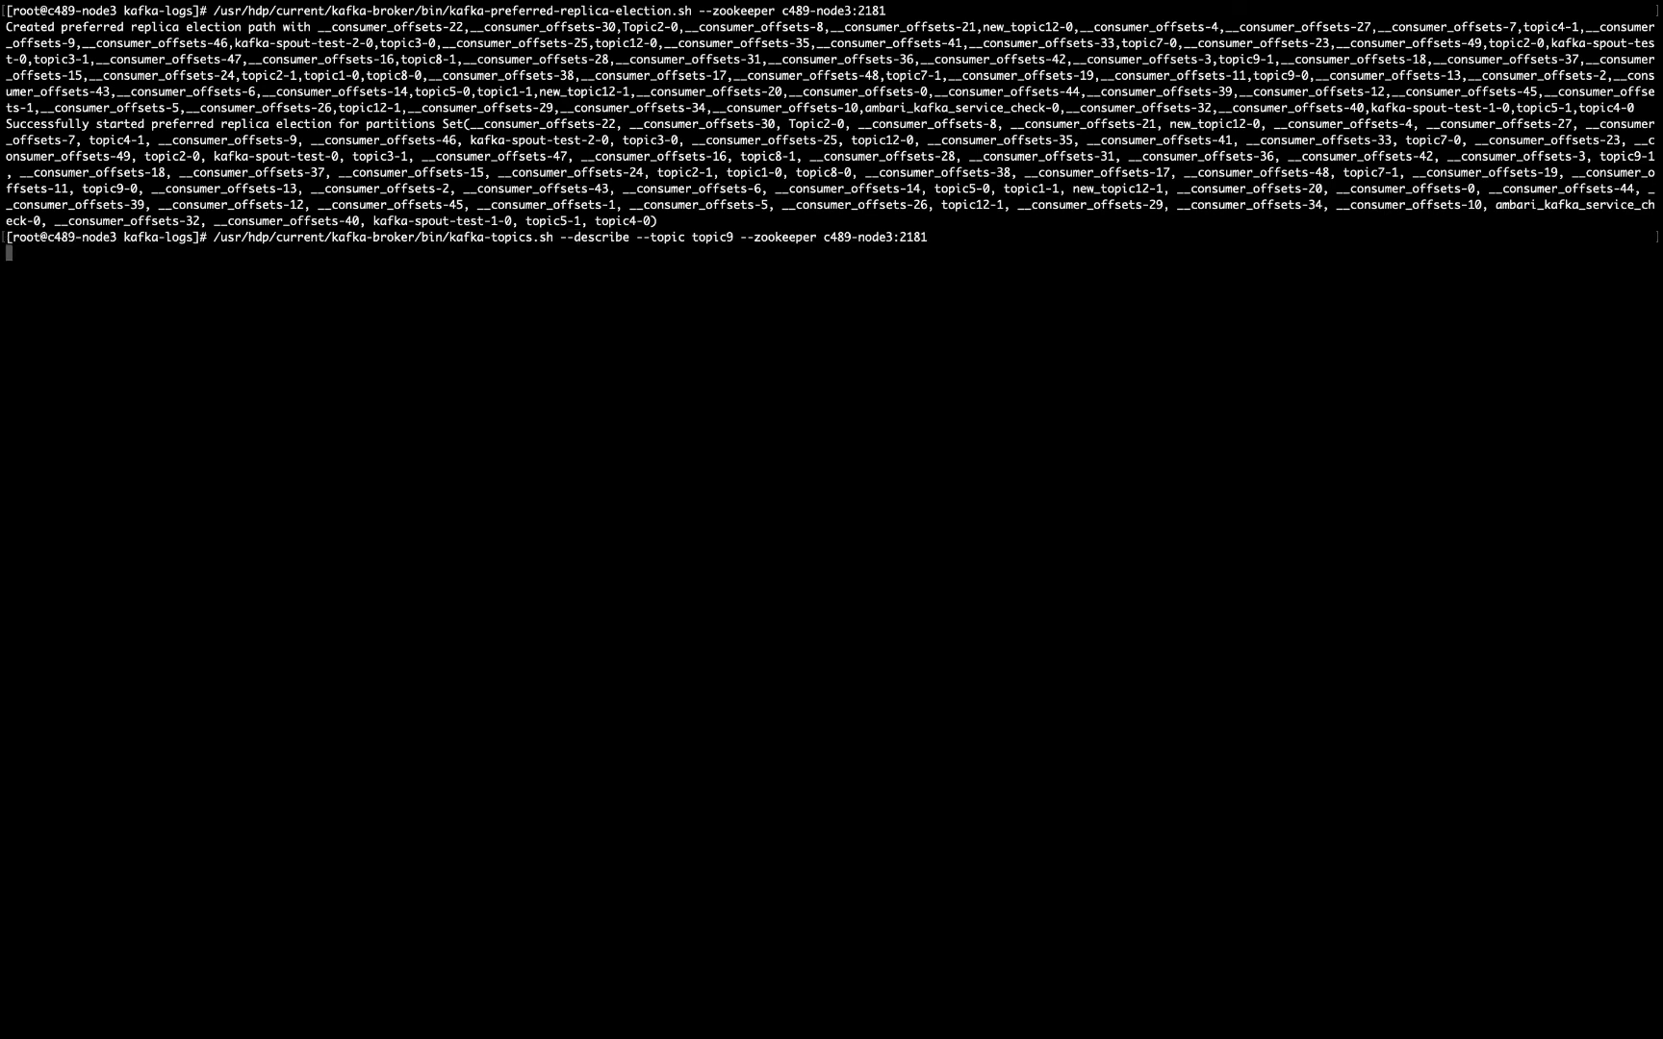
{"action": "key", "text": "Return"}
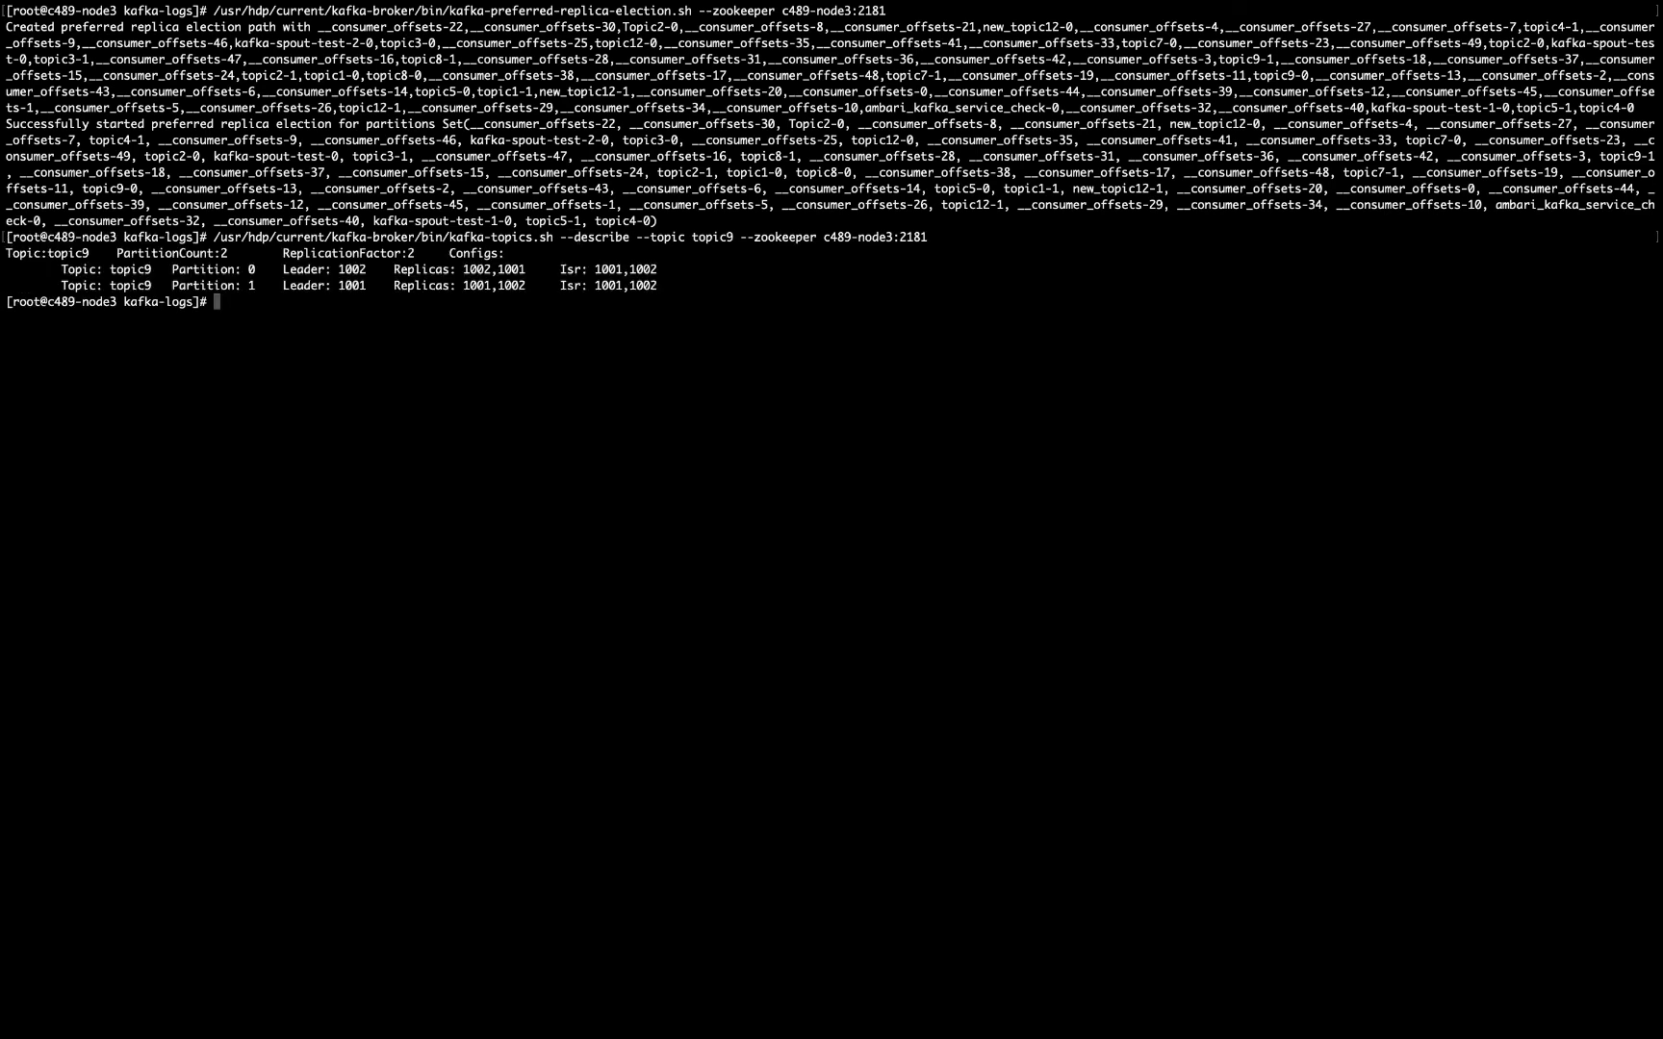